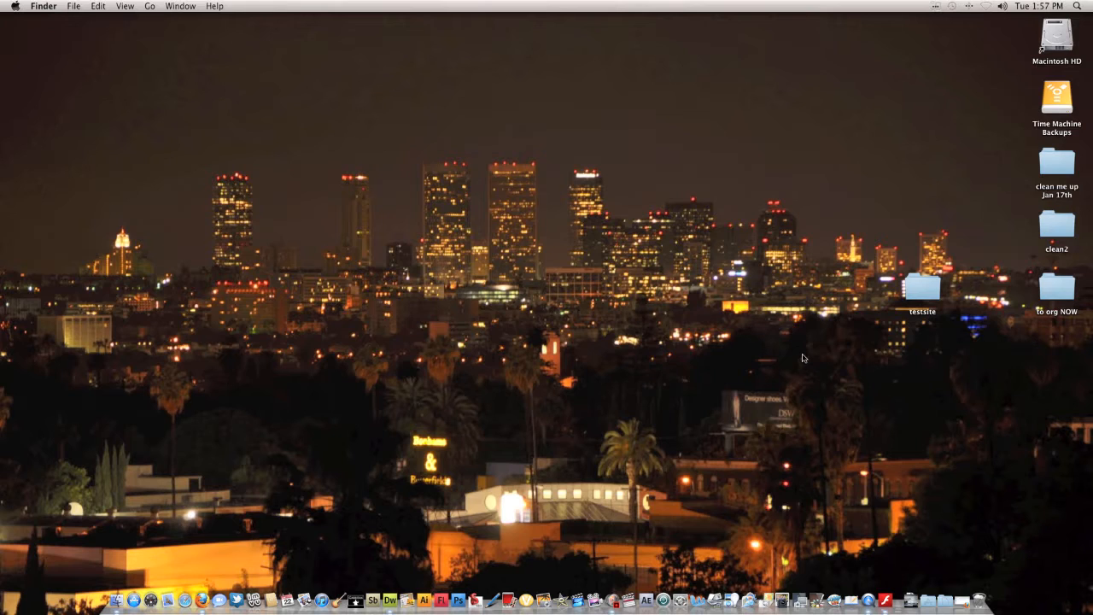
pyautogui.moveTo(625, 305)
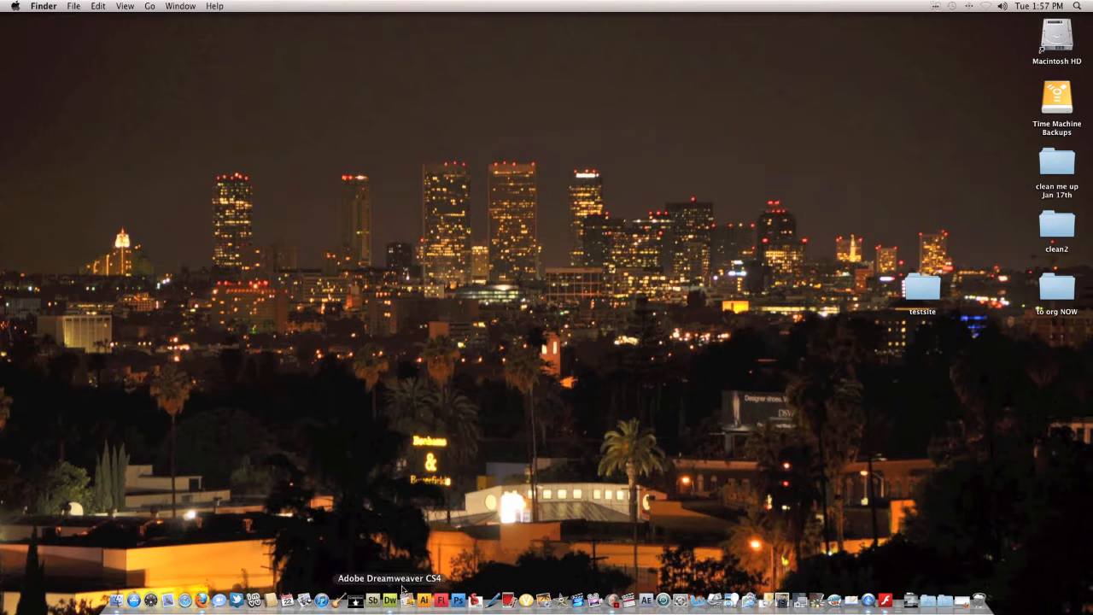
pyautogui.moveTo(401, 587)
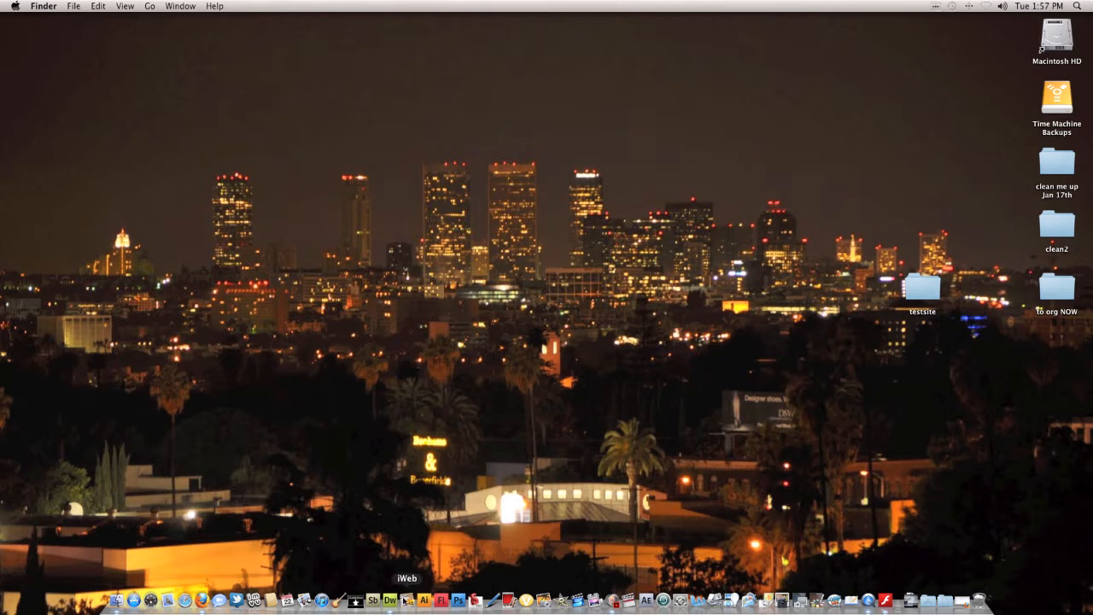
# Search Google Images for cool background and view the purple fractal result
pyautogui.click(396, 599)
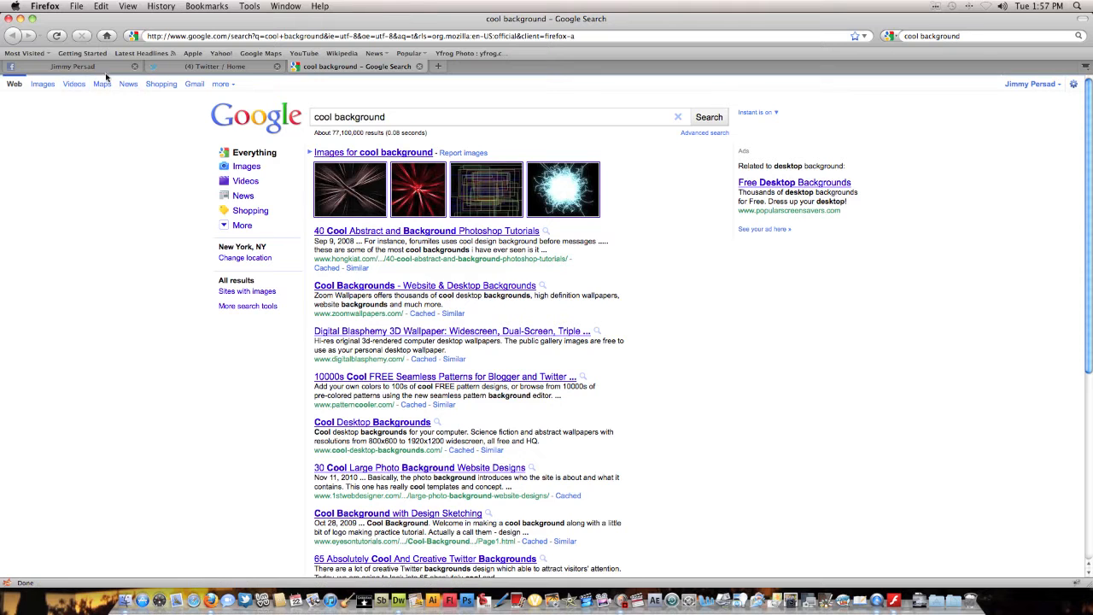
pyautogui.click(41, 84)
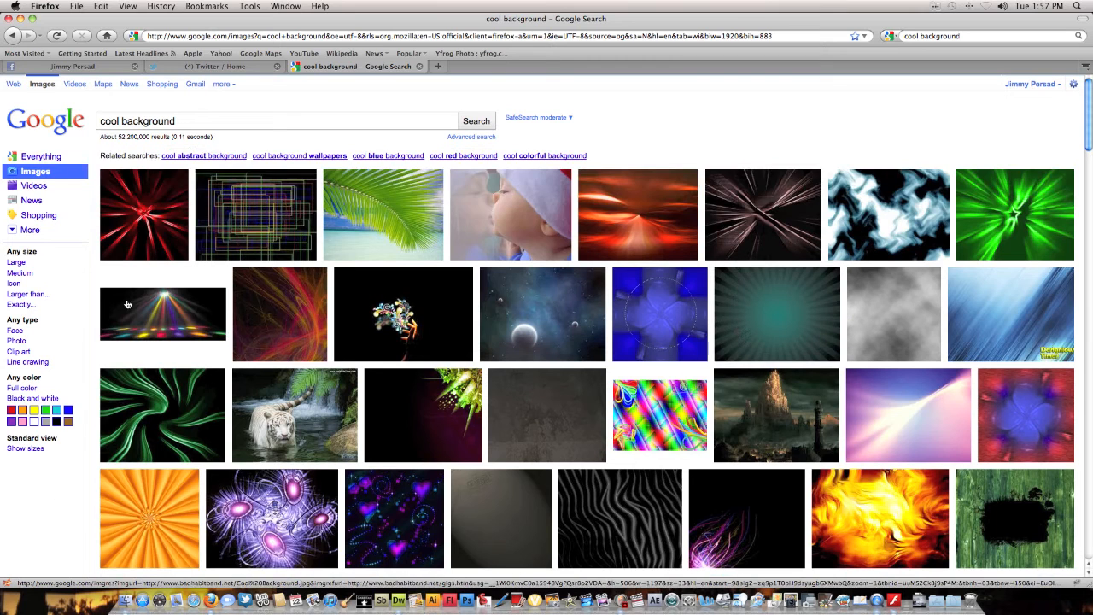
pyautogui.scroll(-3)
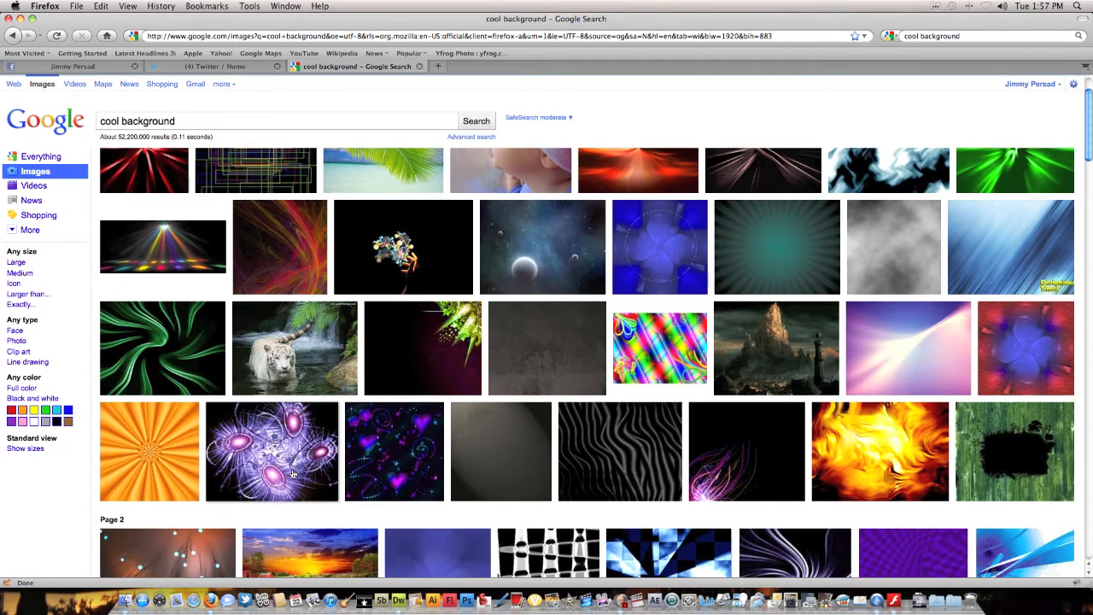
pyautogui.click(271, 451)
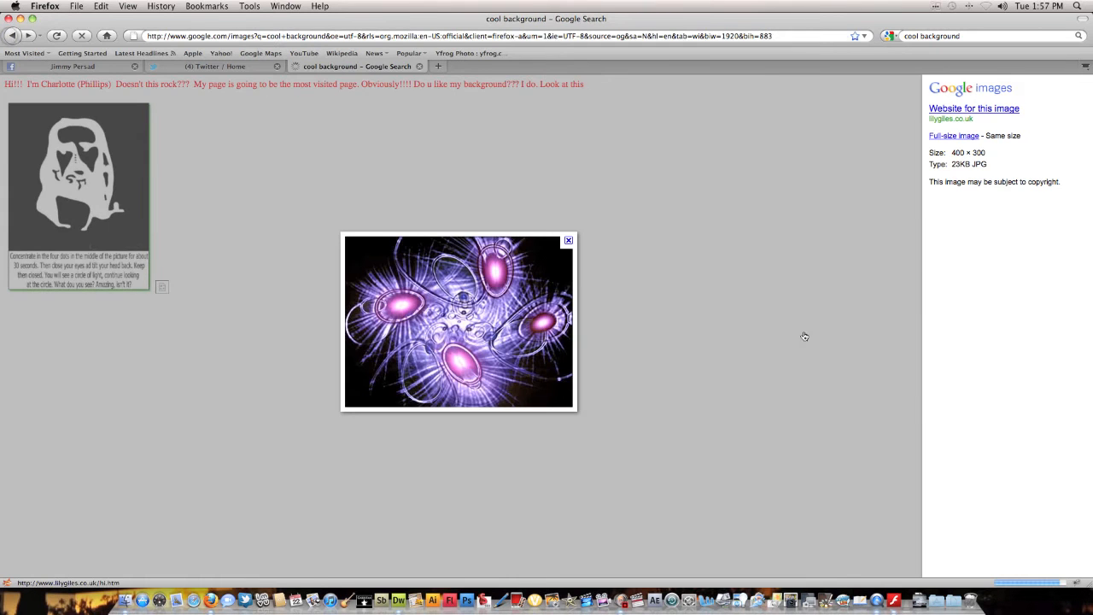
# Return to the results, scroll further and view the golden face image result
pyautogui.click(567, 239)
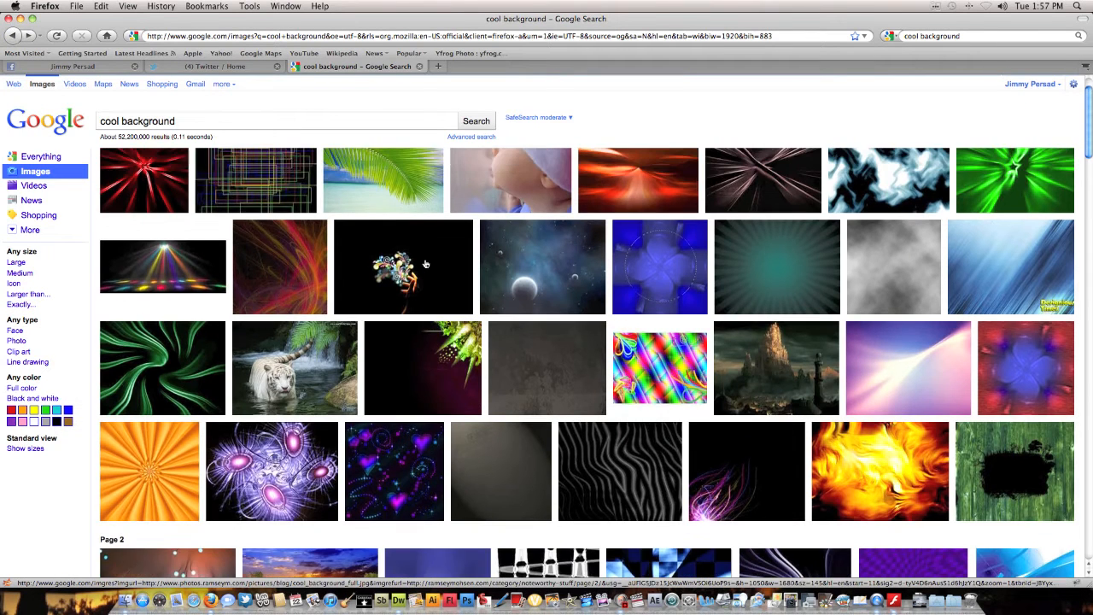
pyautogui.scroll(-3)
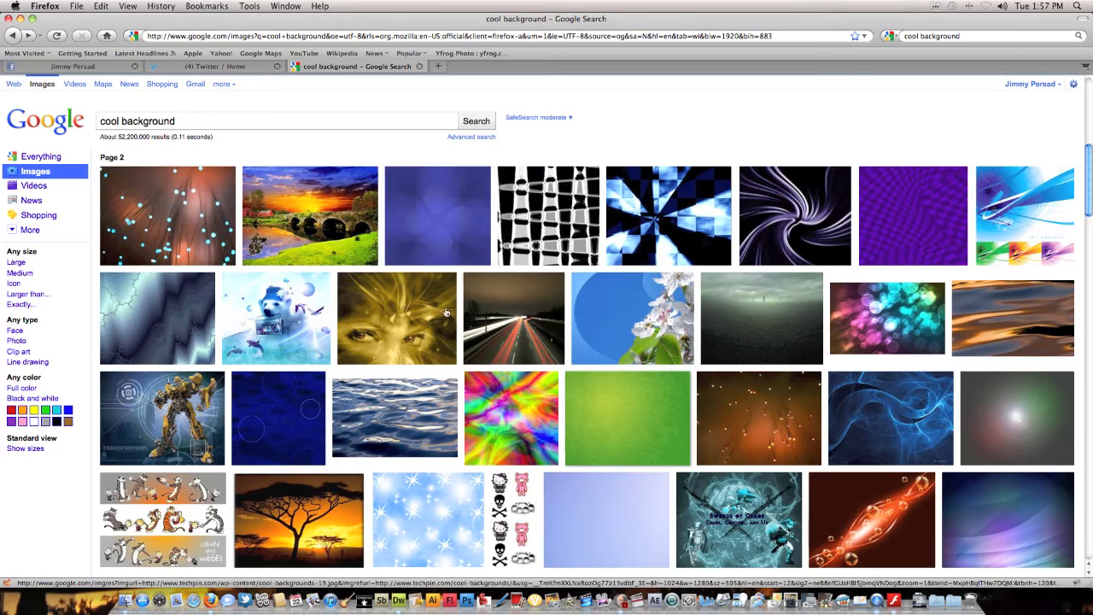
pyautogui.click(396, 319)
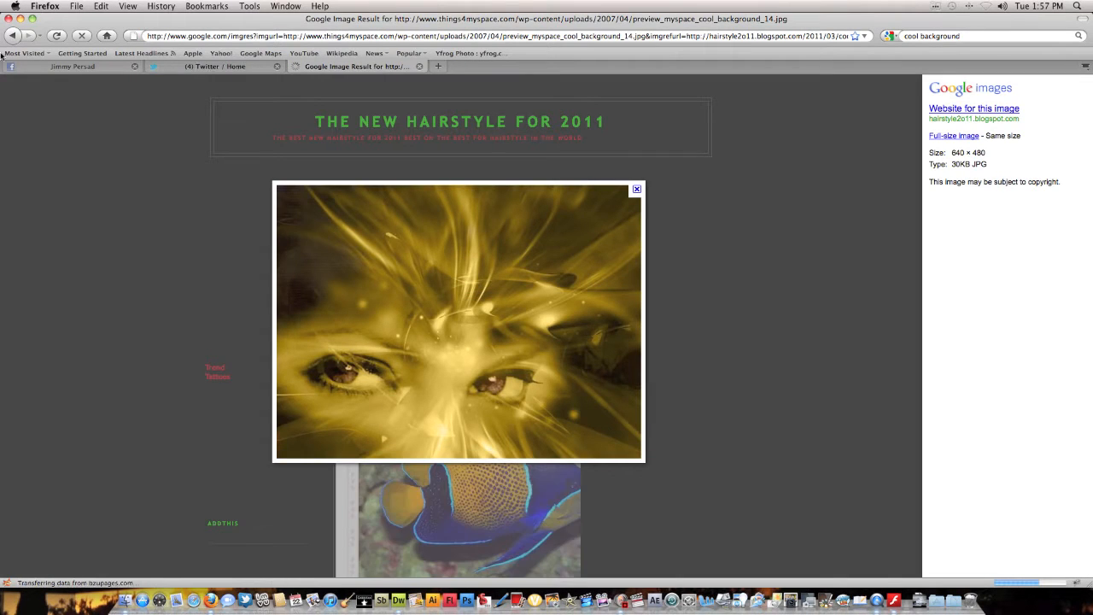
# Run an advanced image search for night sky background limited to larger than 1024×768
pyautogui.click(635, 187)
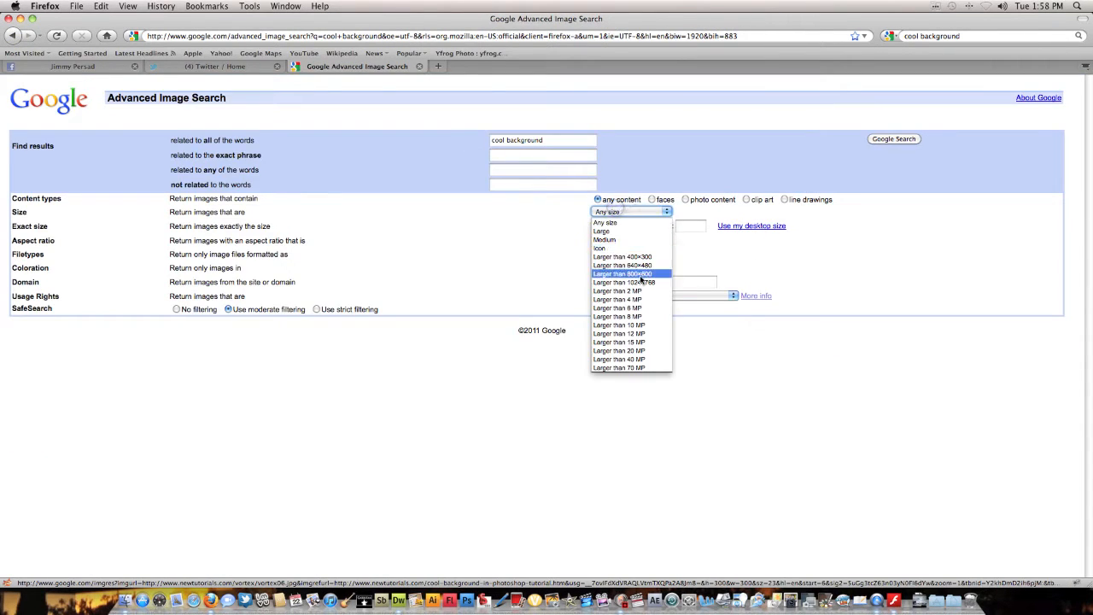
pyautogui.moveTo(623, 282)
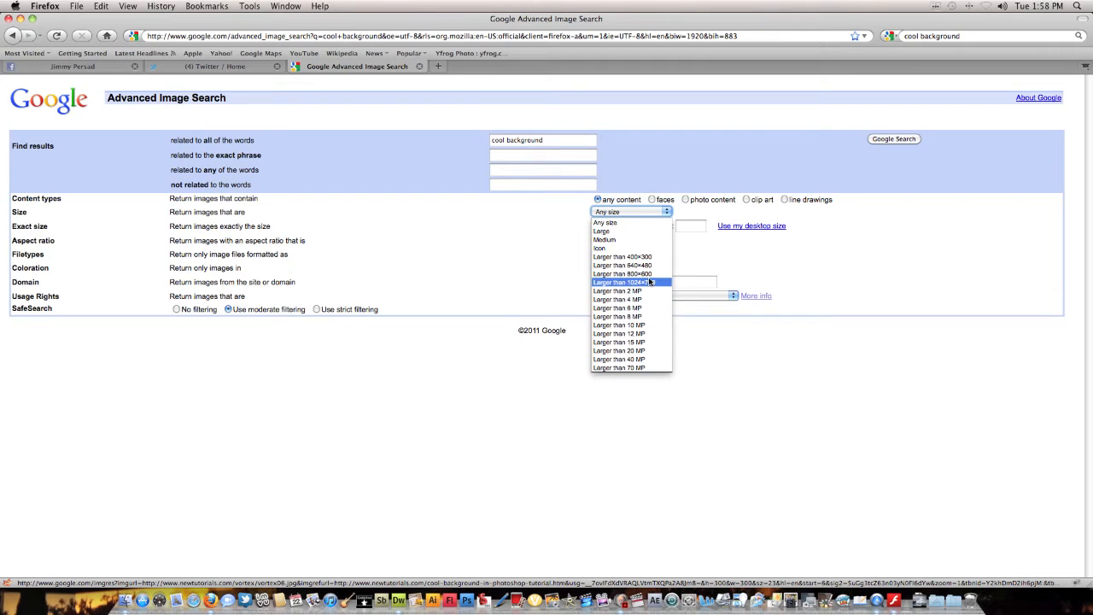
pyautogui.click(624, 282)
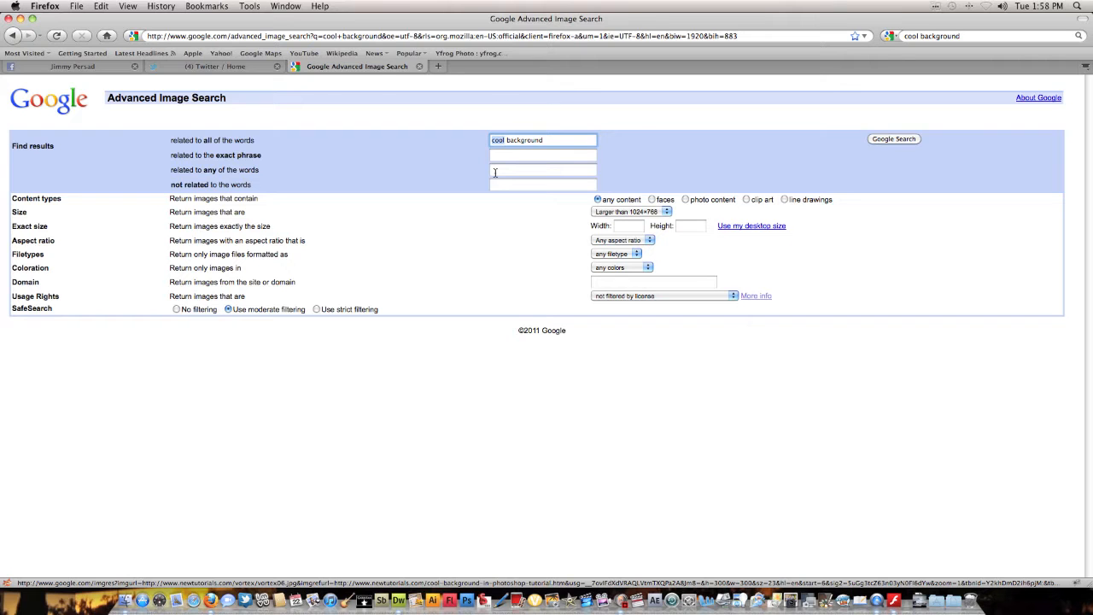
pyautogui.write('night sky background')
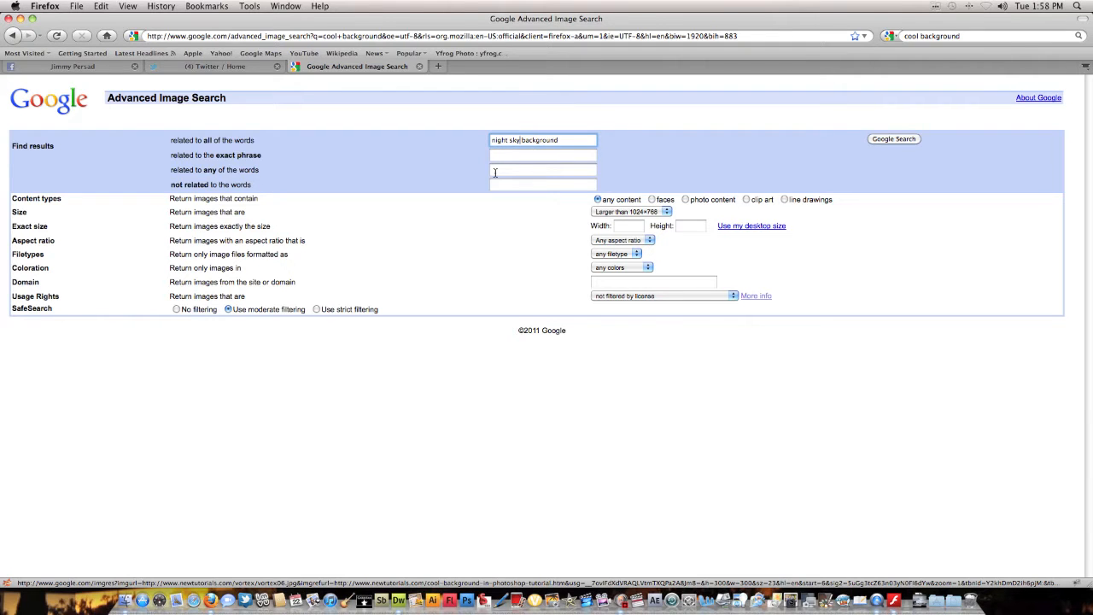
pyautogui.click(893, 138)
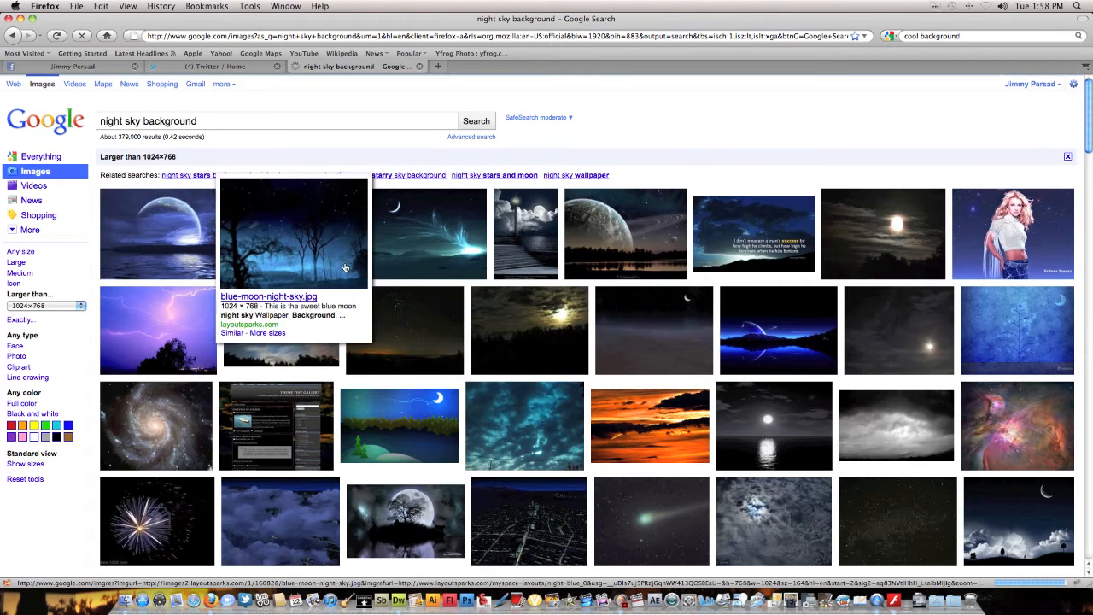
pyautogui.moveTo(157, 232)
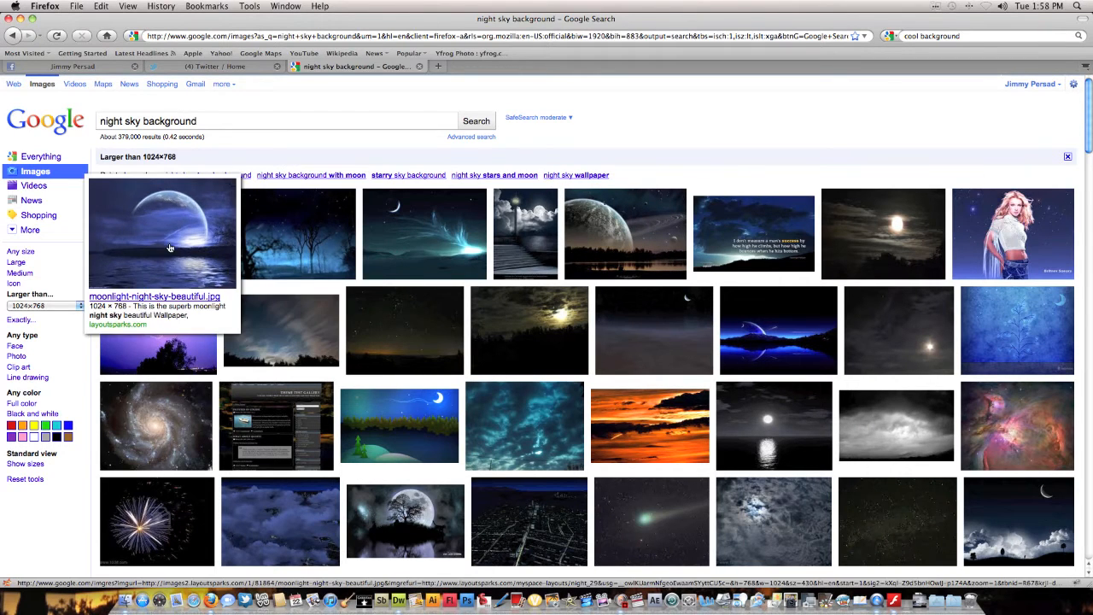
pyautogui.moveTo(653, 331)
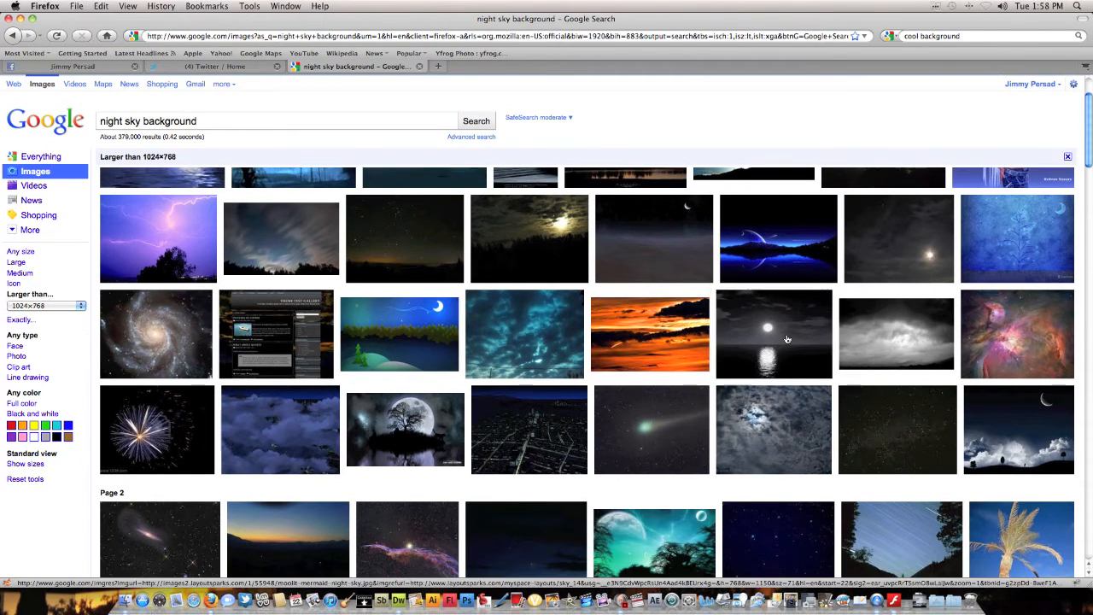
# View a night-sky result at full size and reach the Night Sky, Agarippe wallpaper page
pyautogui.click(773, 333)
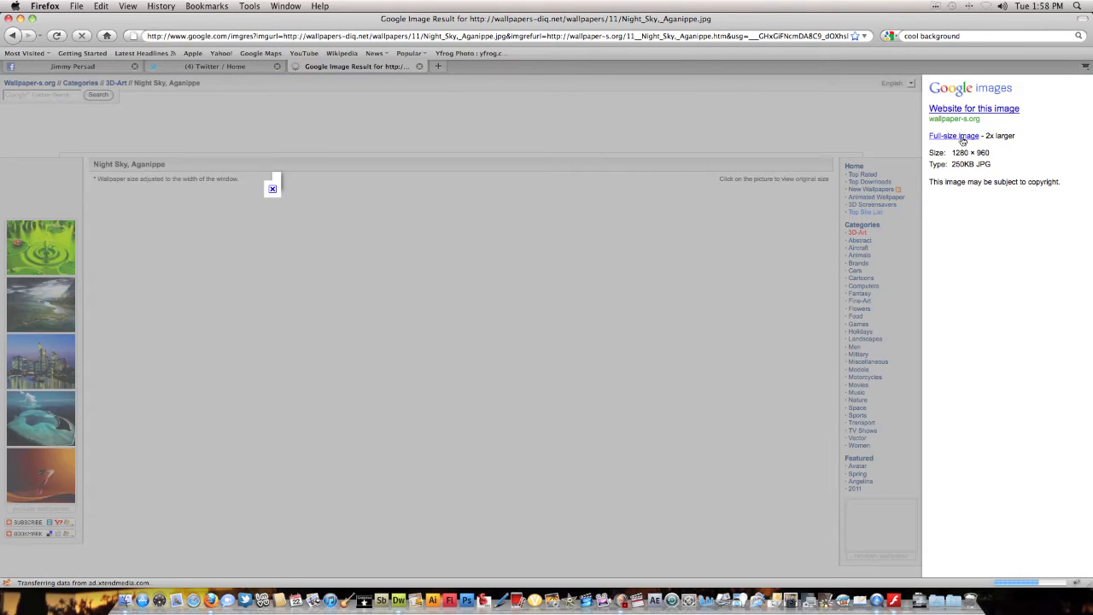
pyautogui.click(953, 137)
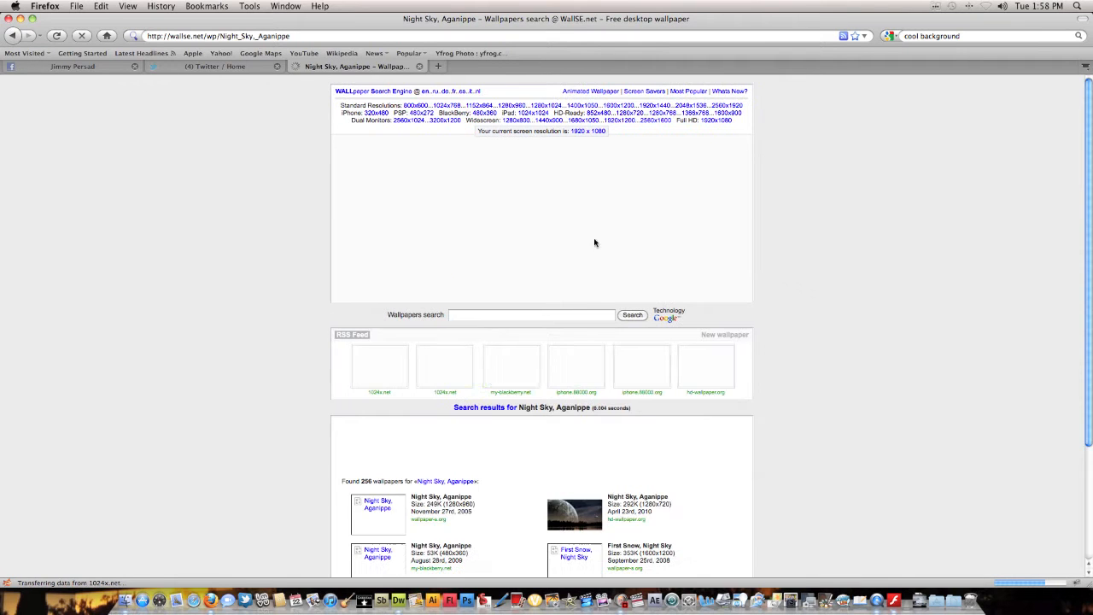
pyautogui.scroll(-3)
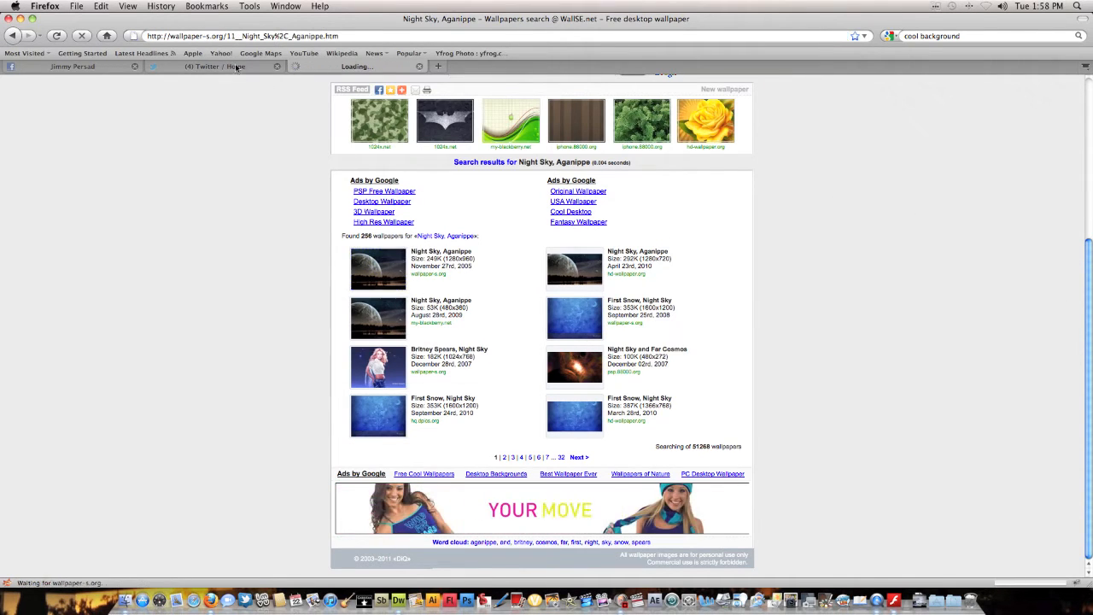
pyautogui.click(377, 268)
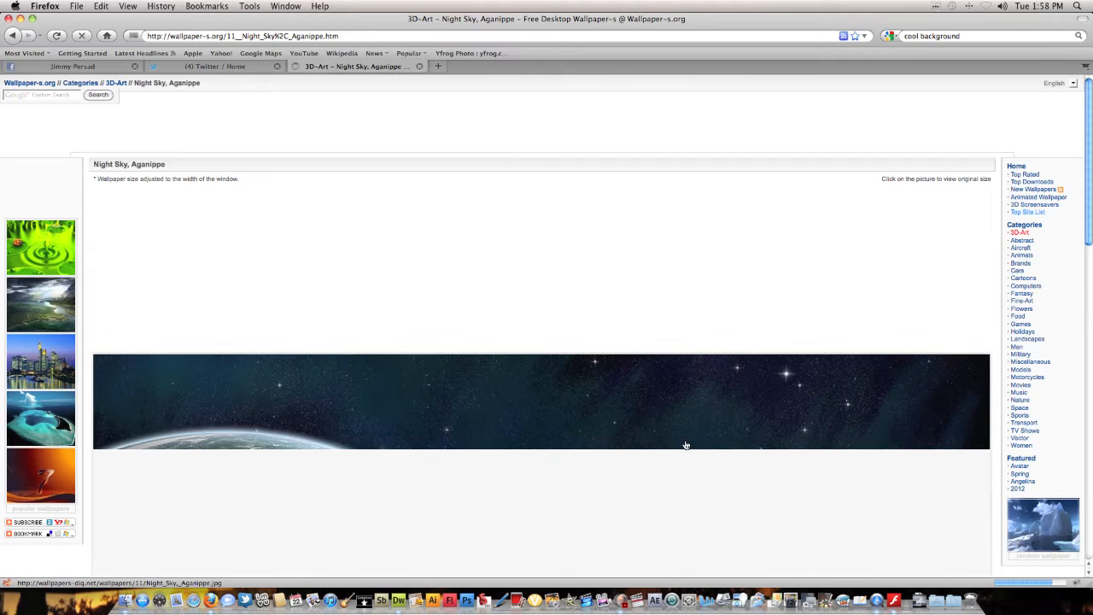
pyautogui.scroll(-3)
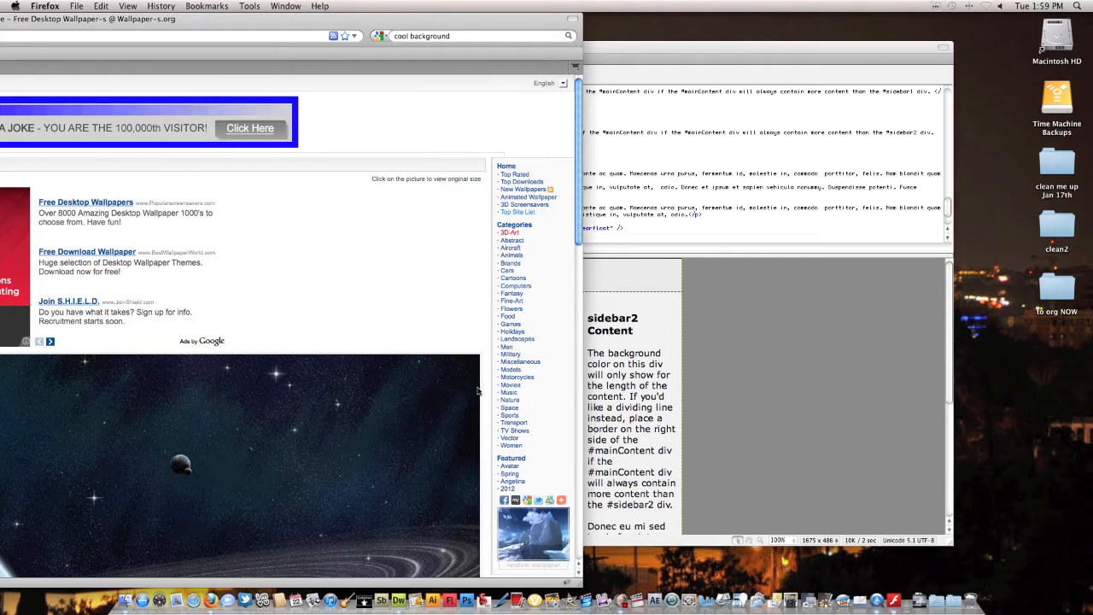
pyautogui.moveTo(999, 362)
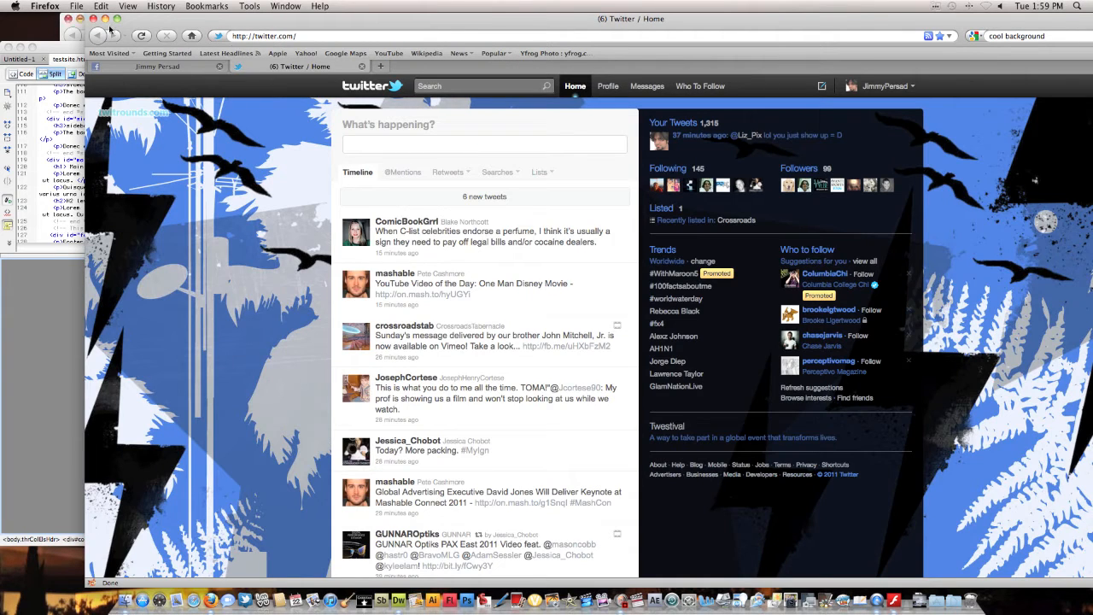
# In the body rule's Background category, choose the Night_Sky jpg as background image
pyautogui.click(157, 64)
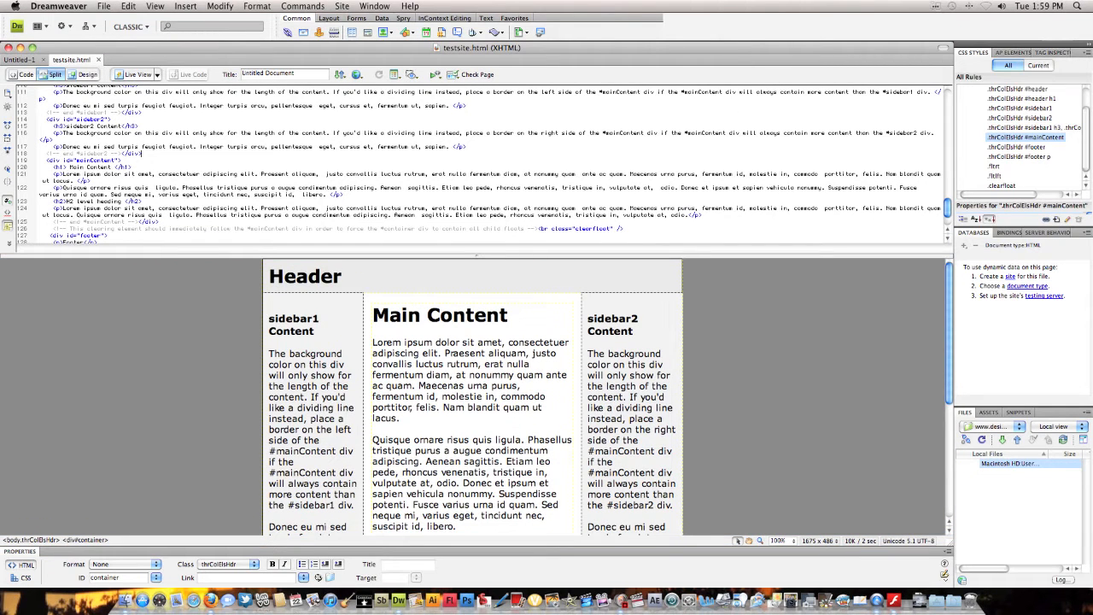
pyautogui.click(967, 89)
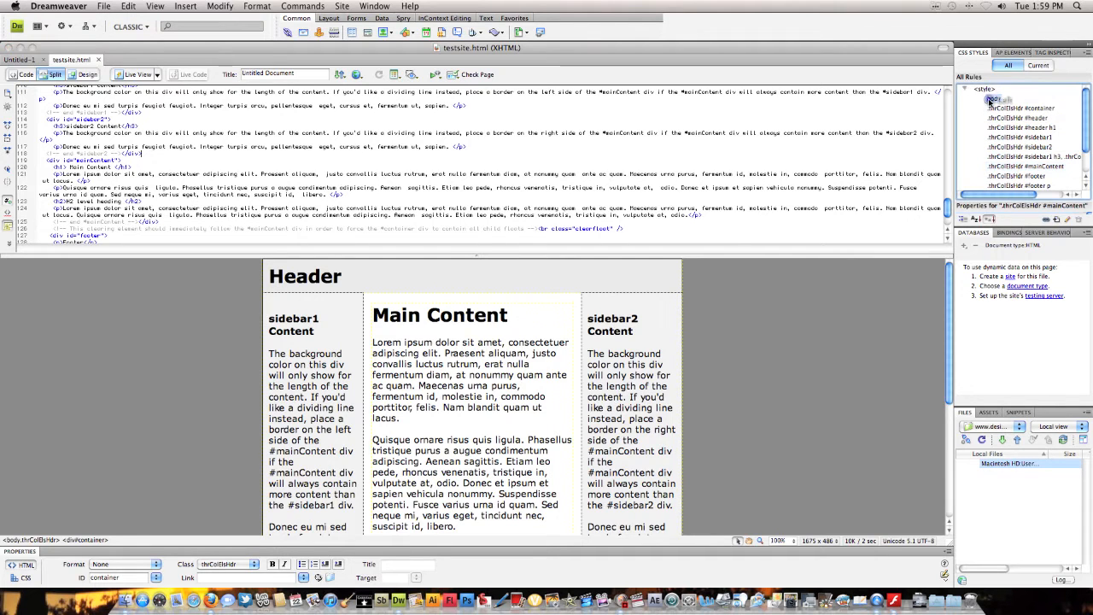
pyautogui.doubleClick(993, 99)
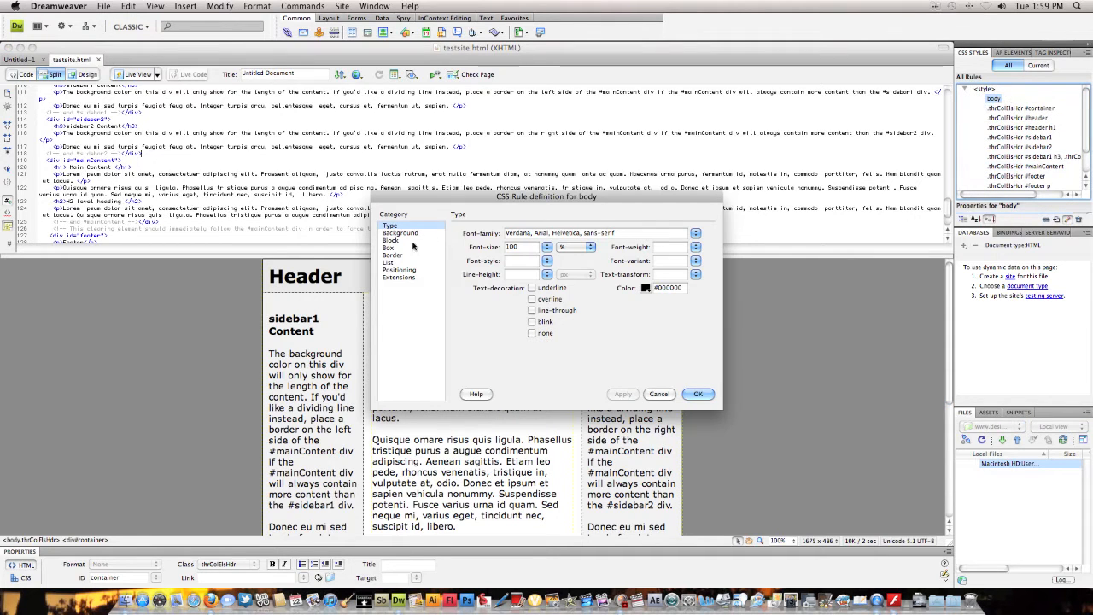
pyautogui.click(399, 232)
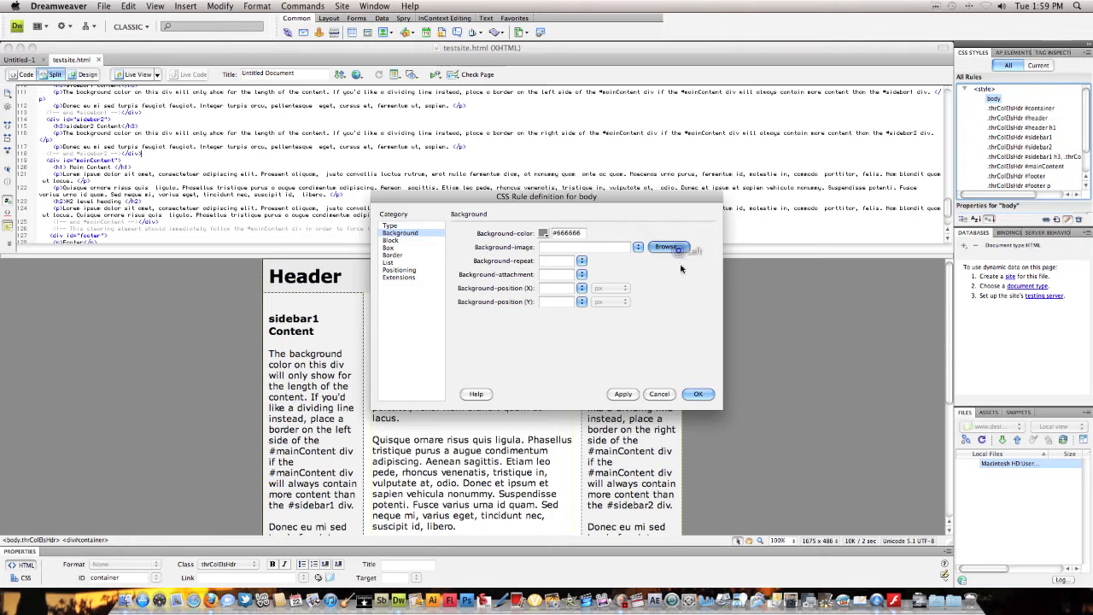
pyautogui.click(670, 246)
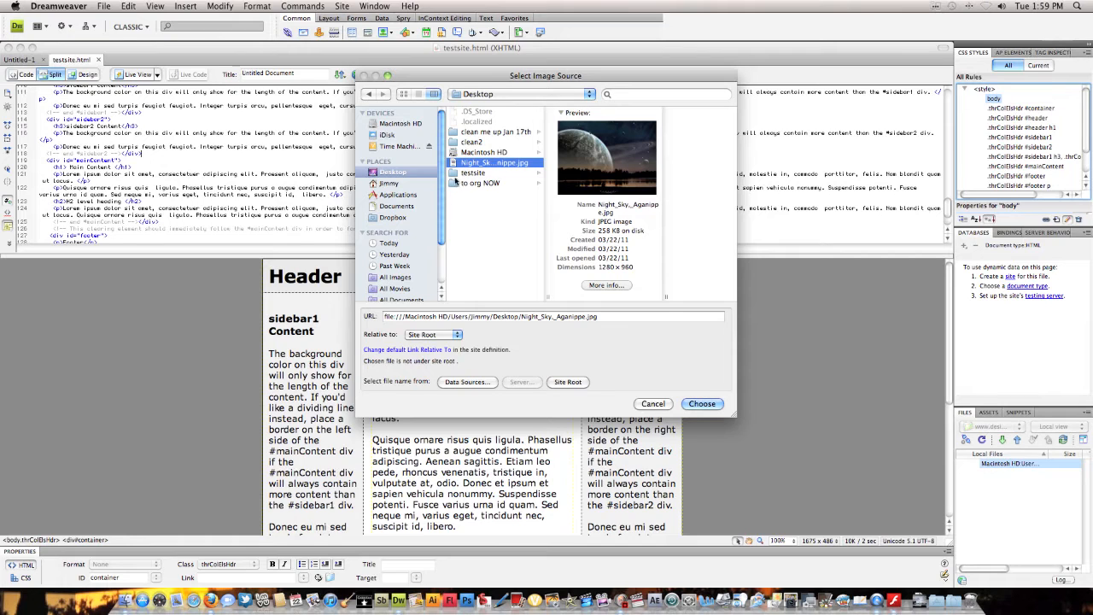
pyautogui.moveTo(434, 331)
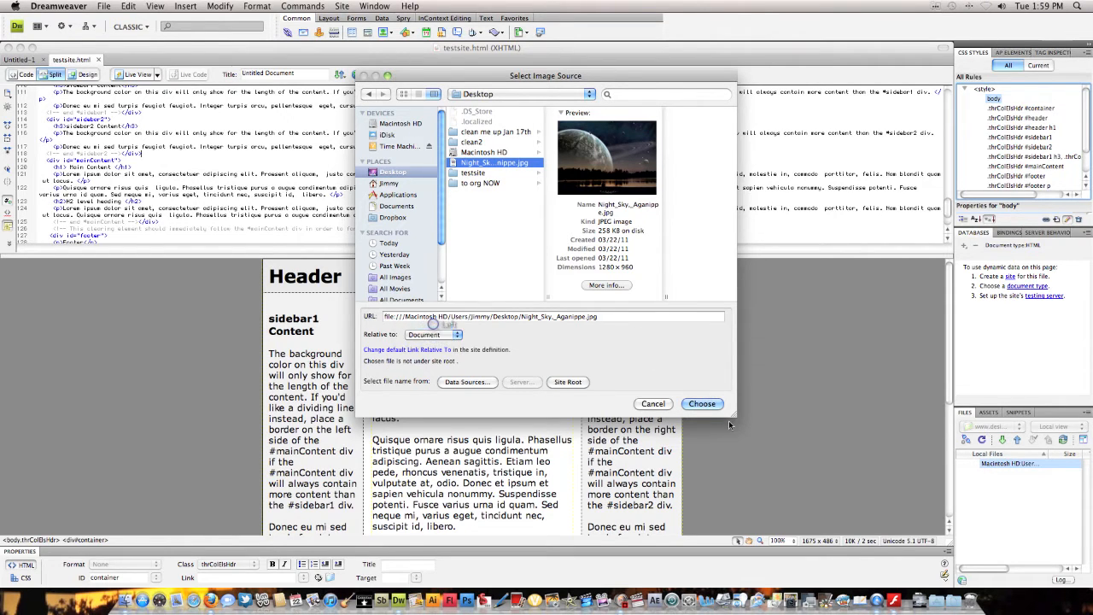
pyautogui.click(700, 403)
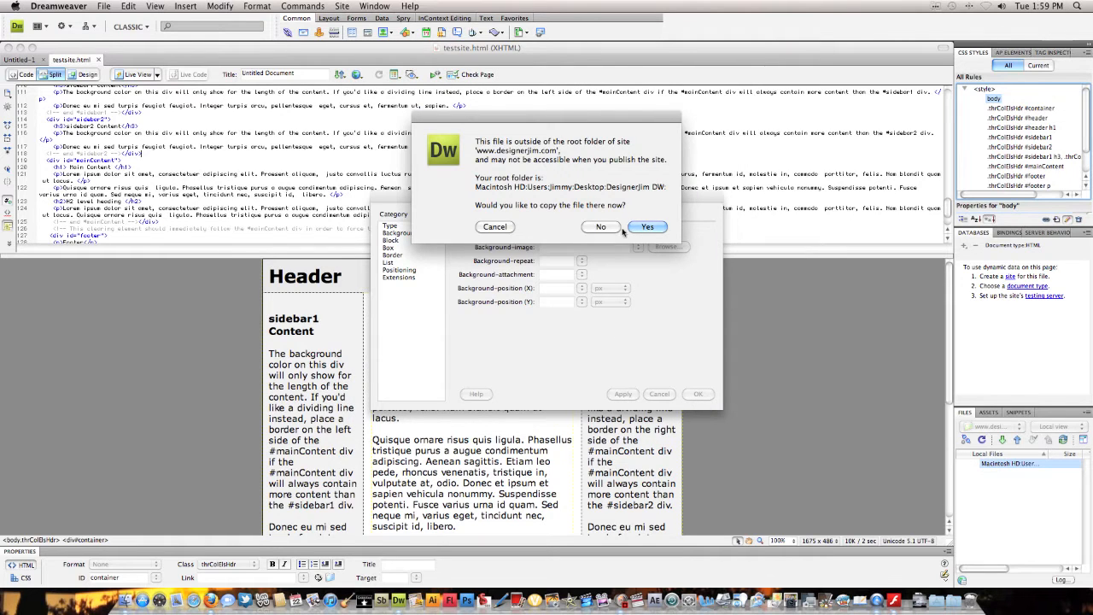
# Copy the night-sky image into the site root and apply it as the page background
pyautogui.click(648, 225)
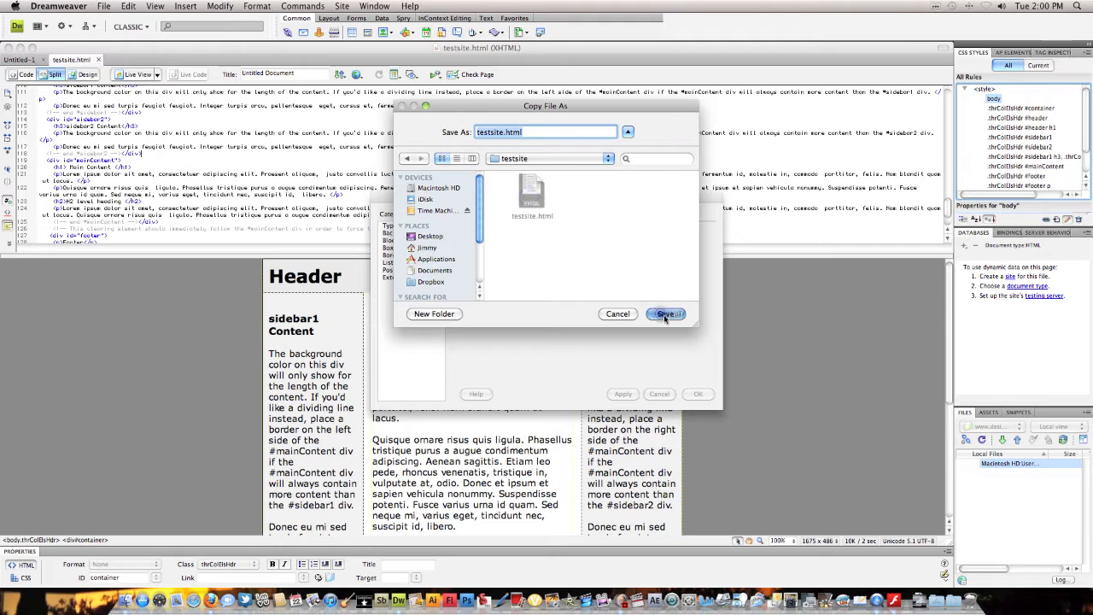
pyautogui.click(665, 314)
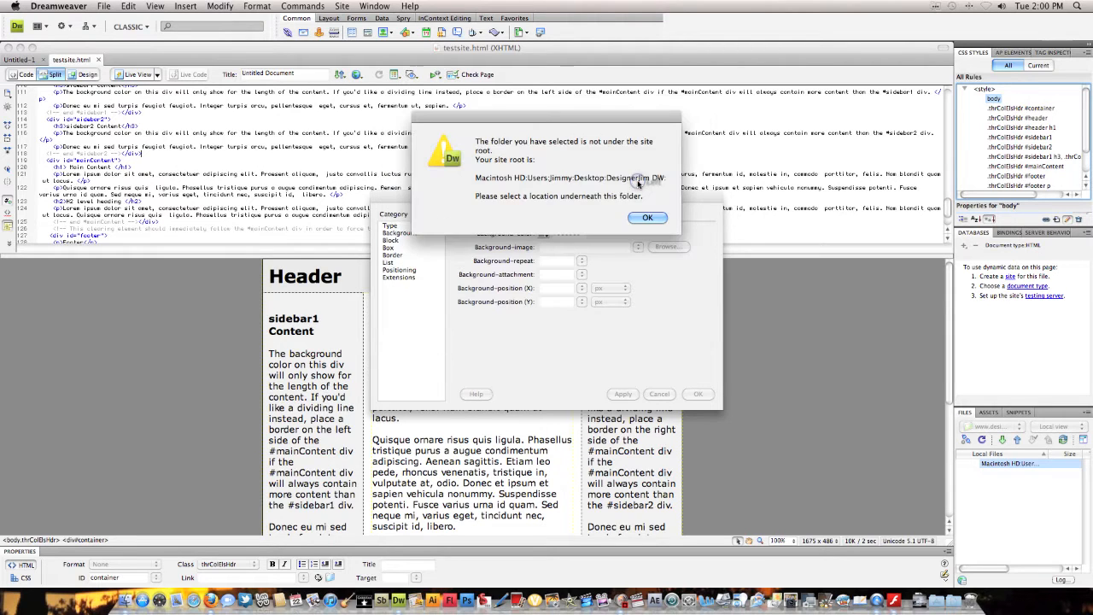
pyautogui.click(647, 216)
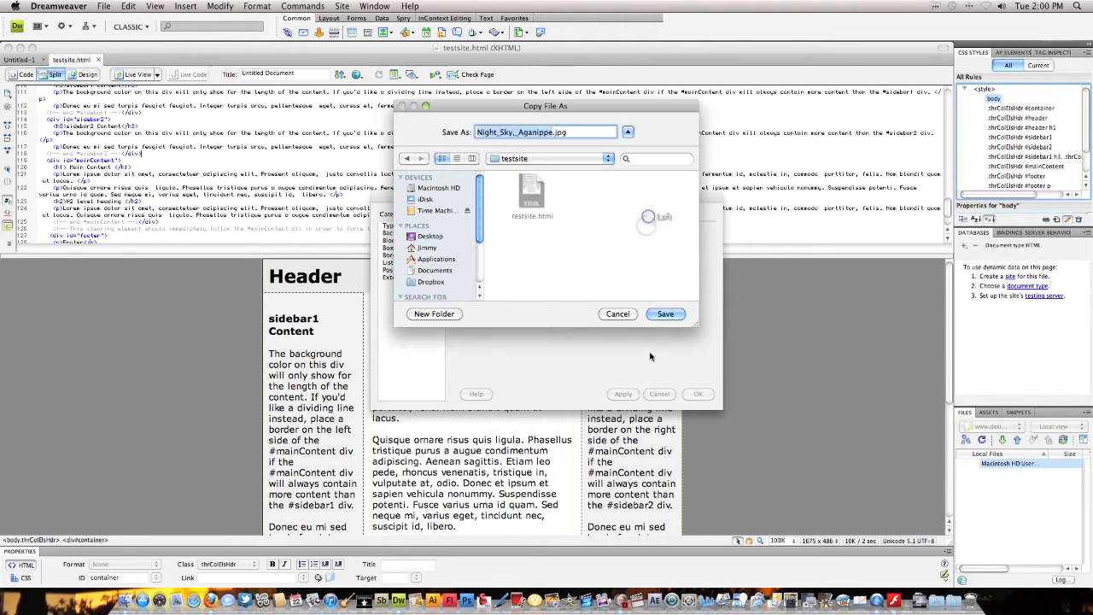
pyautogui.click(666, 314)
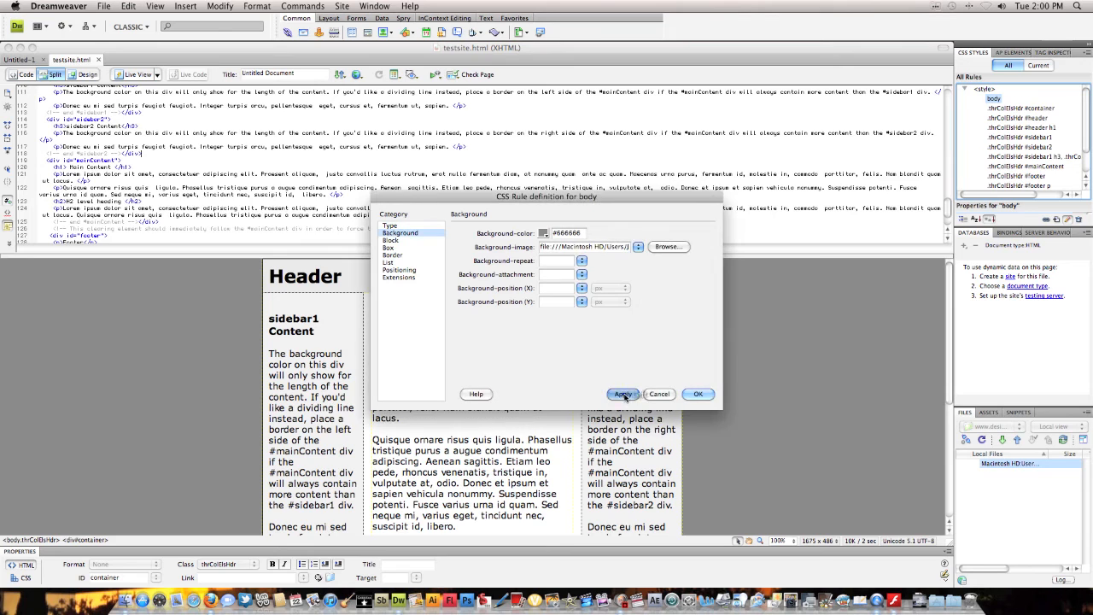
pyautogui.click(697, 393)
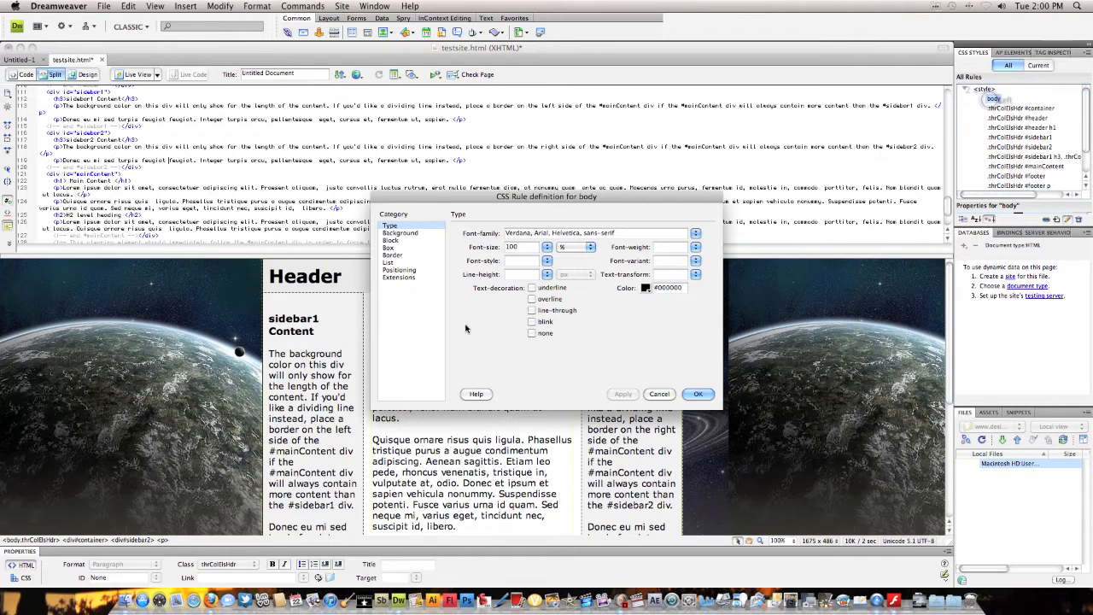
# Adjust the body background-repeat setting and confirm the body background settings
pyautogui.click(400, 232)
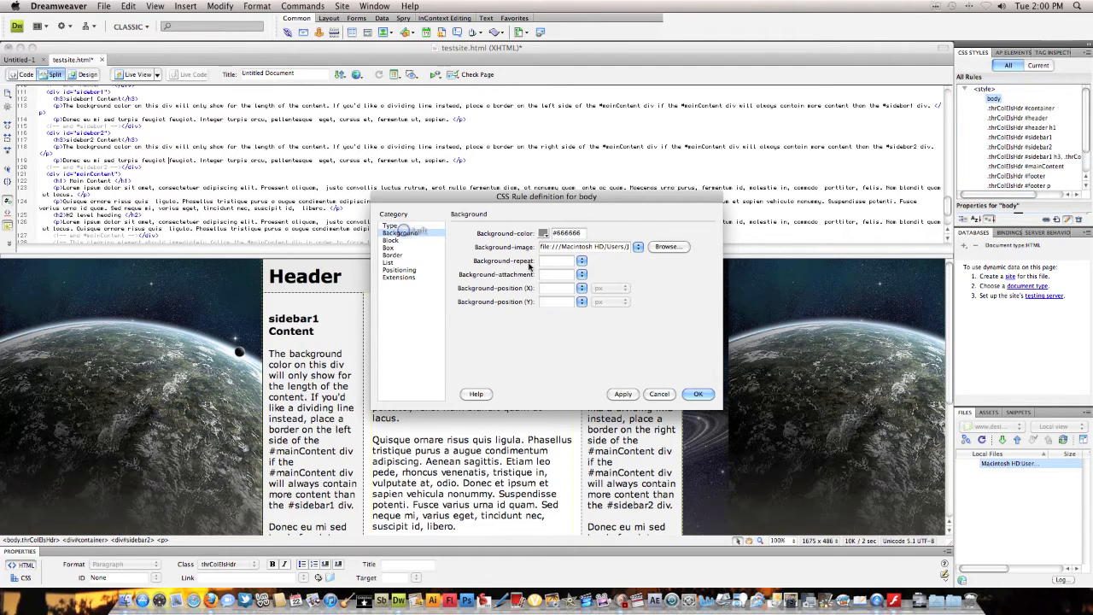
pyautogui.click(580, 260)
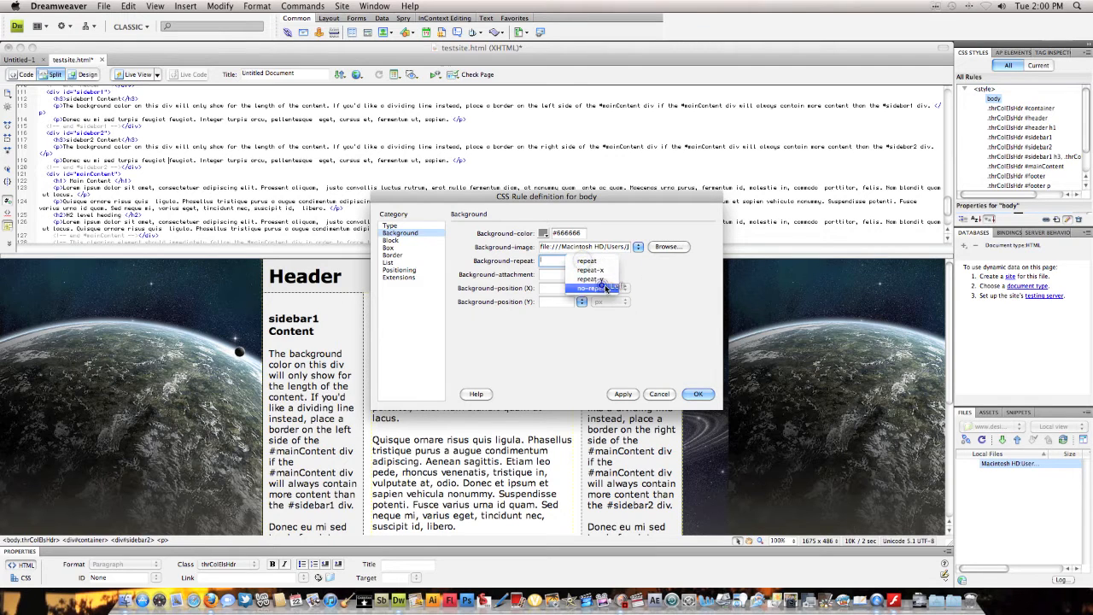
pyautogui.click(587, 287)
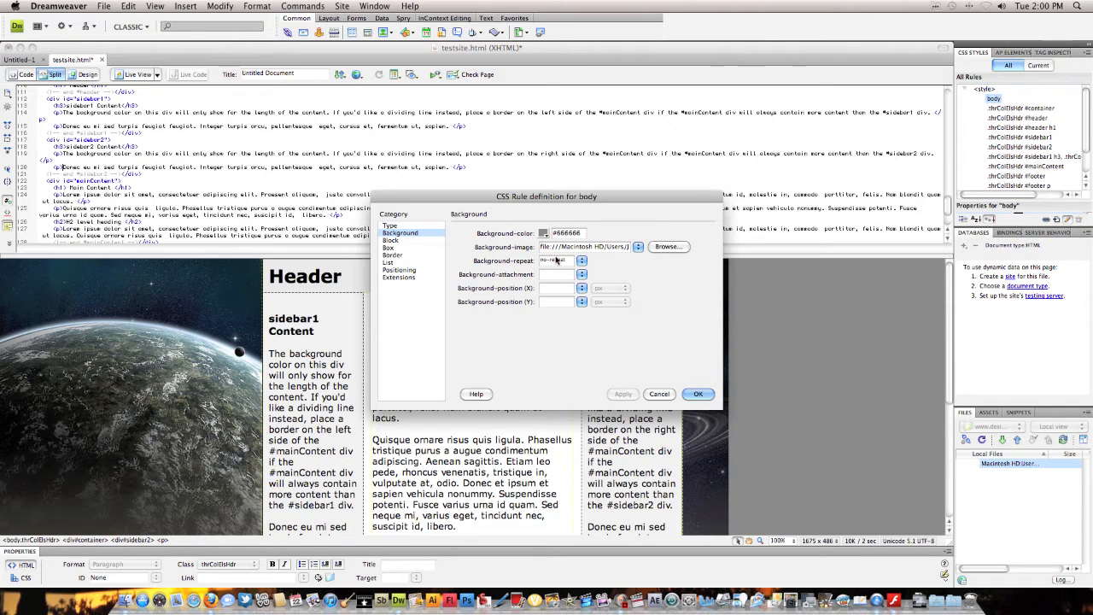
pyautogui.click(581, 260)
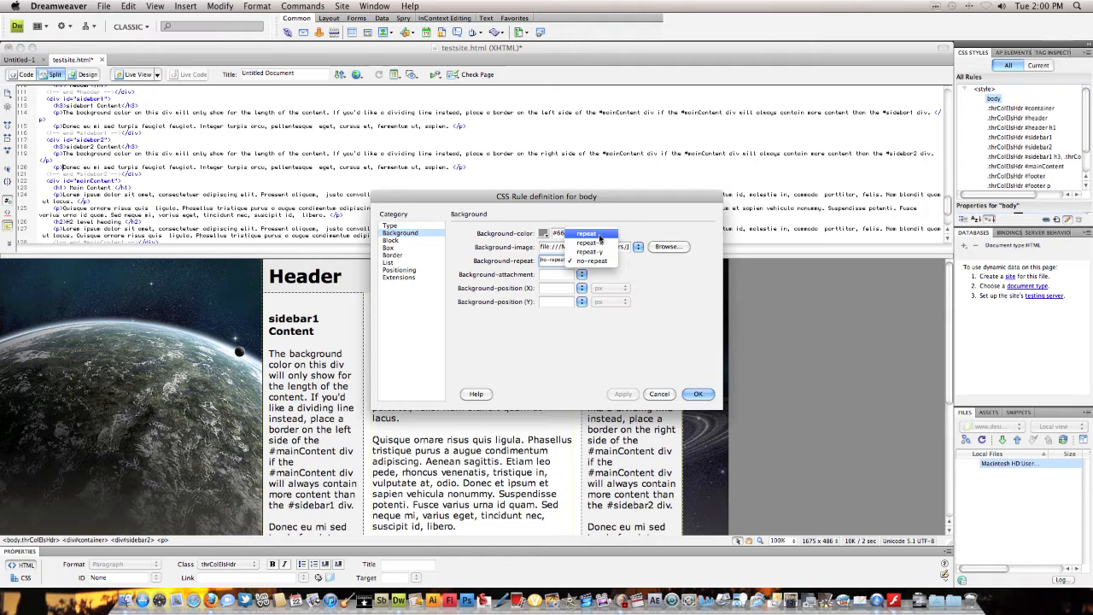
pyautogui.click(586, 242)
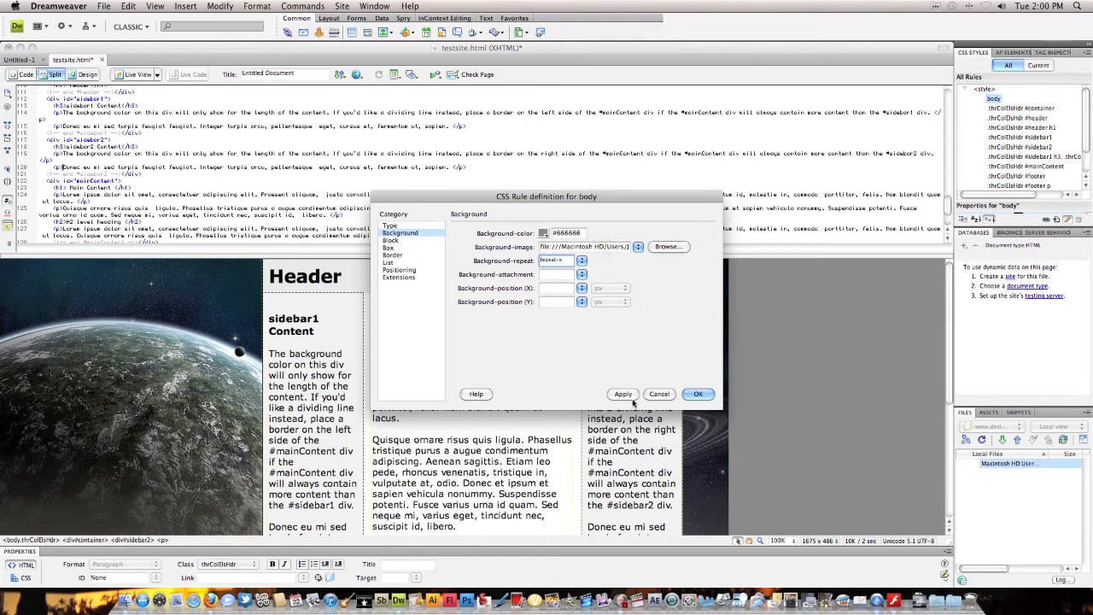
pyautogui.click(697, 392)
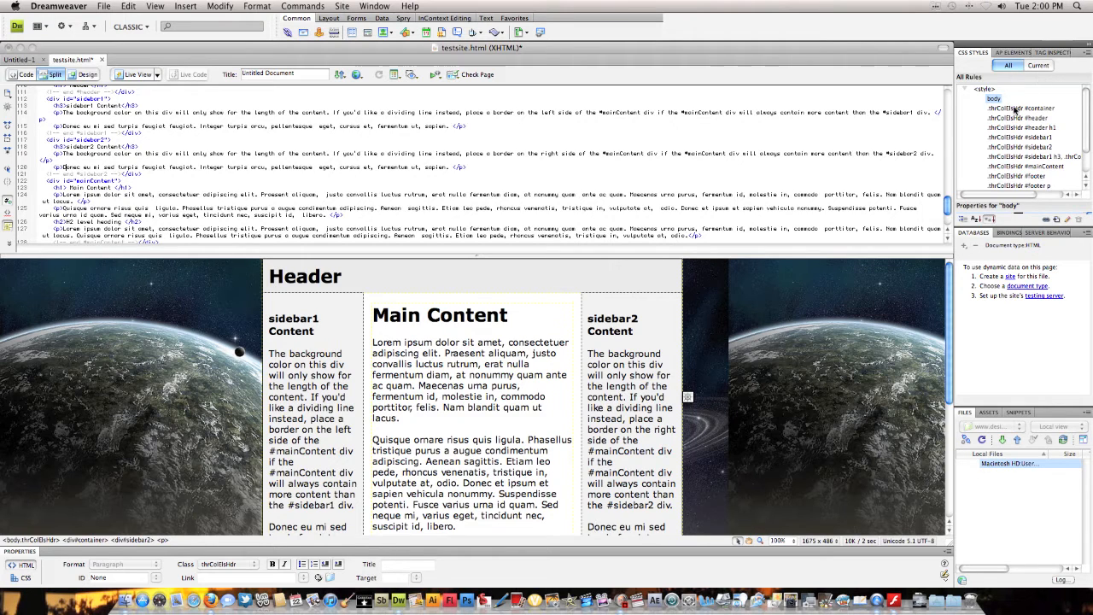
# Delete the .container rule's #FFFFFF background-color so the night sky shows through
pyautogui.doubleClick(1020, 110)
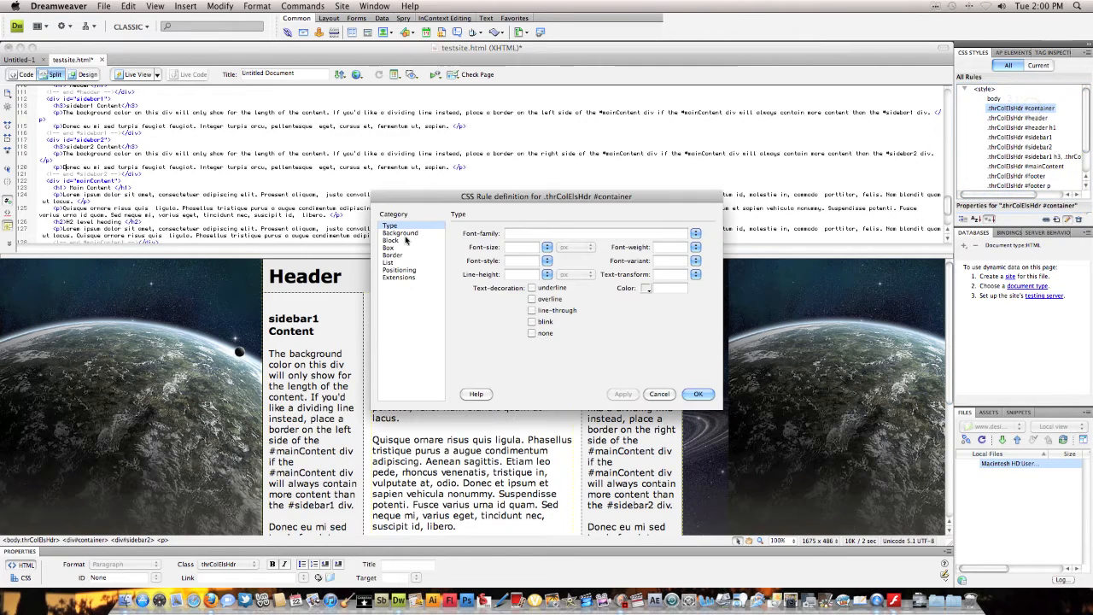
pyautogui.click(399, 232)
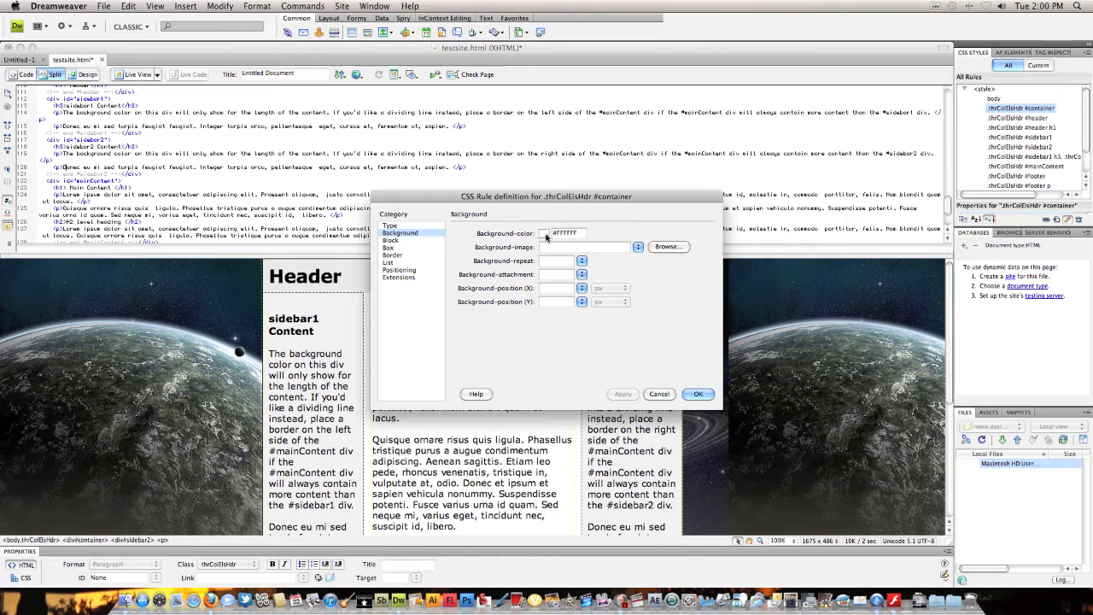
pyautogui.click(543, 232)
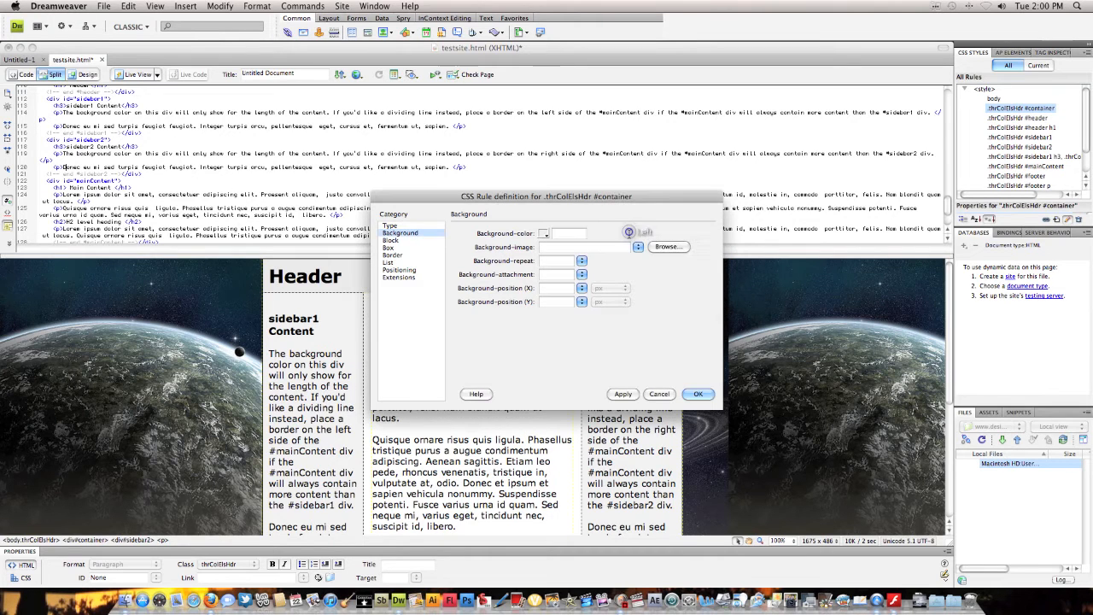
pyautogui.click(697, 392)
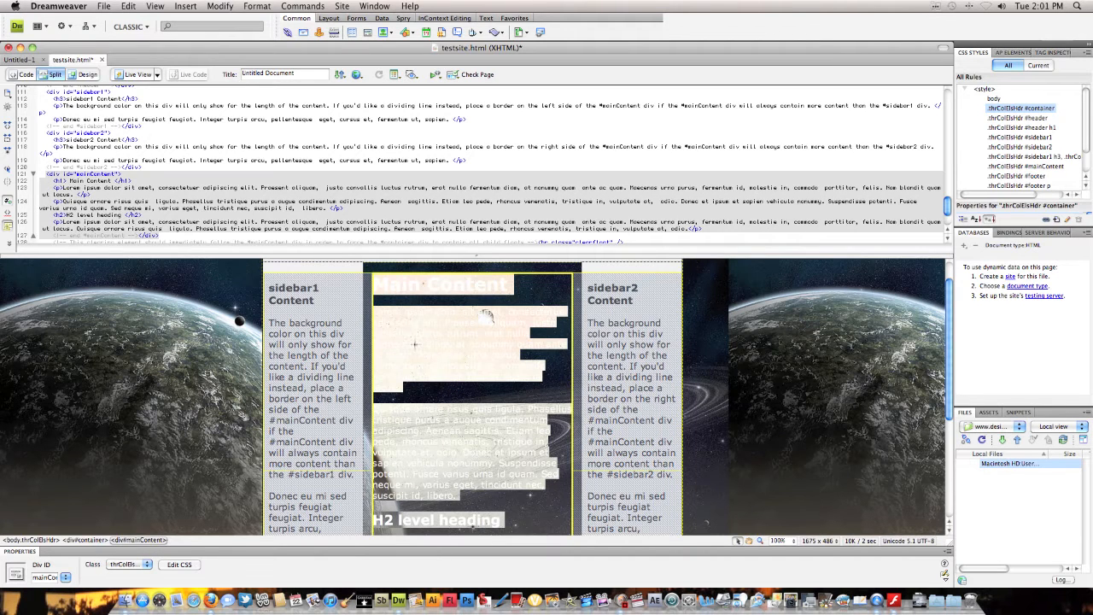
# In the .container rule's Box category, set Width to 60
pyautogui.click(1021, 137)
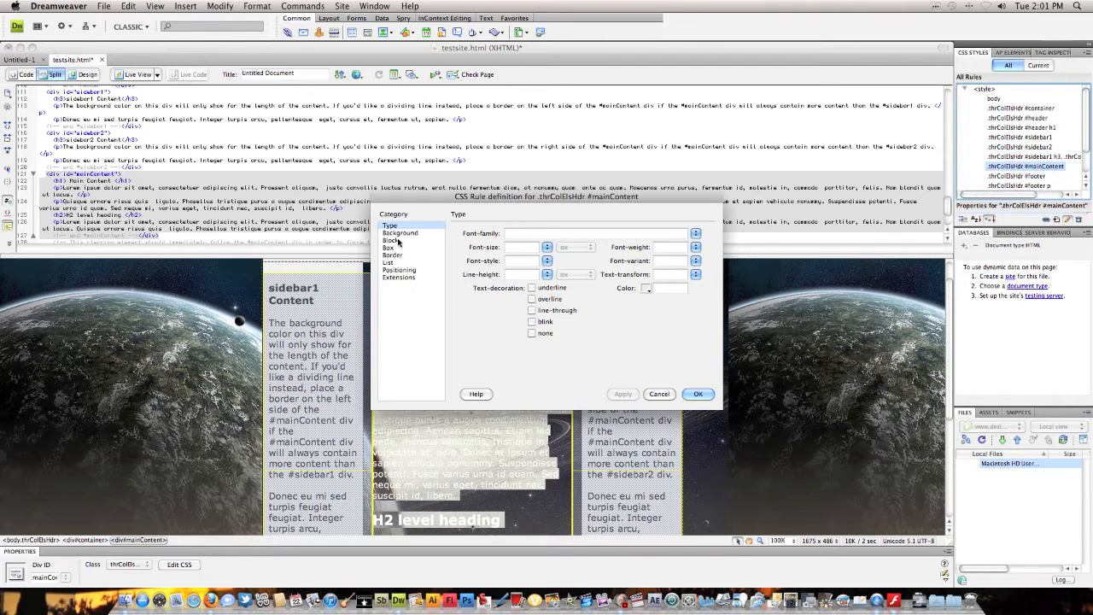
pyautogui.click(389, 248)
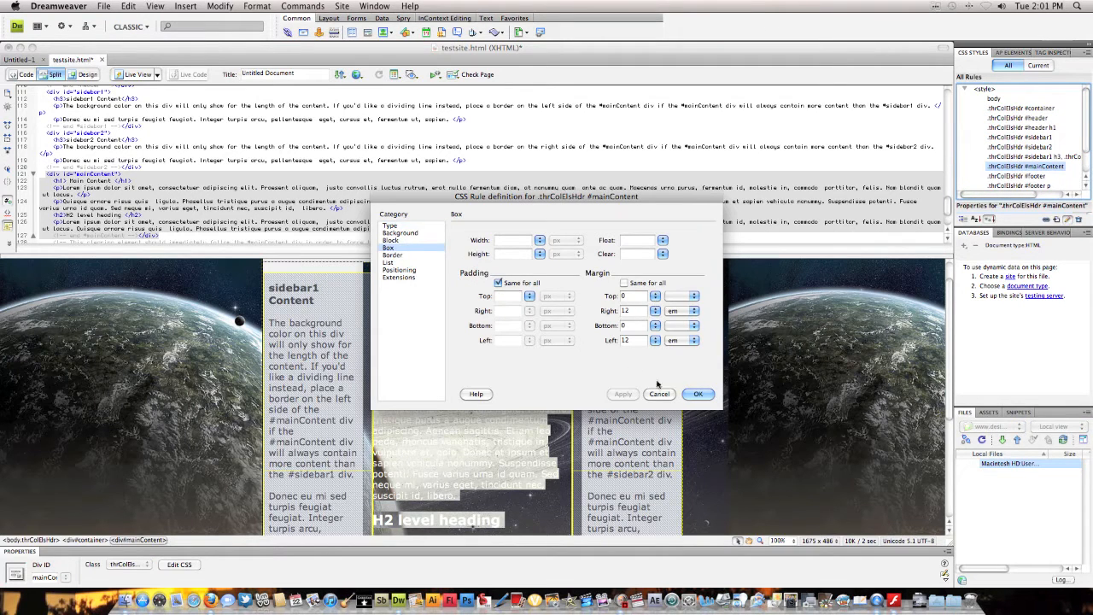
pyautogui.click(697, 393)
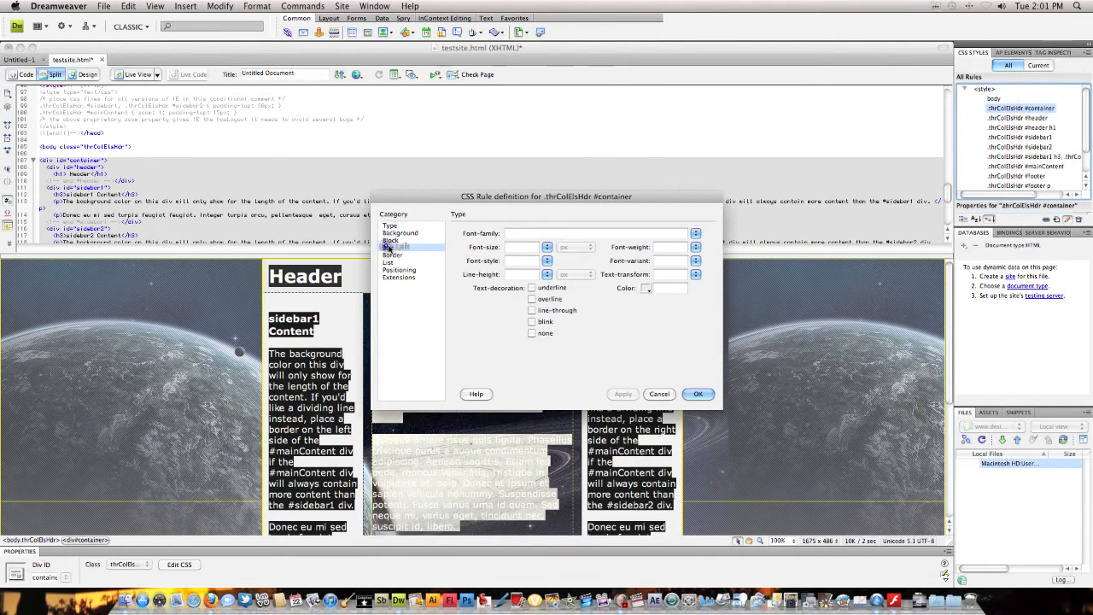
pyautogui.click(390, 246)
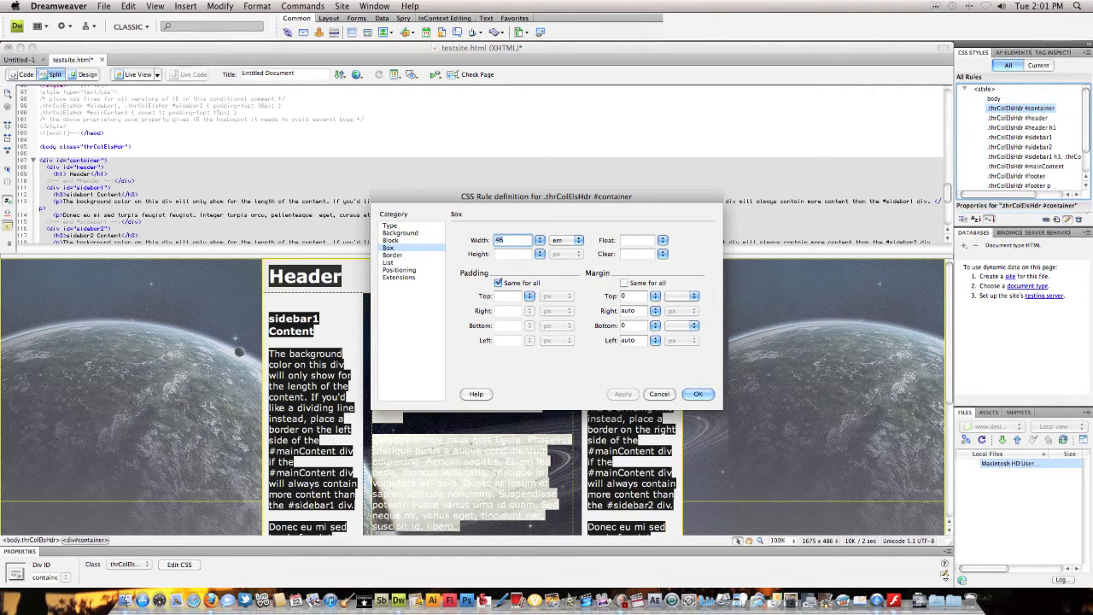
pyautogui.write('60')
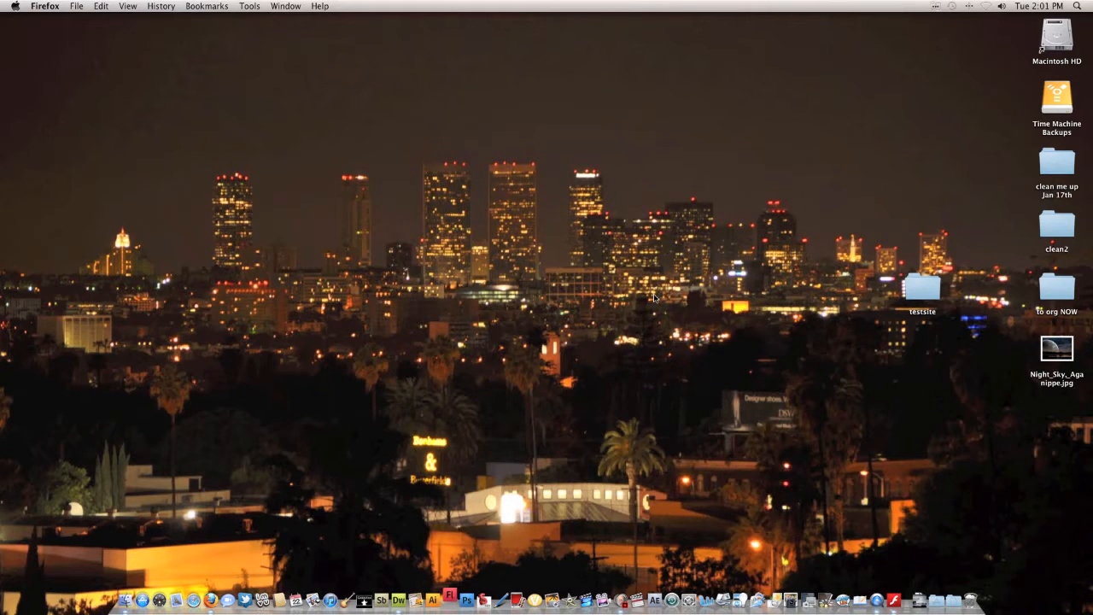
# Launch Flash and create a new Flash File (ActionScript 3.0)
pyautogui.click(451, 598)
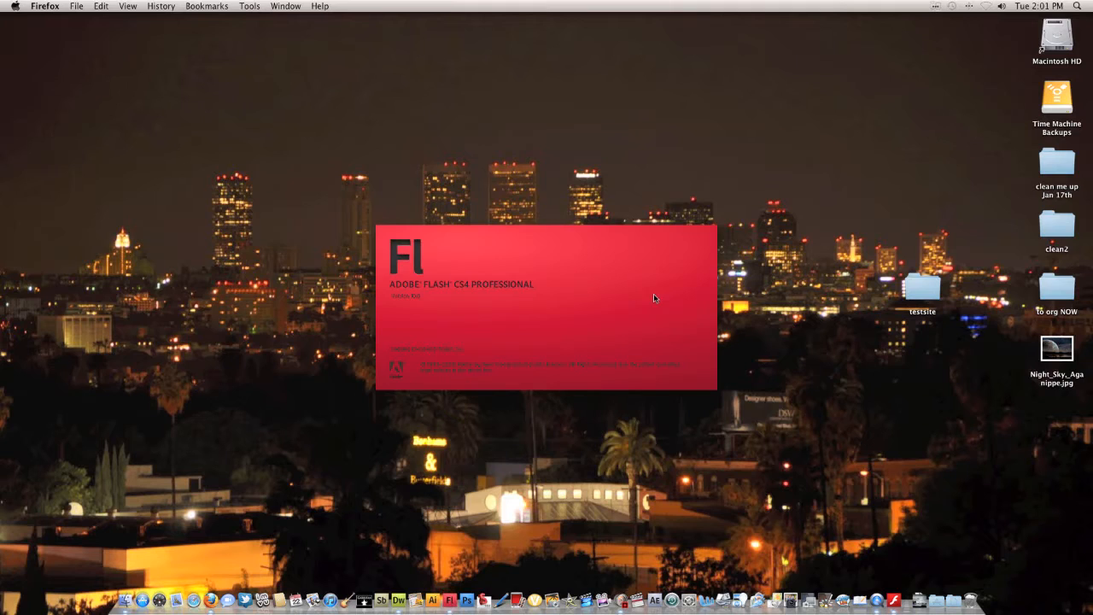
pyautogui.moveTo(664, 314)
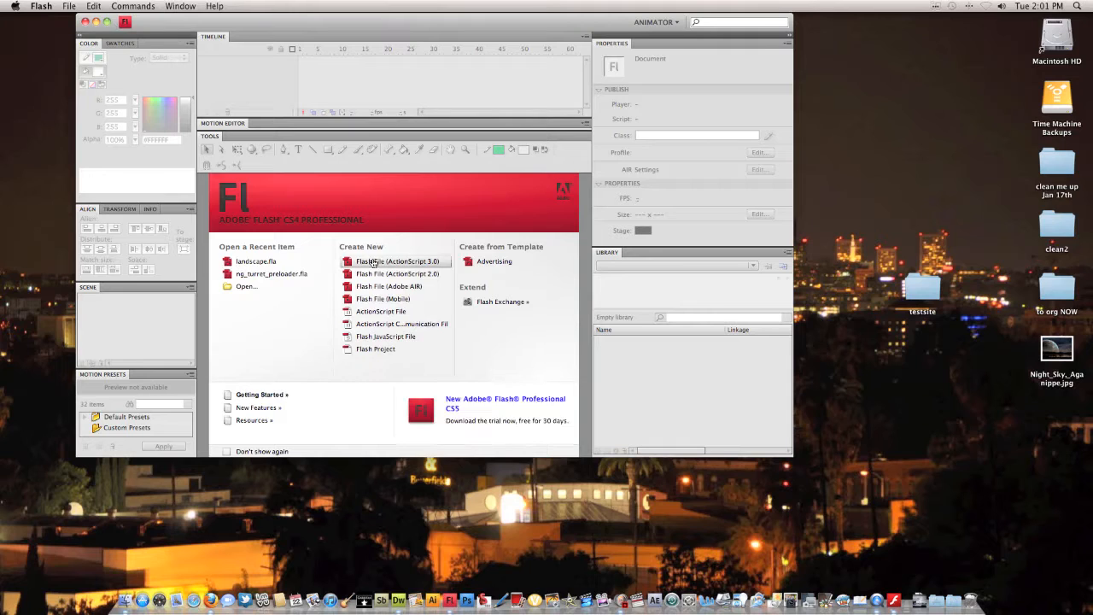
pyautogui.click(398, 260)
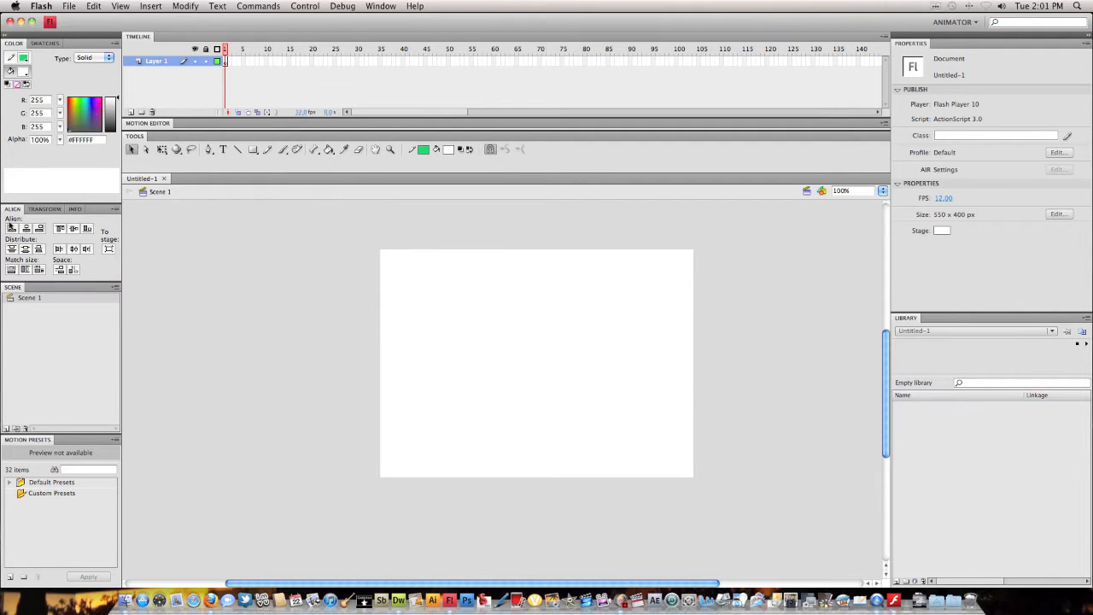
# Draw a cyan rectangle mid-stage and give its frames a classic tween
pyautogui.click(423, 150)
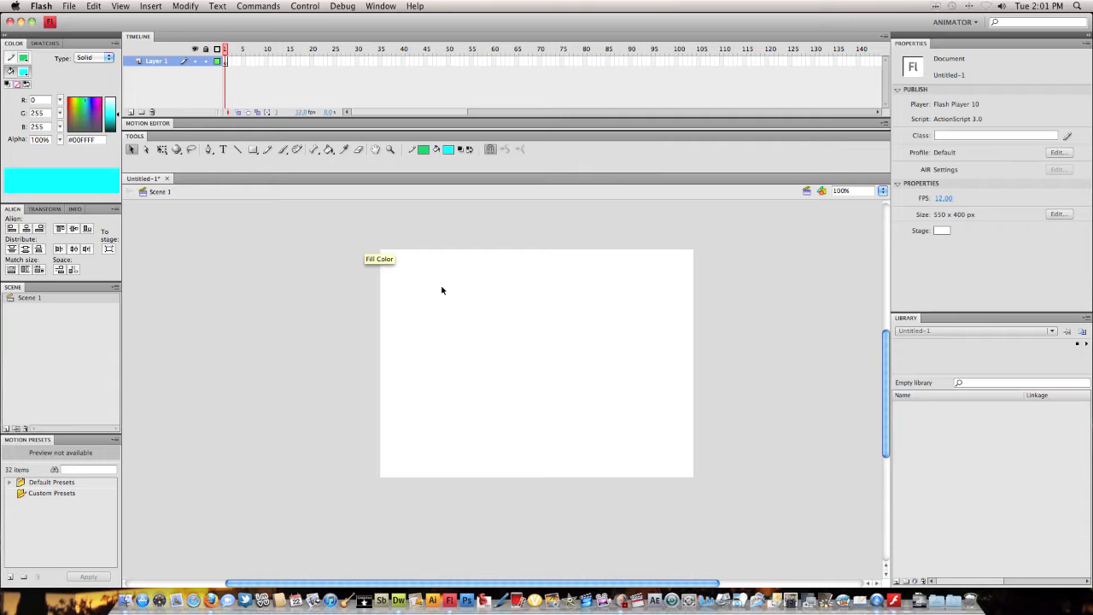
pyautogui.moveTo(540, 352)
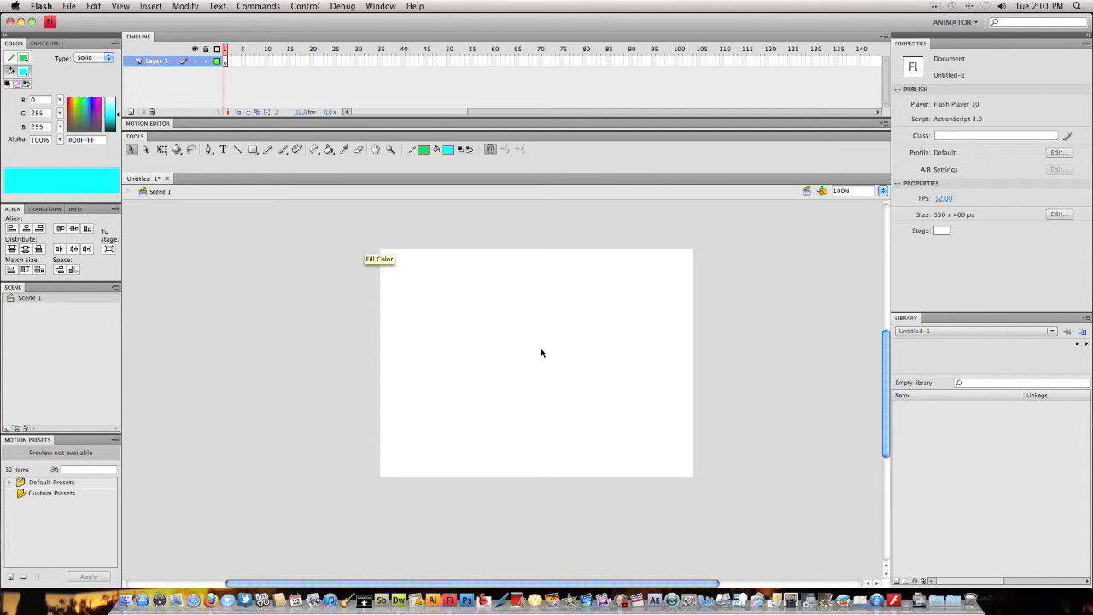
pyautogui.moveTo(362, 106)
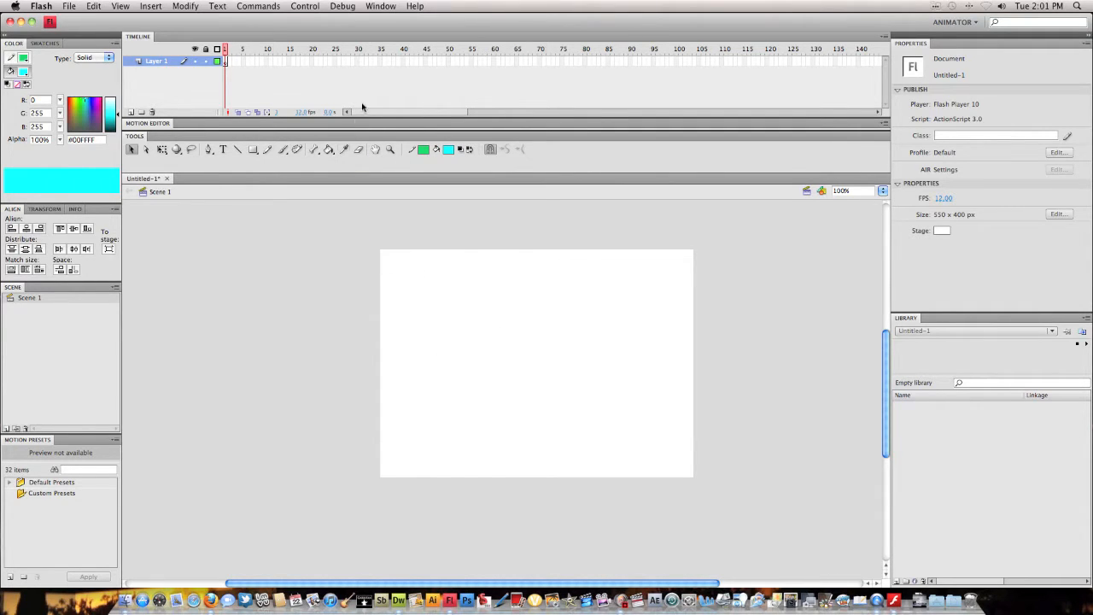
pyautogui.click(253, 150)
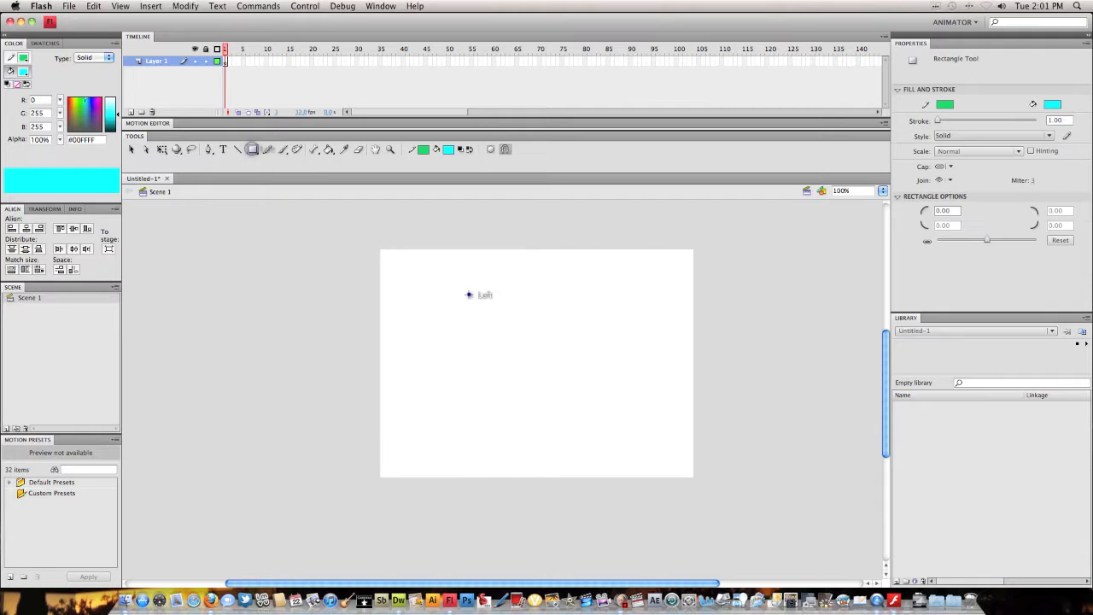
pyautogui.moveTo(468, 294); pyautogui.dragTo(590, 417)
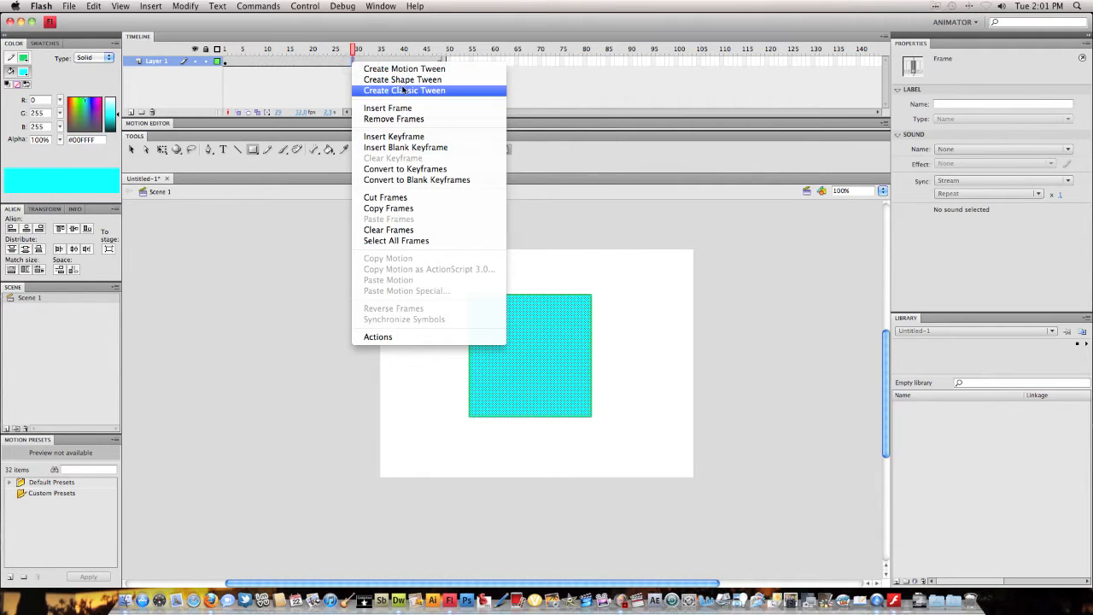
pyautogui.click(403, 91)
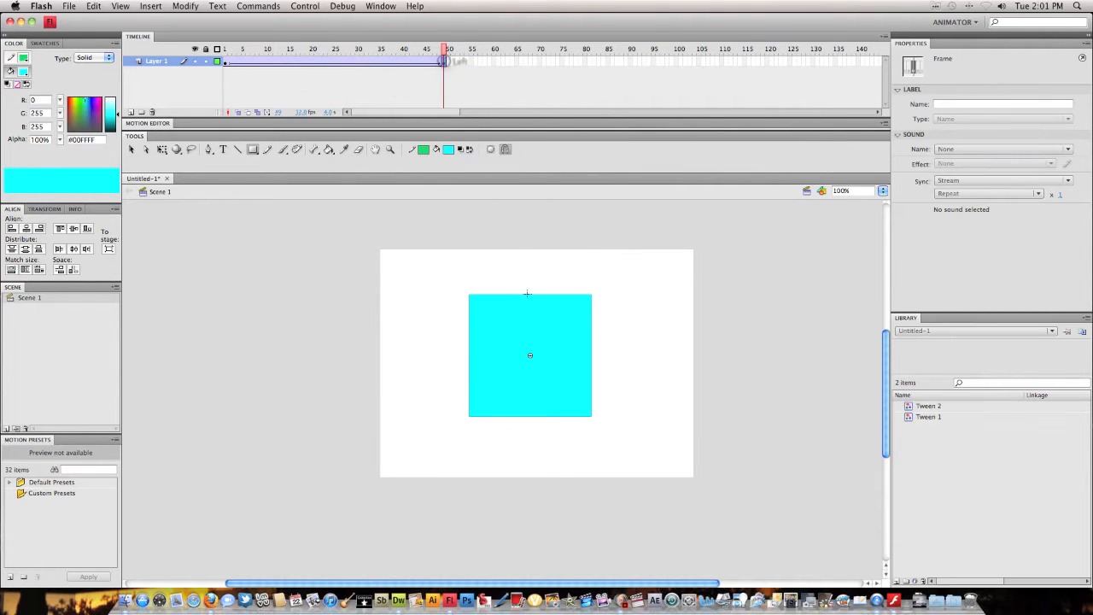
pyautogui.click(530, 355)
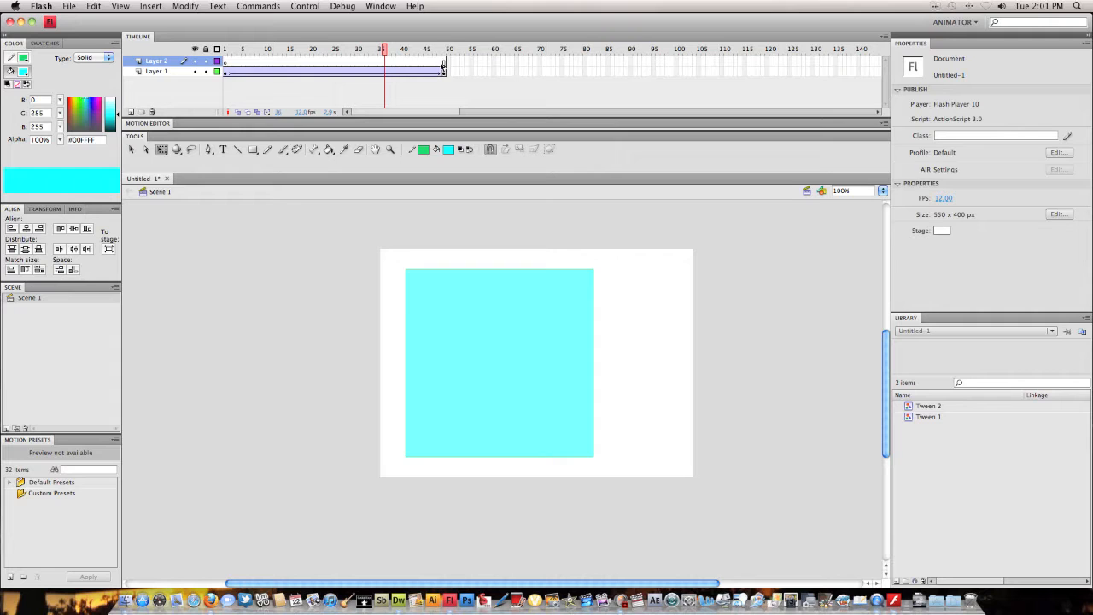
# Remove the new layer's extra frames, draw a purple rectangle and classic-tween it
pyautogui.rightClick(444, 62)
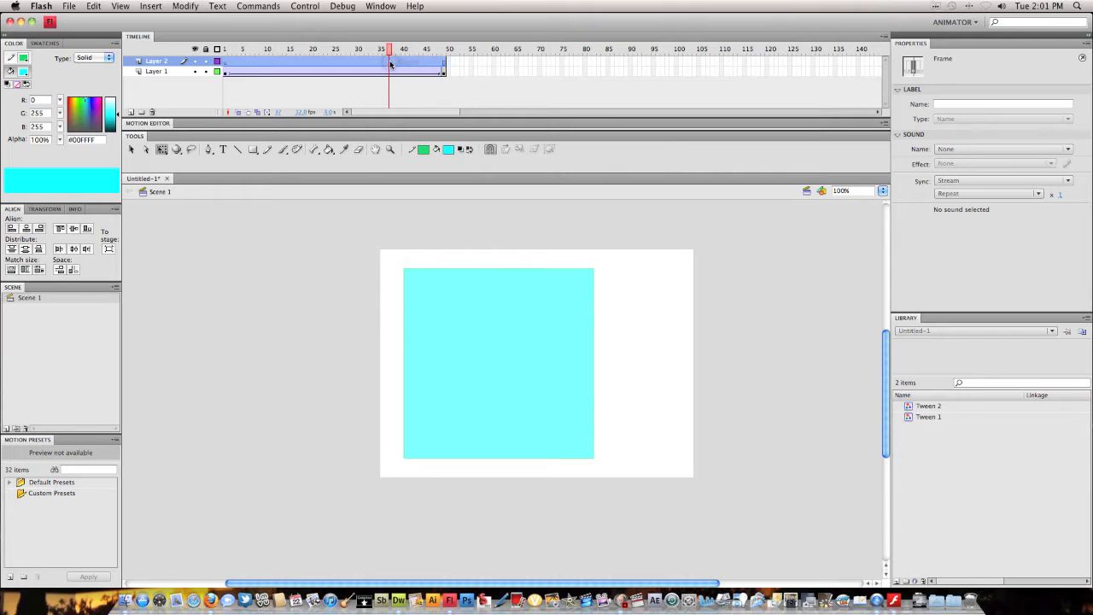
pyautogui.rightClick(389, 61)
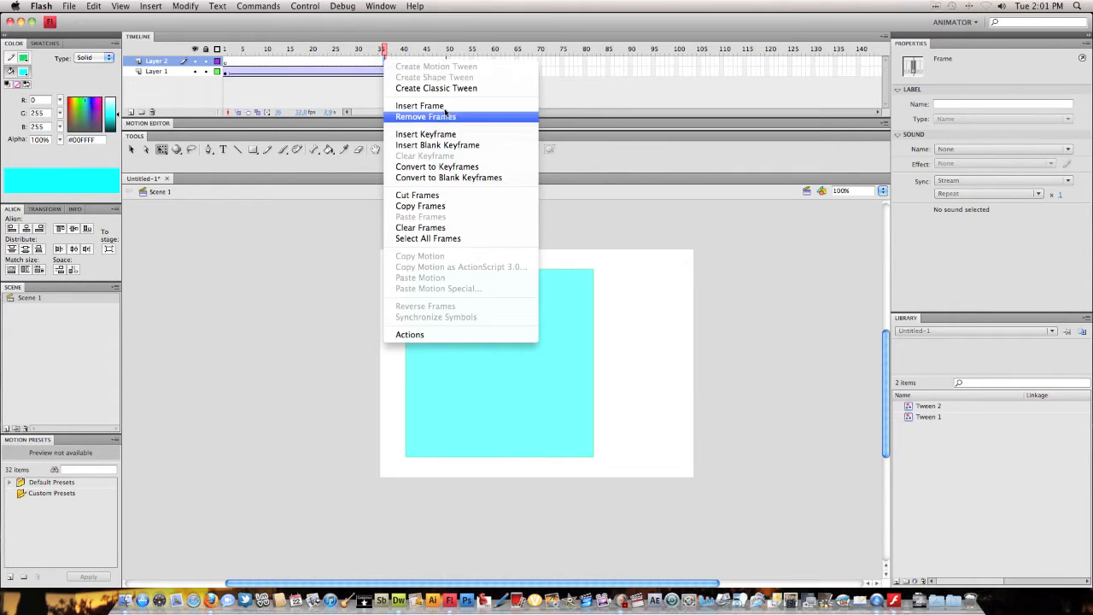
pyautogui.click(425, 116)
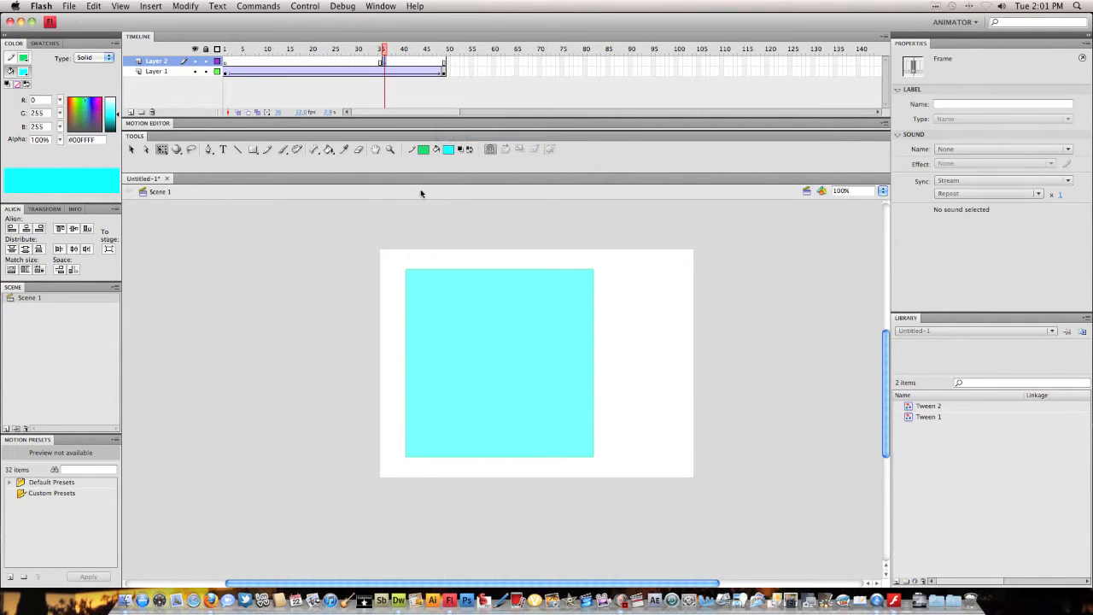
pyautogui.click(447, 150)
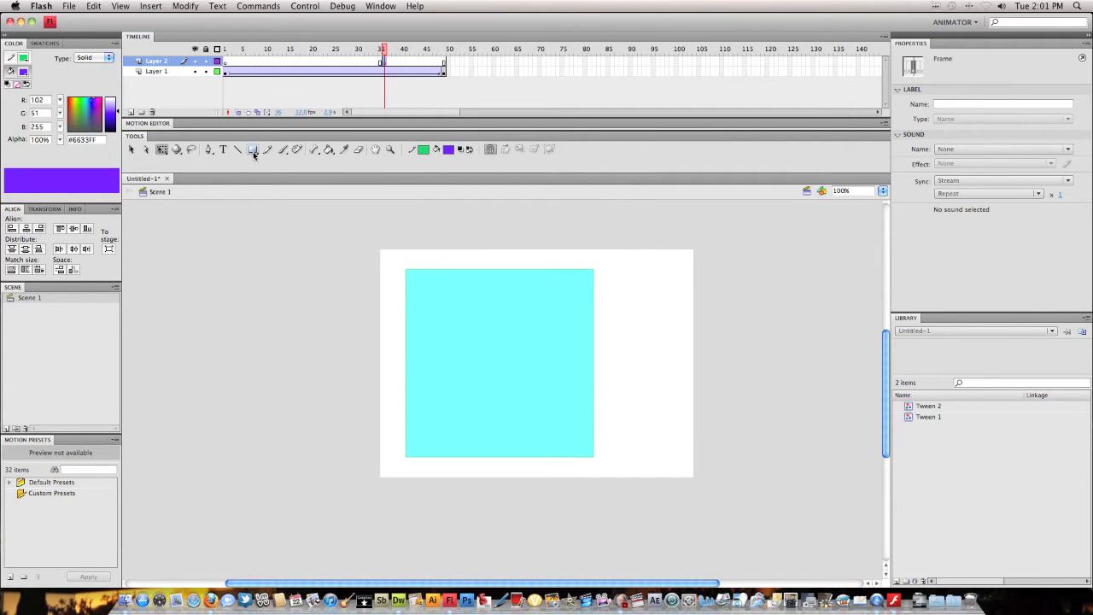
pyautogui.click(253, 150)
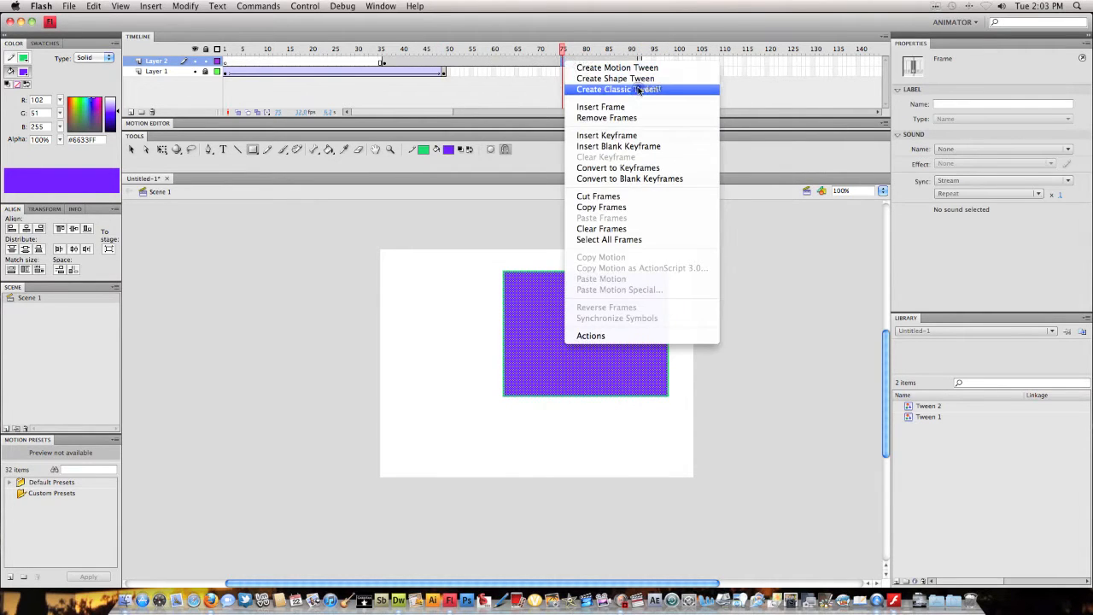
pyautogui.click(606, 89)
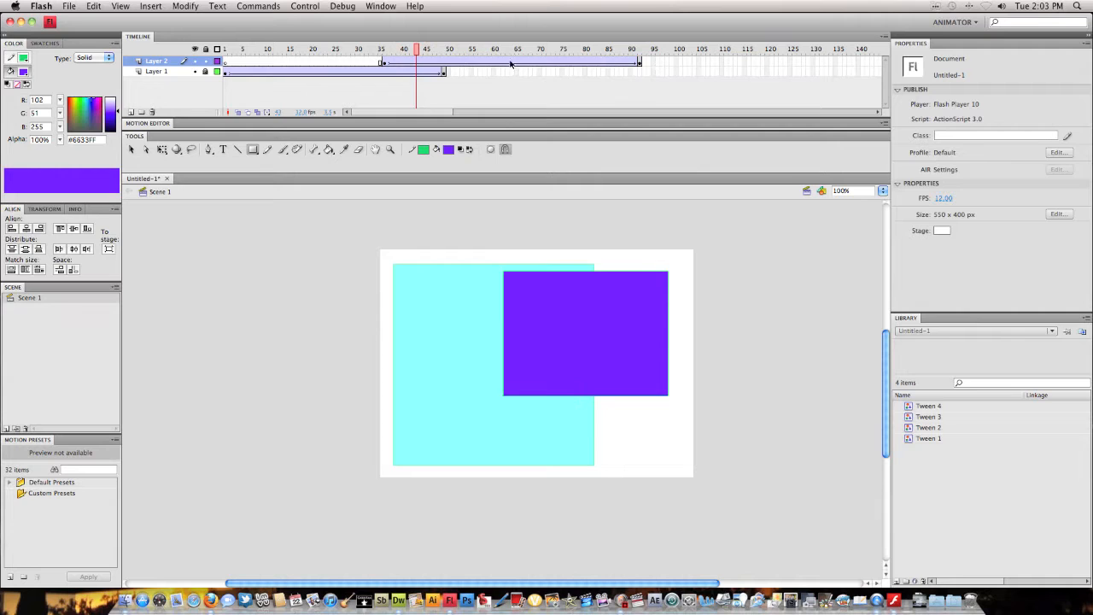
# Give the purple rectangle an Alpha colour effect and scrub the timeline to check the fade
pyautogui.rightClick(485, 64)
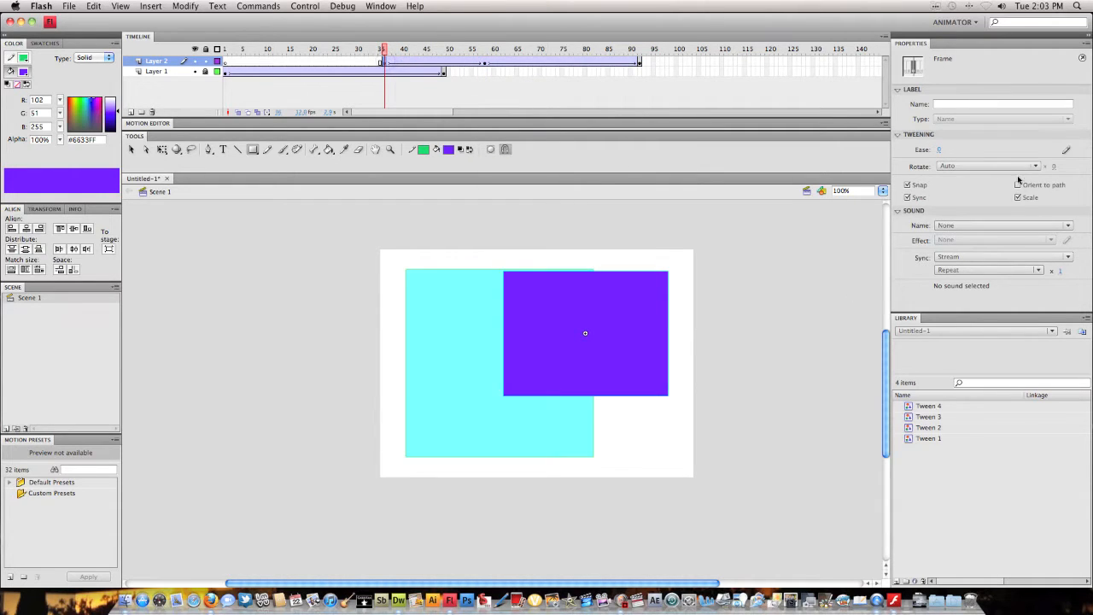
pyautogui.click(1035, 171)
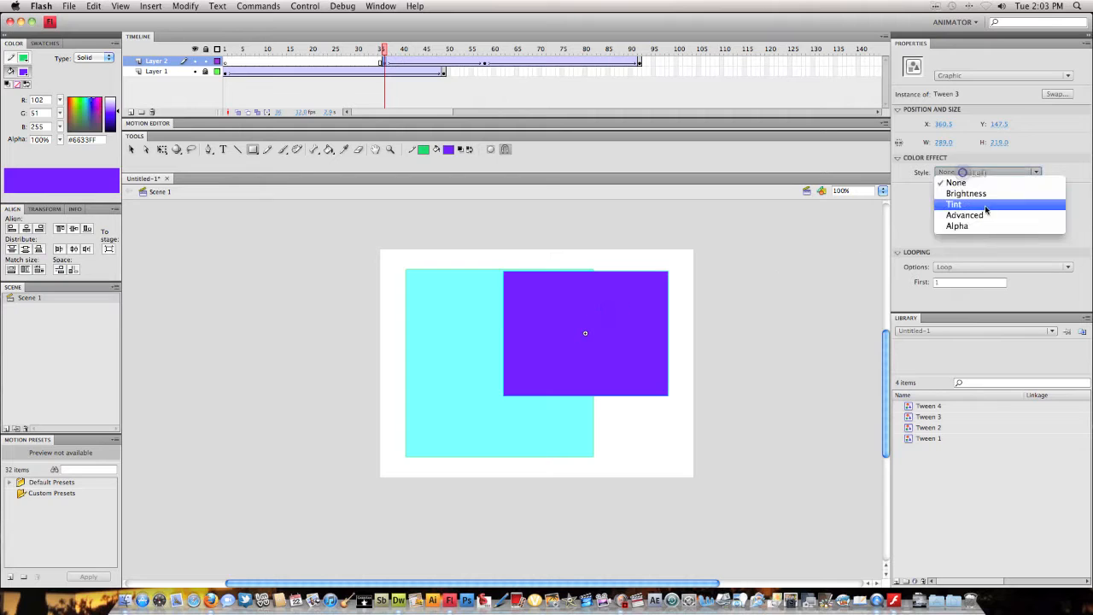
pyautogui.click(956, 225)
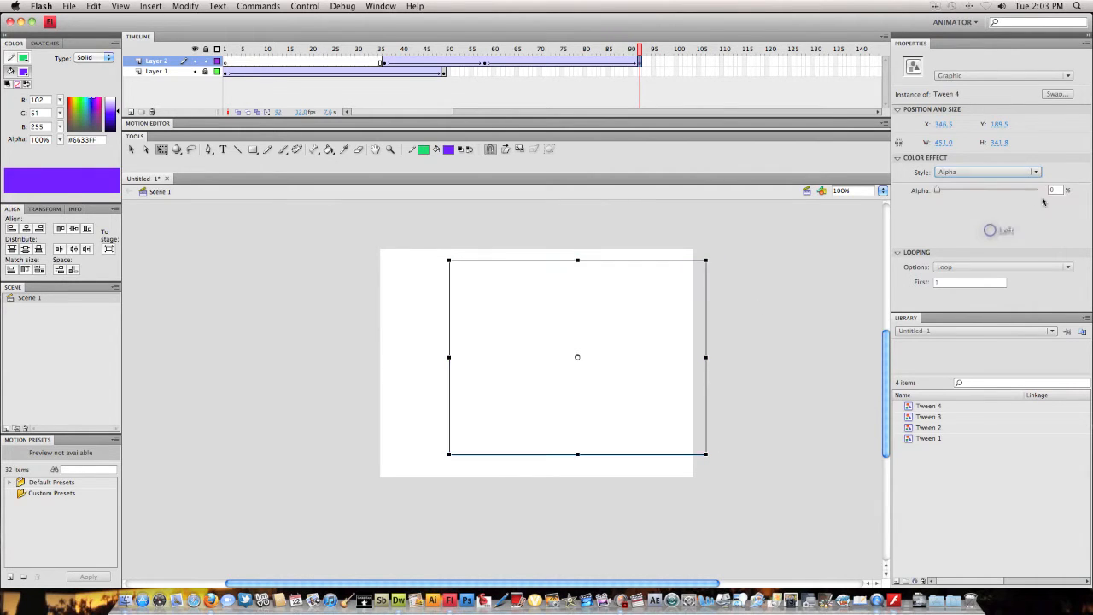
pyautogui.moveTo(936, 190); pyautogui.dragTo(983, 189)
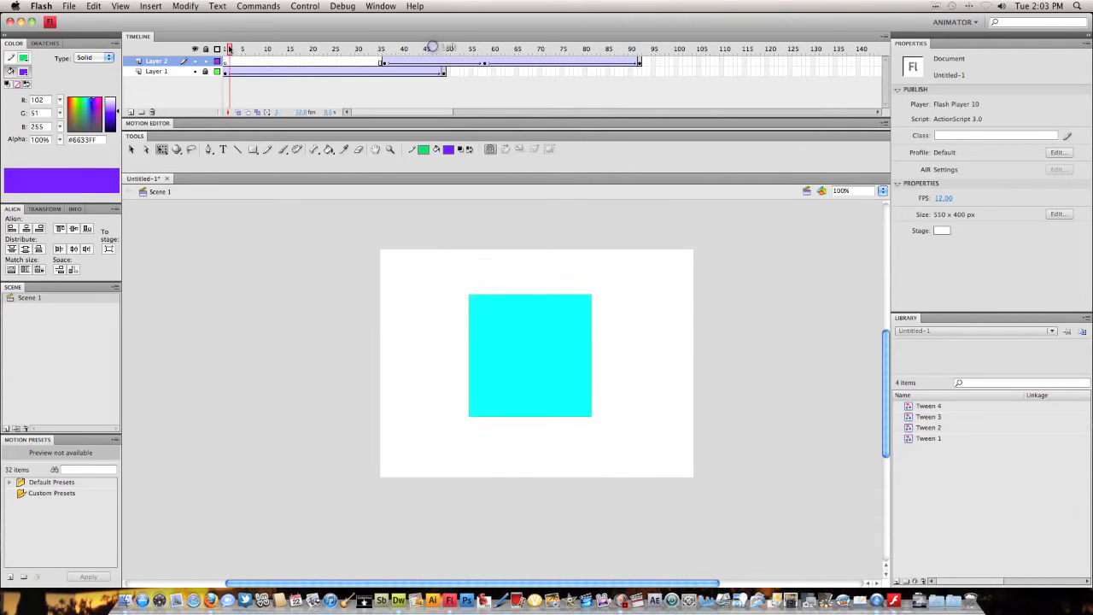
pyautogui.click(451, 47)
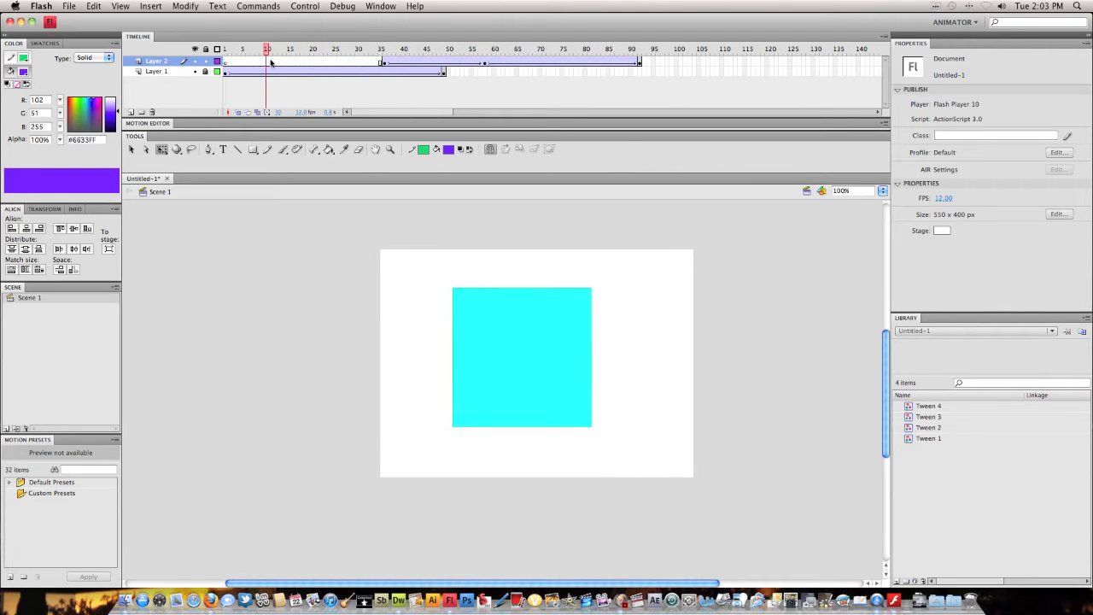
pyautogui.click(587, 48)
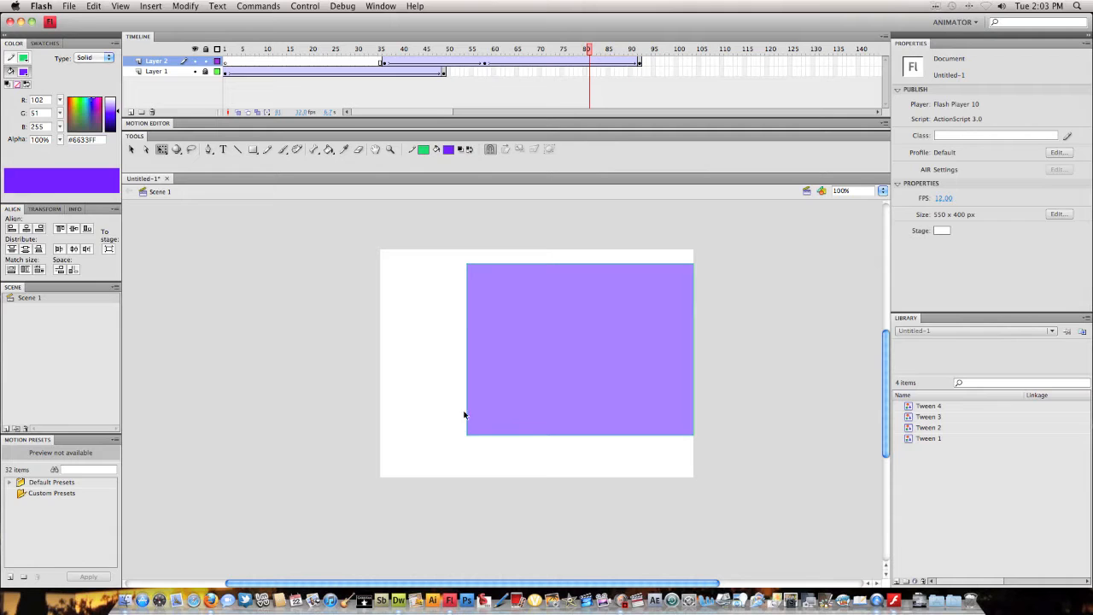
# Test the movie through the Control menu
pyautogui.click(68, 6)
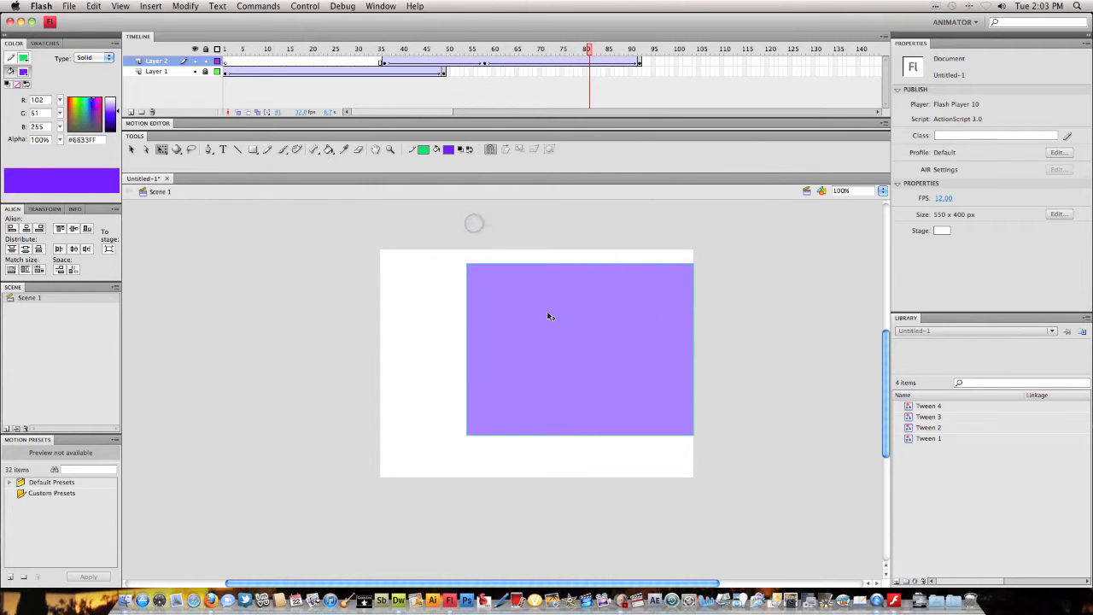
pyautogui.moveTo(493, 285)
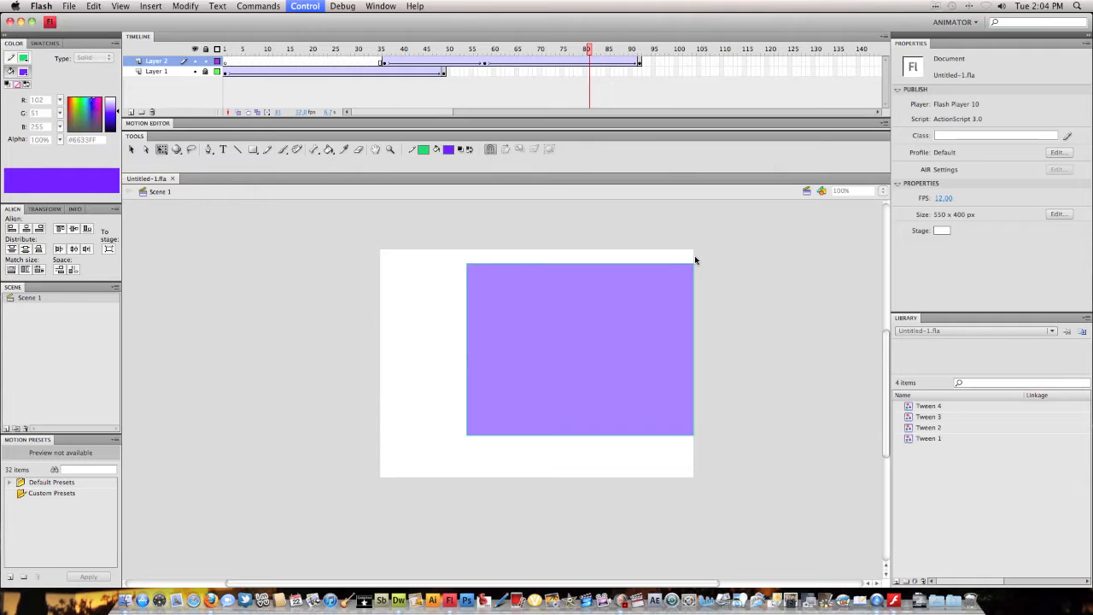
pyautogui.click(304, 7)
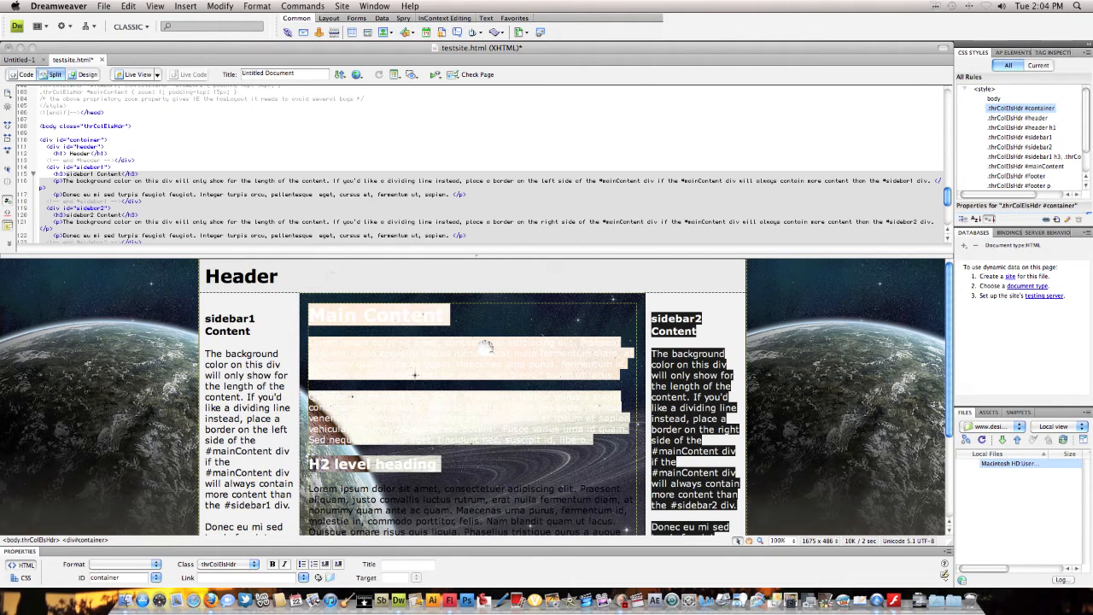
# Insert the exported SWF movie via Insert > Media > SWF
pyautogui.click(220, 7)
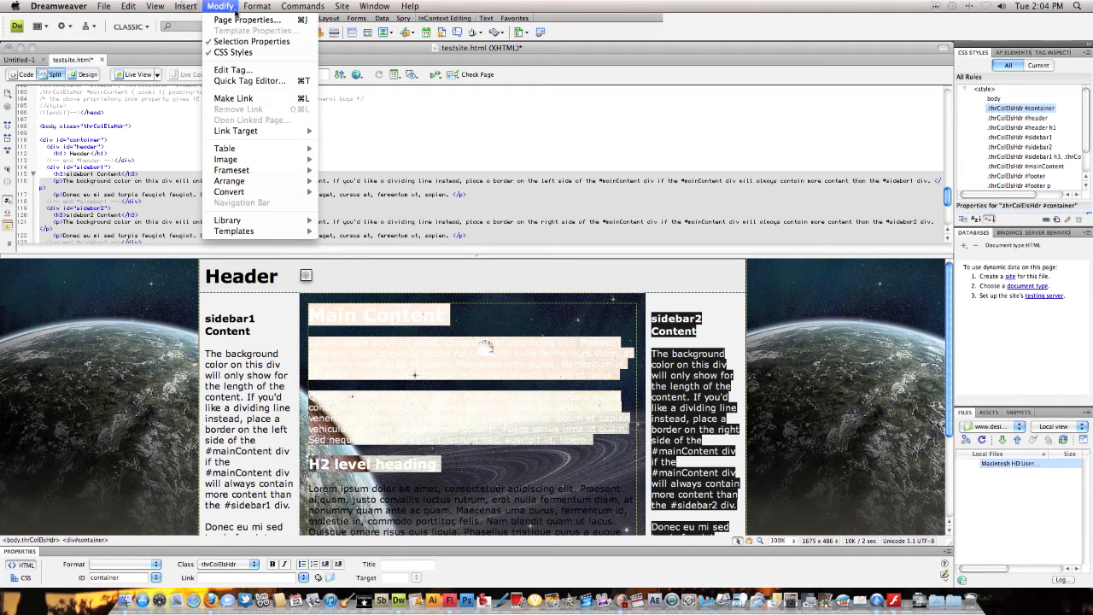
pyautogui.click(184, 7)
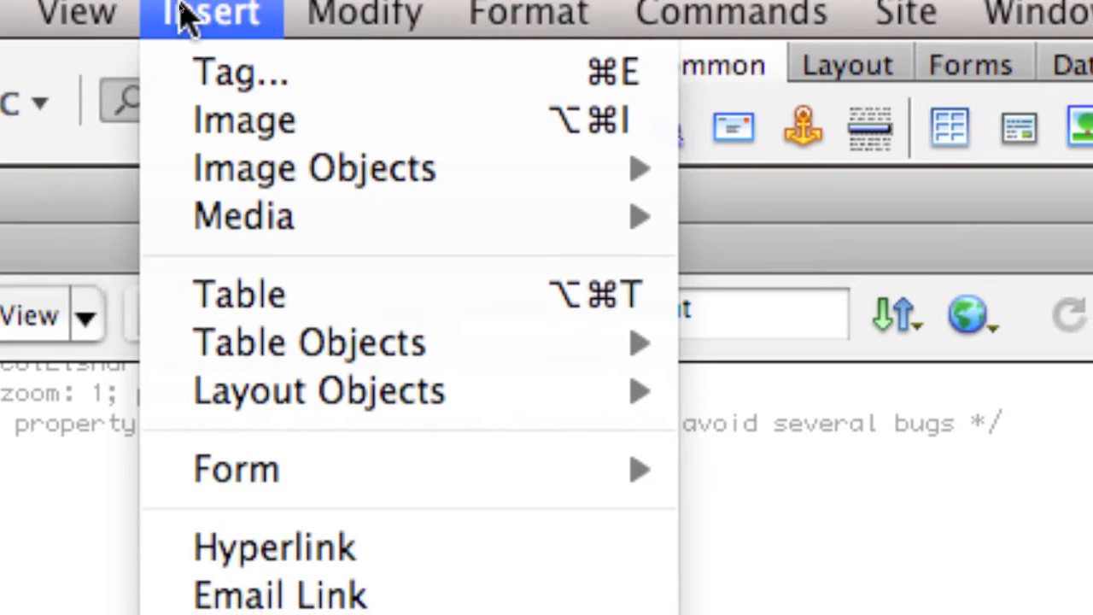
pyautogui.moveTo(242, 215)
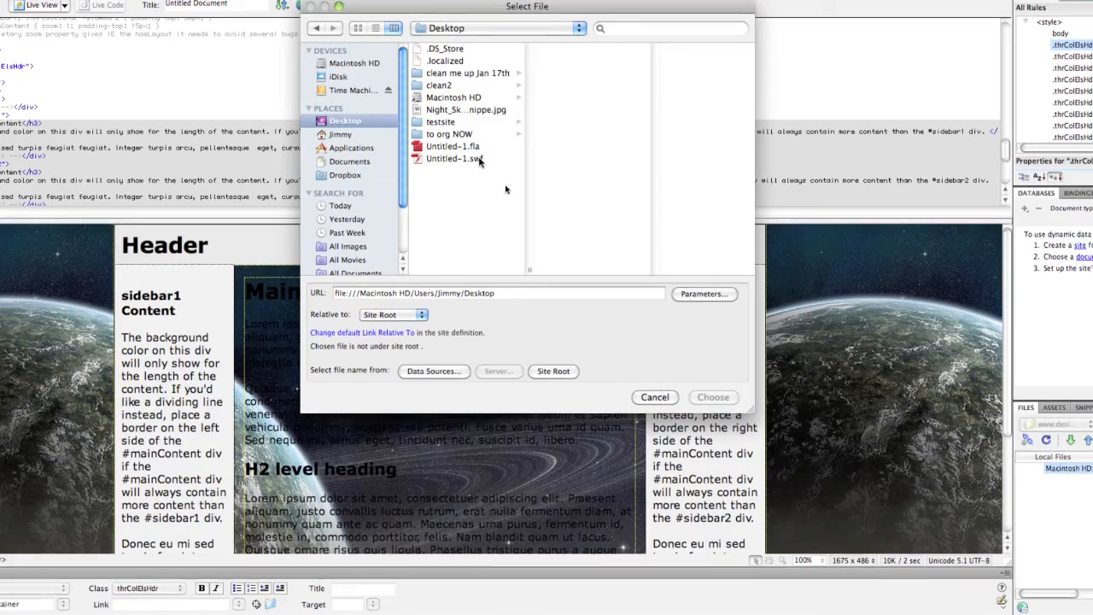
pyautogui.click(452, 157)
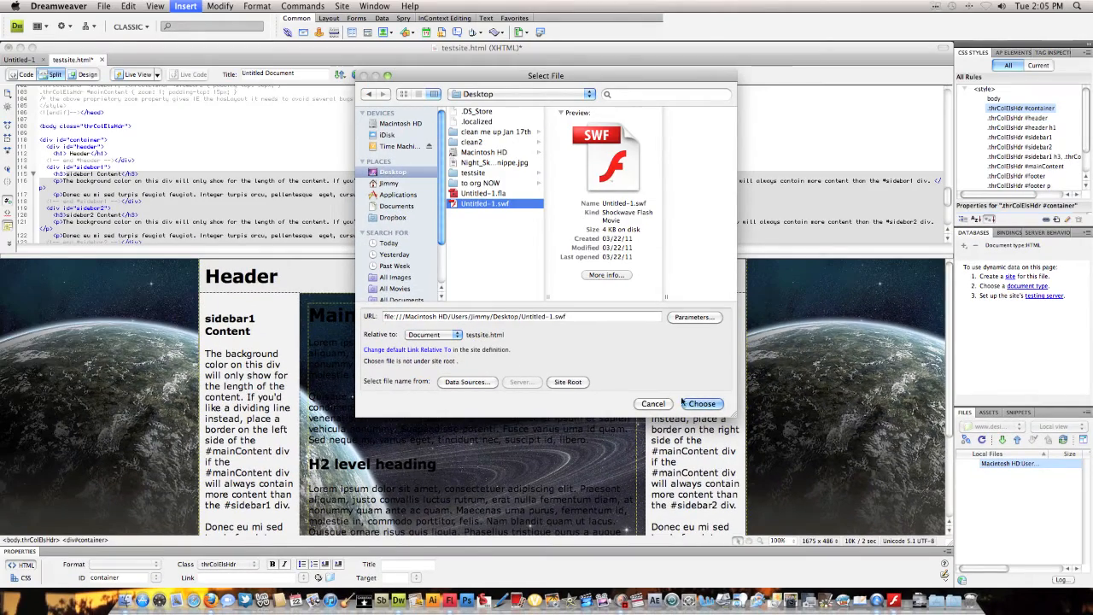
pyautogui.click(700, 403)
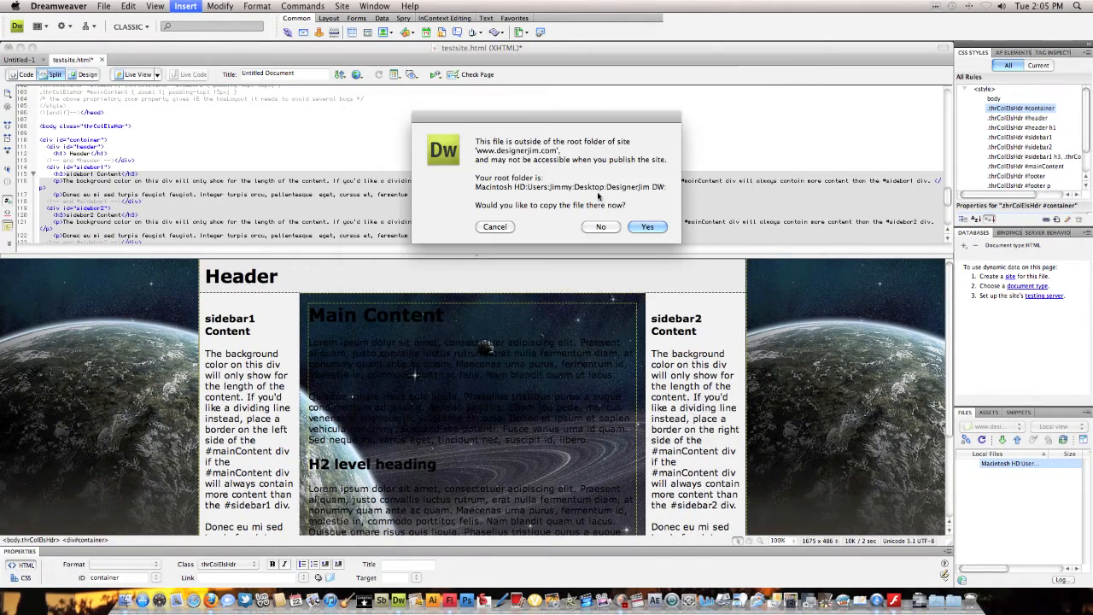
# Copy the SWF into the site folder and give it the accessibility title df
pyautogui.click(645, 225)
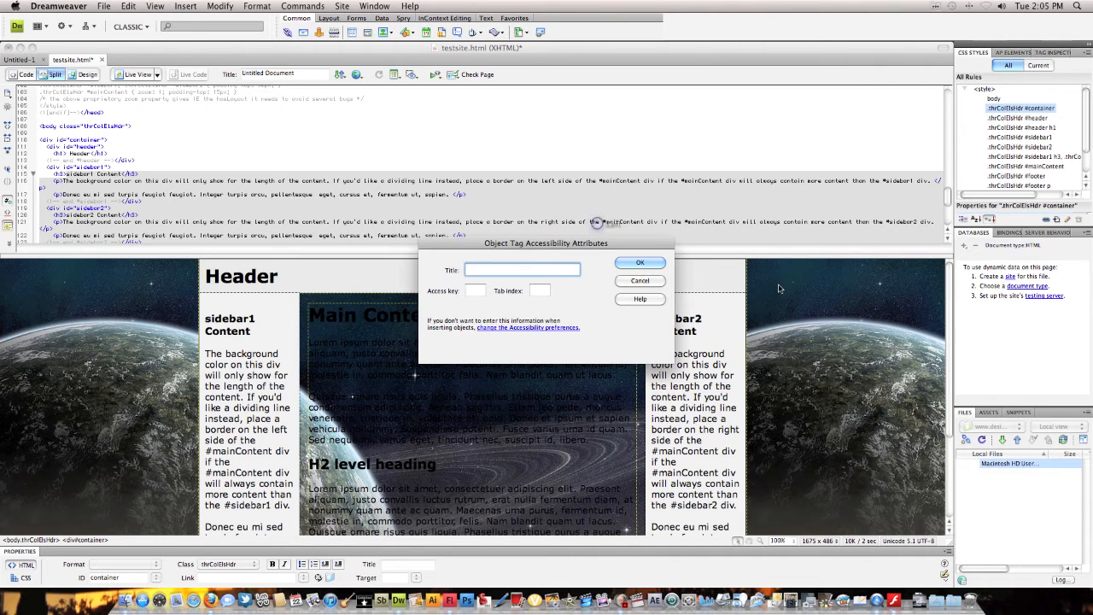
pyautogui.write('df')
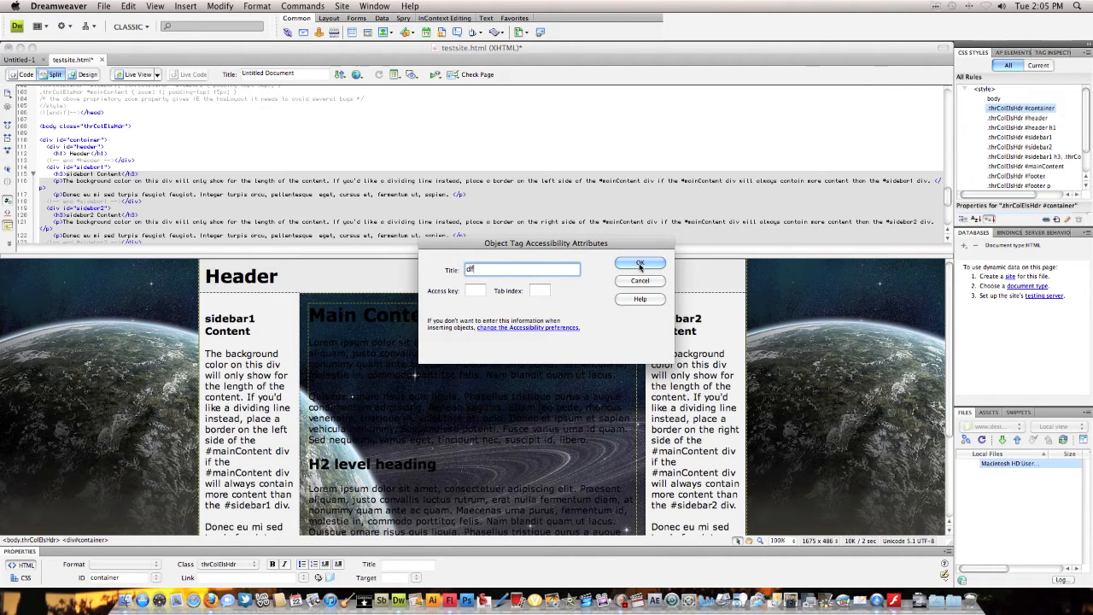
pyautogui.click(639, 263)
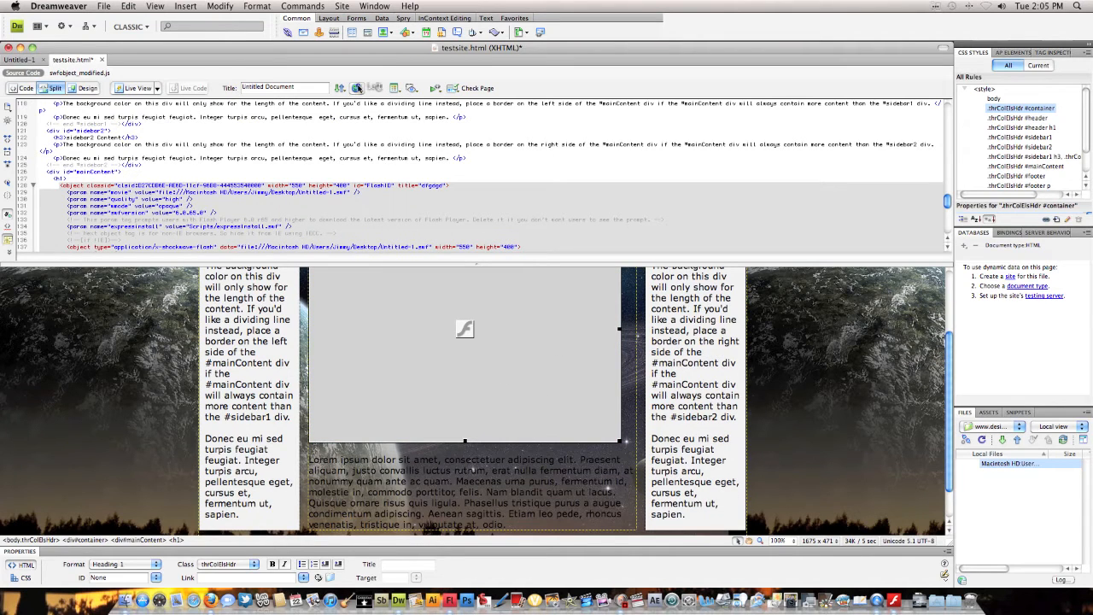
# Preview the page in Firefox, accepting the copy of the SWF's dependent script files
pyautogui.click(359, 89)
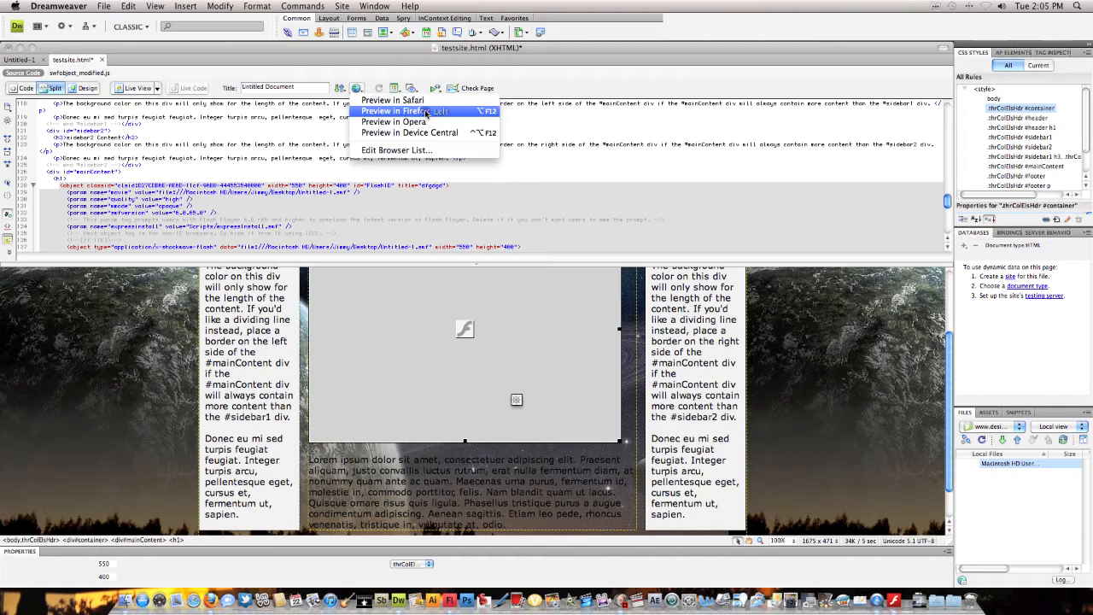
pyautogui.click(400, 111)
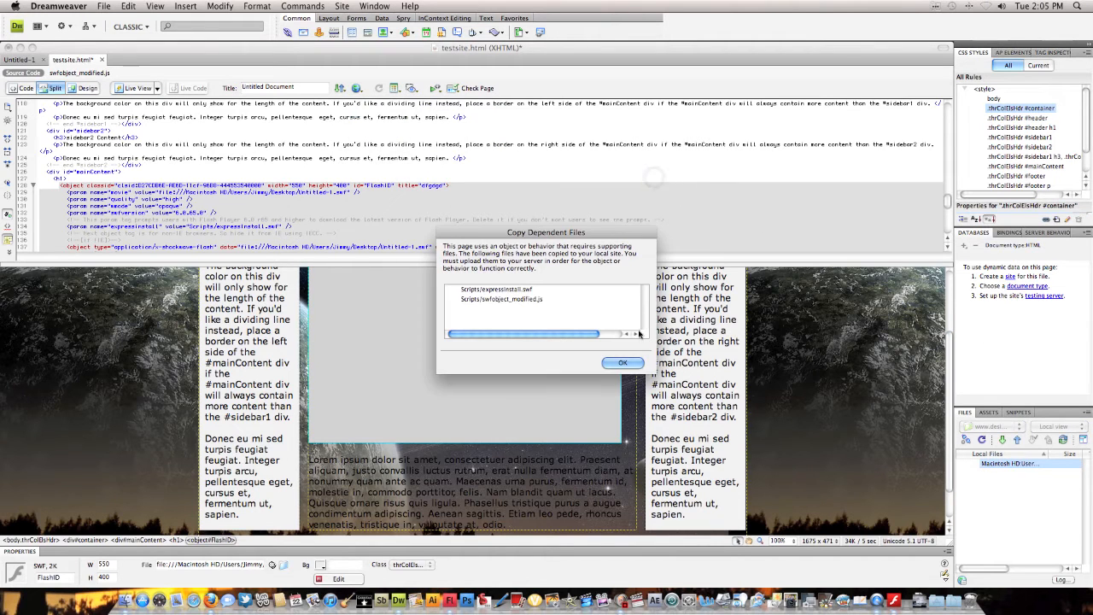
pyautogui.click(621, 362)
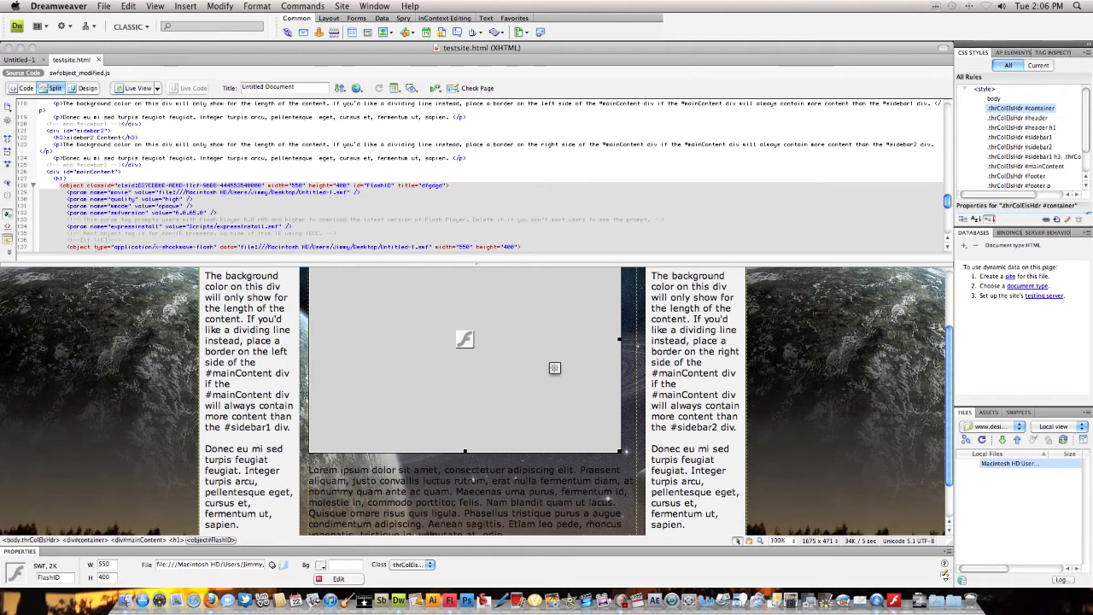
pyautogui.moveTo(270, 218)
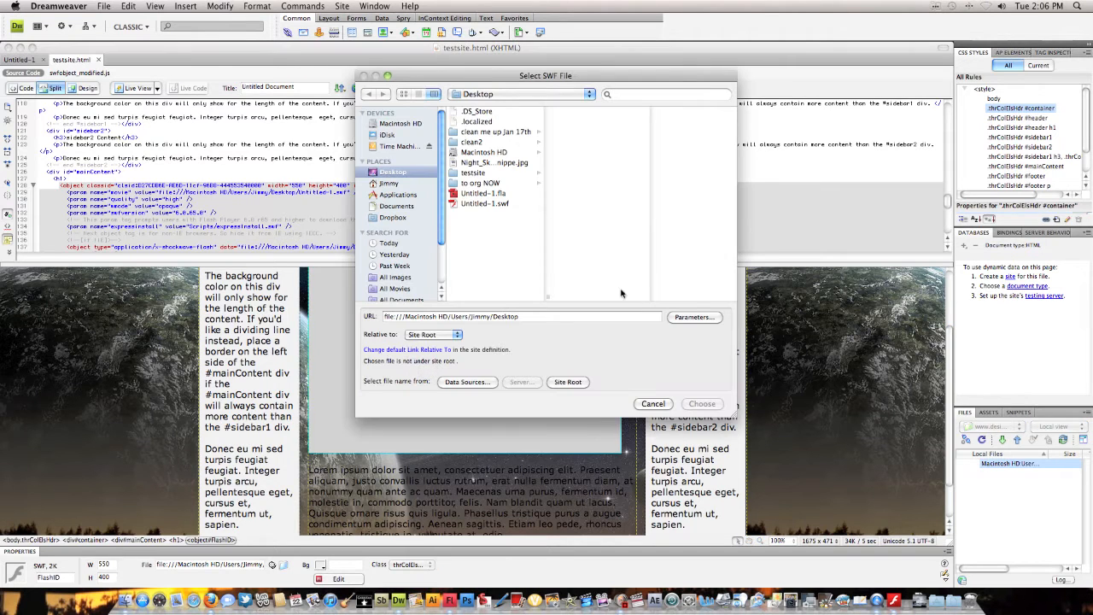
# Cancel the movie file chooser and switch the workspace layout back to Classic
pyautogui.click(700, 403)
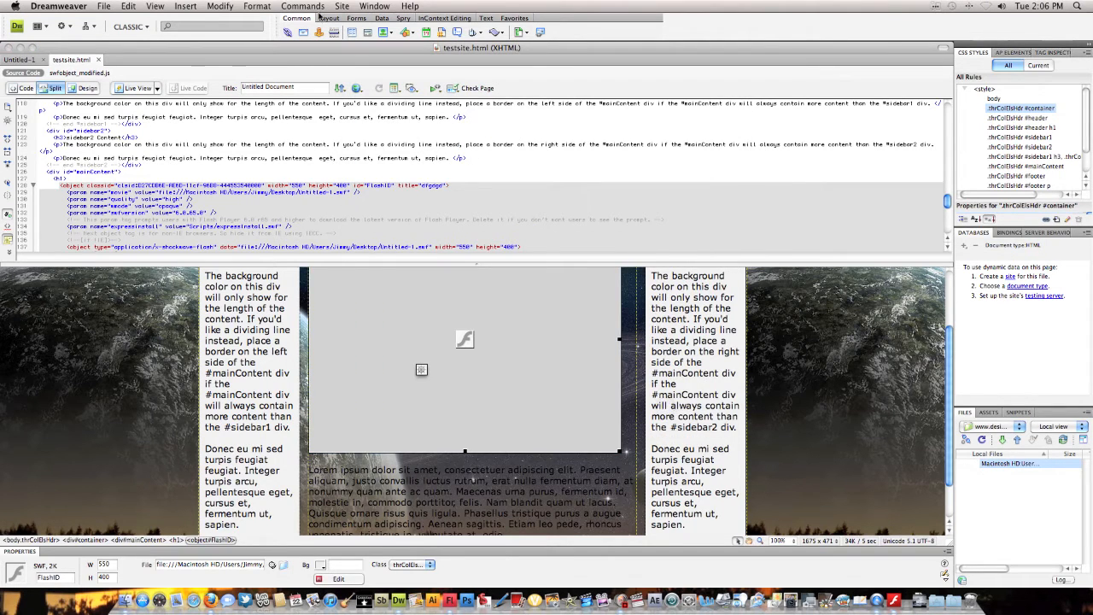
pyautogui.click(372, 7)
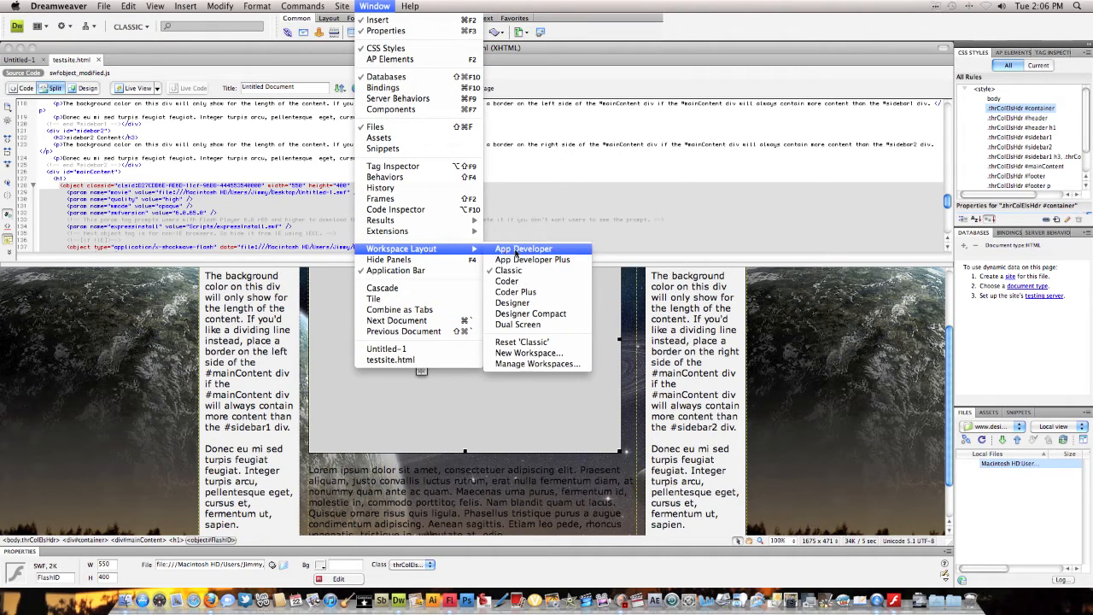
pyautogui.moveTo(515, 290)
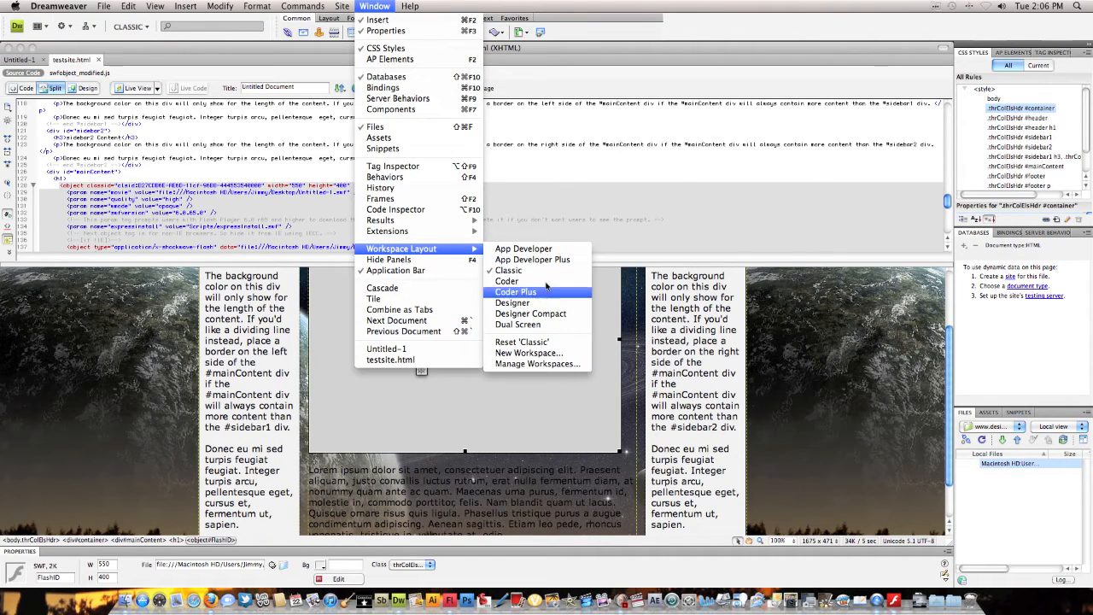
pyautogui.moveTo(519, 325)
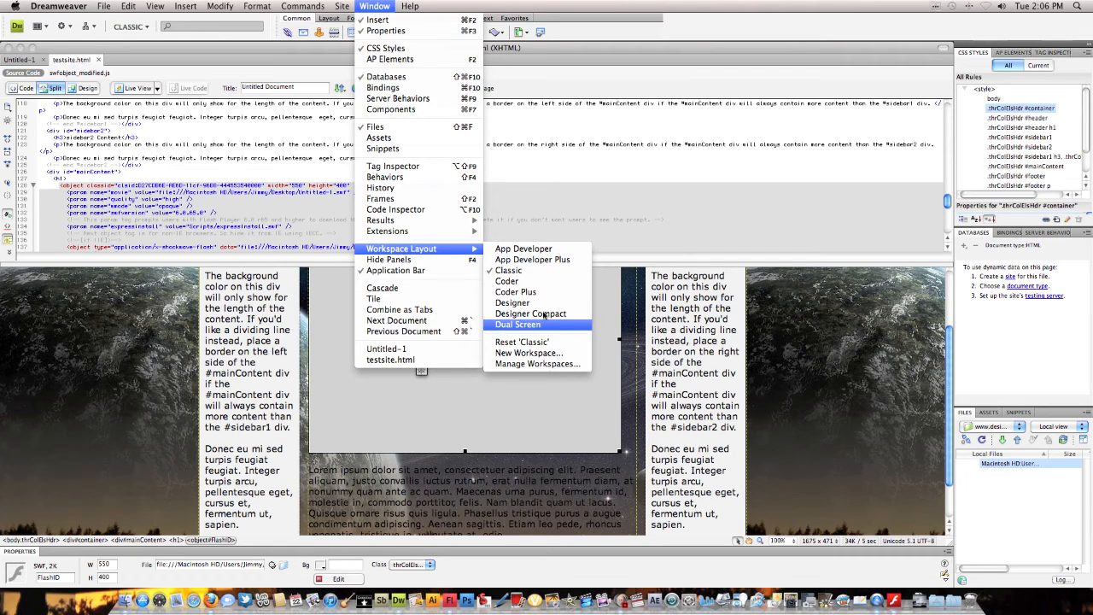
pyautogui.moveTo(528, 352)
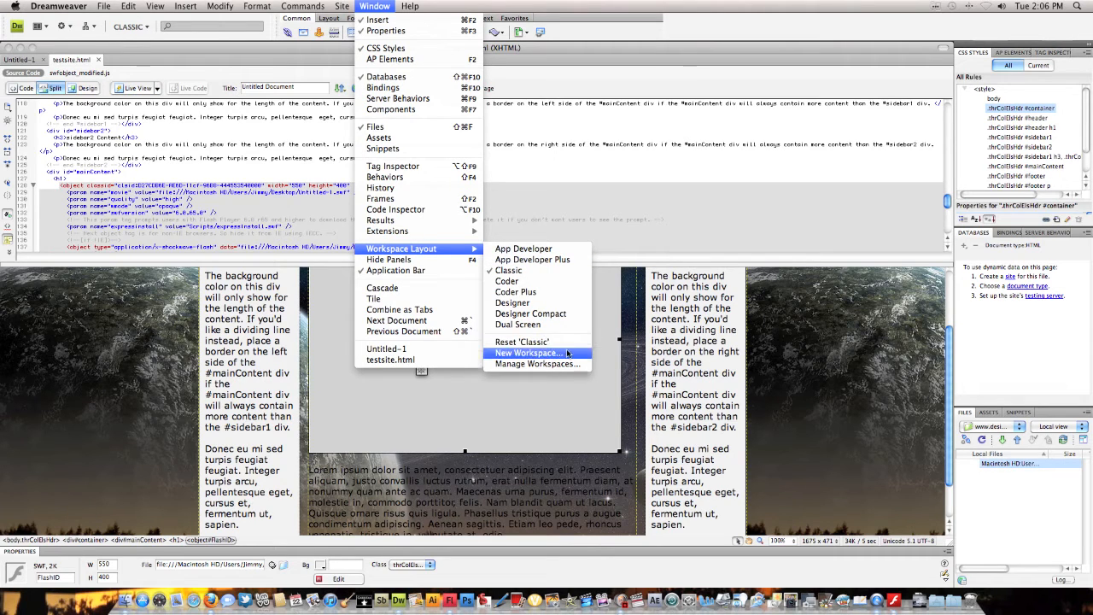
pyautogui.moveTo(505, 280)
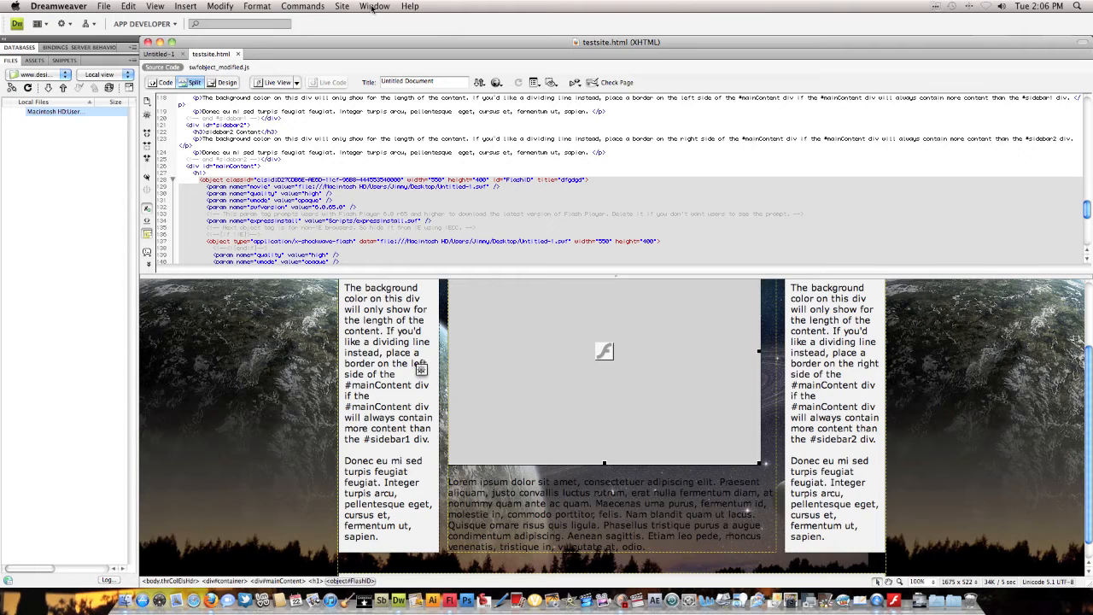
pyautogui.click(373, 7)
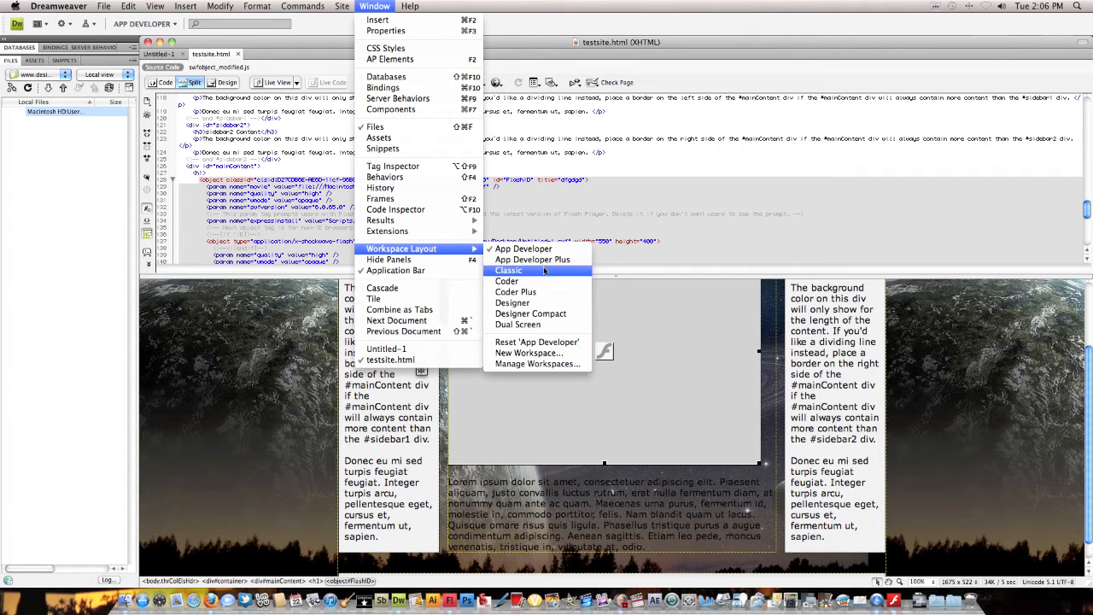
pyautogui.click(508, 270)
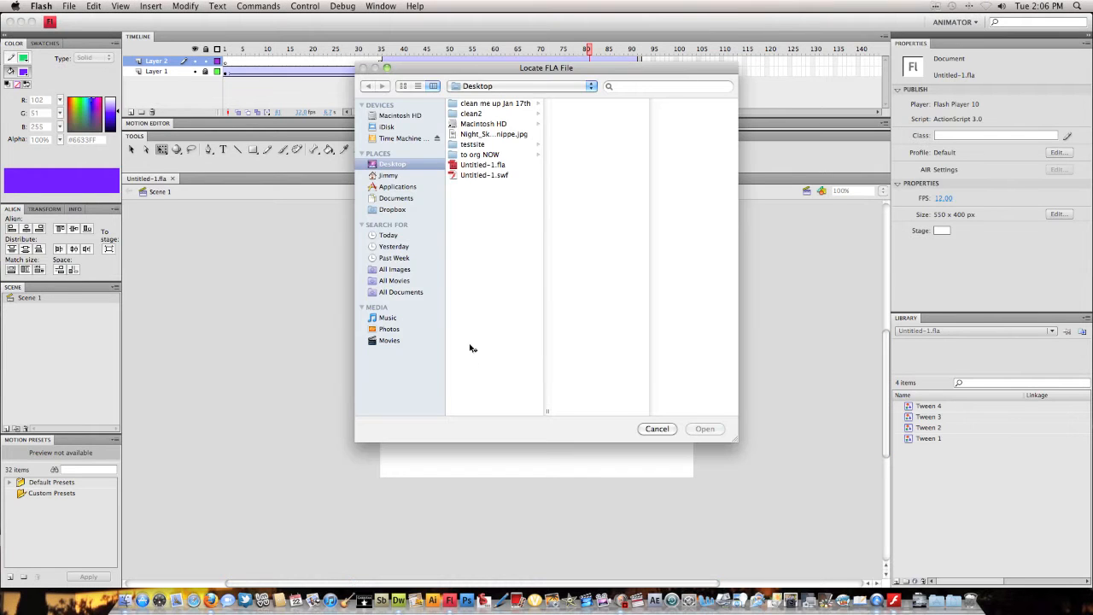
# Cancel locating the movie's FLA source, dismiss the open error, and return to Design view
pyautogui.click(656, 428)
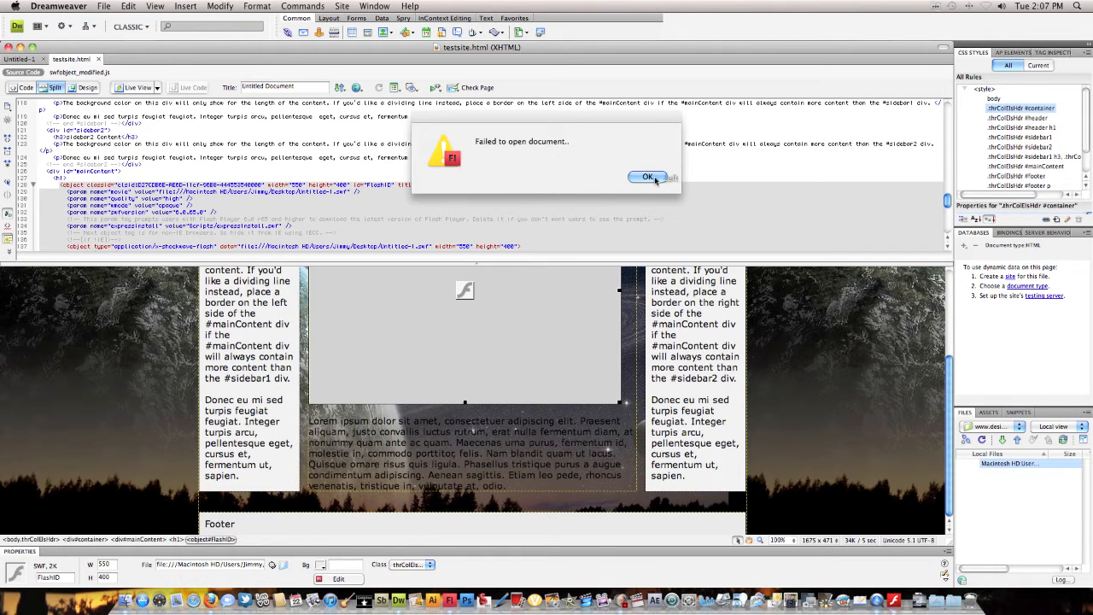
pyautogui.click(649, 176)
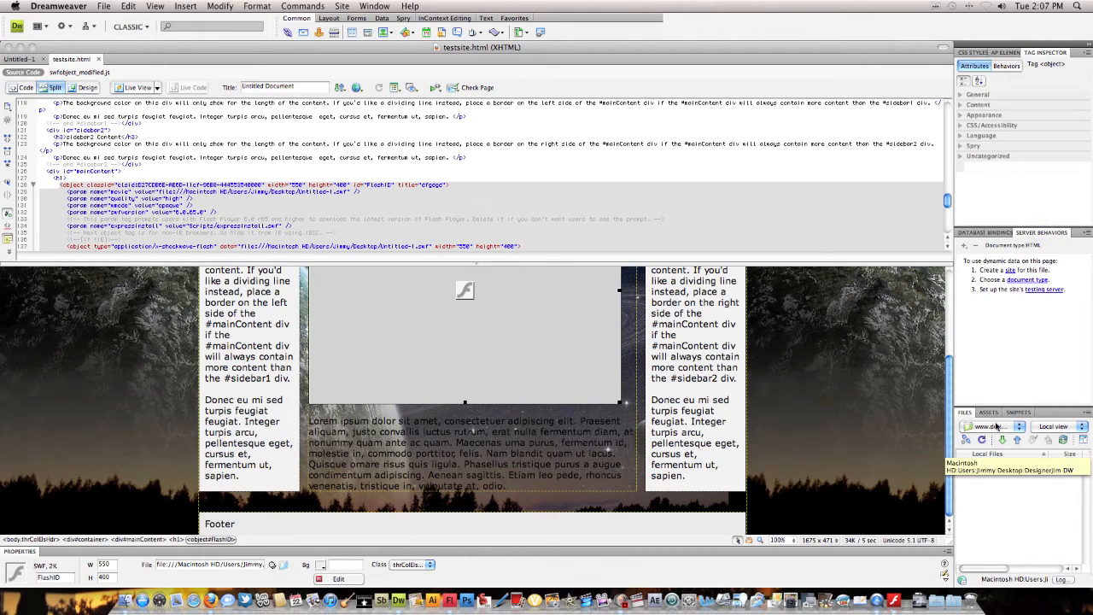
pyautogui.click(987, 411)
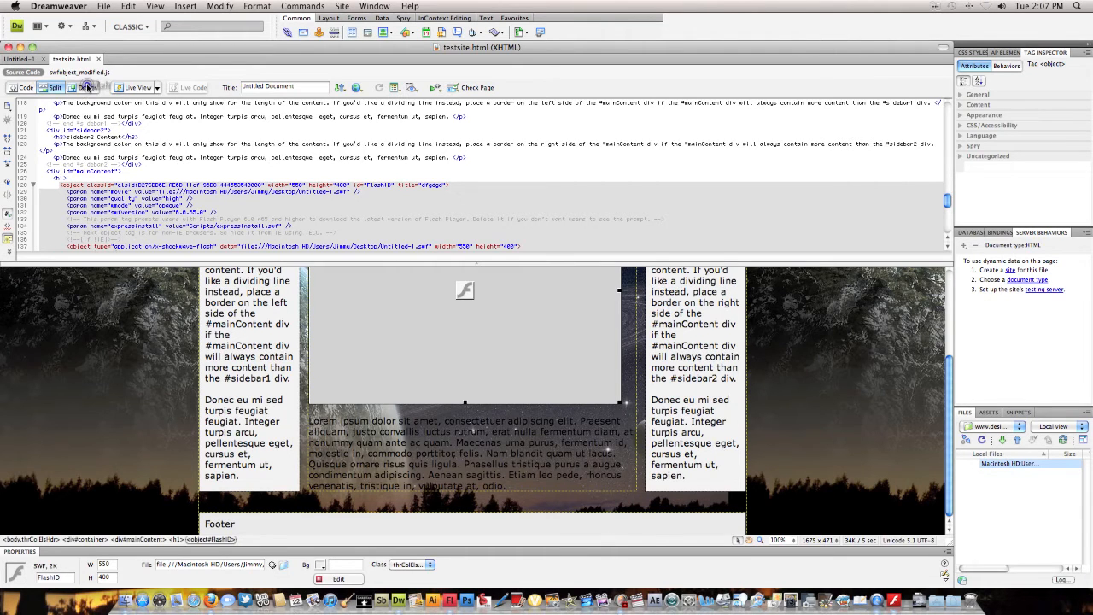
pyautogui.click(85, 87)
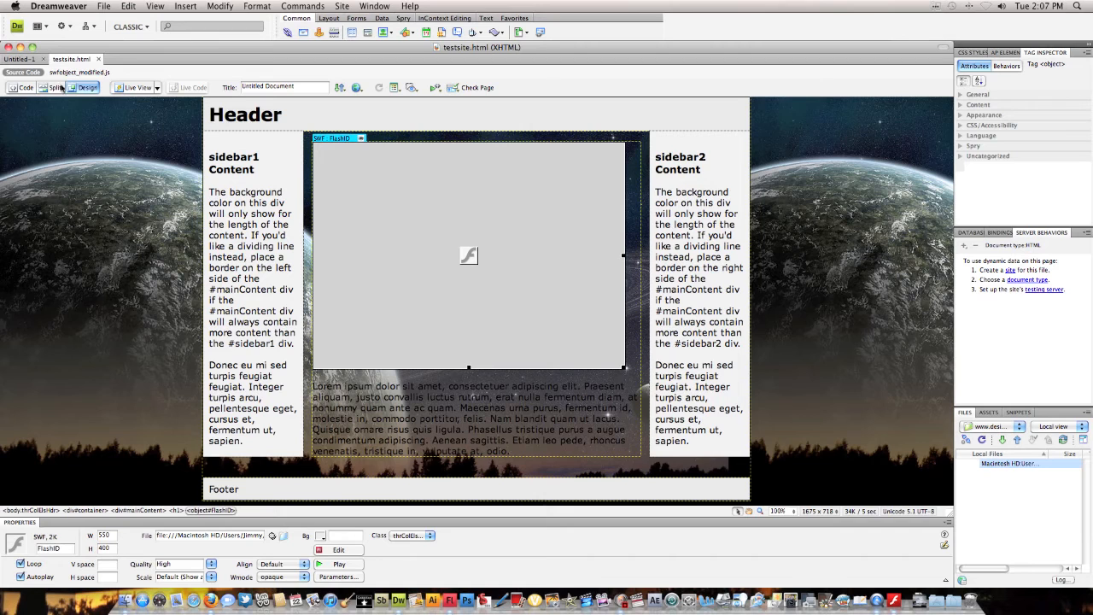
# Select the SWF placeholder and set its Wmode to transparent in the Properties inspector
pyautogui.click(54, 87)
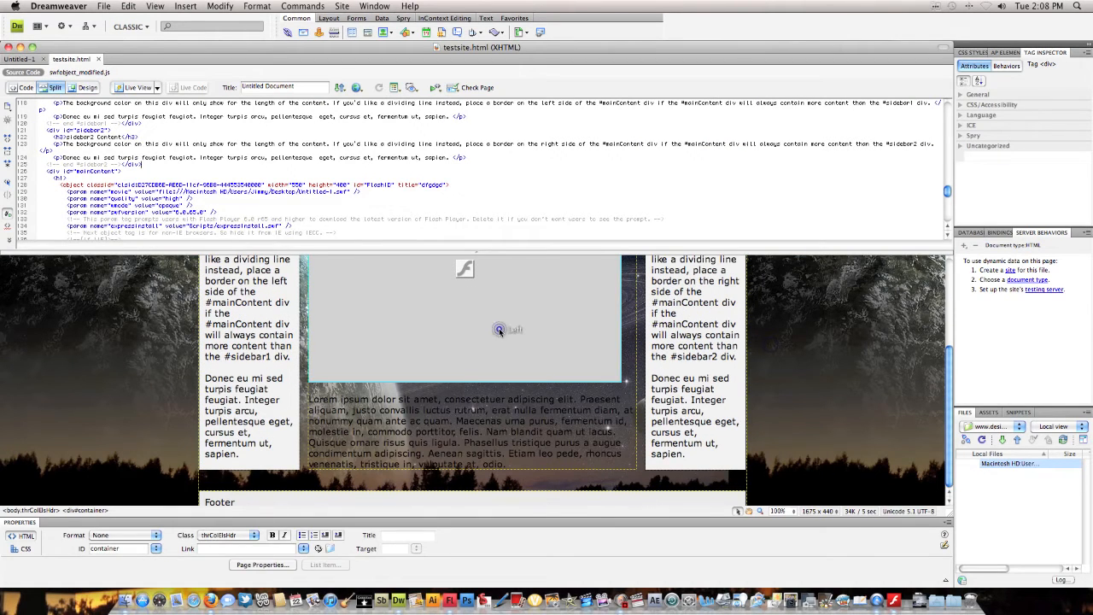
pyautogui.click(464, 321)
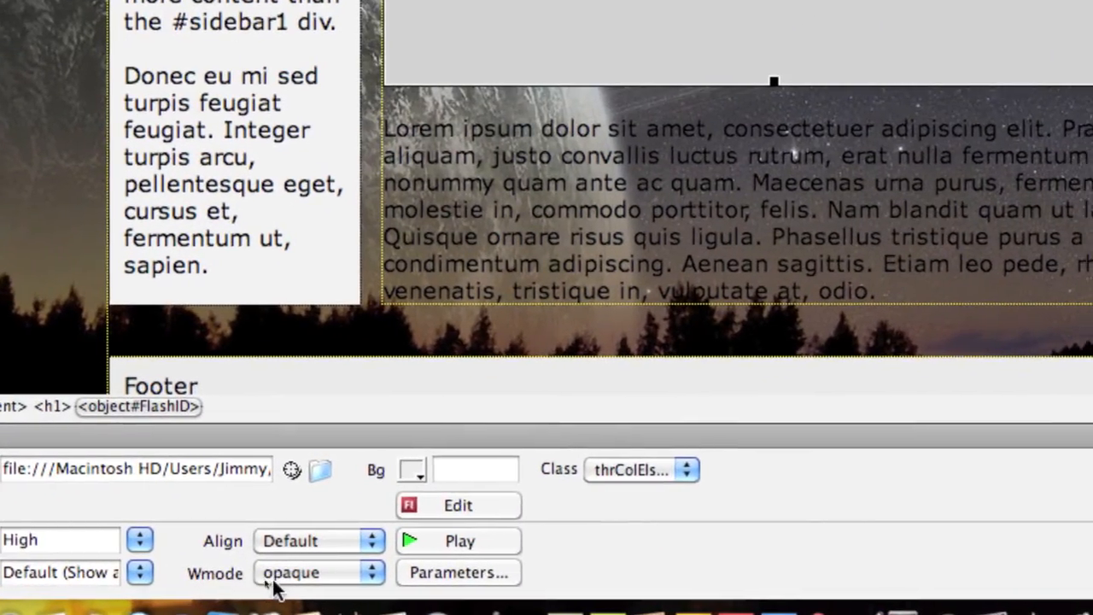
pyautogui.click(317, 572)
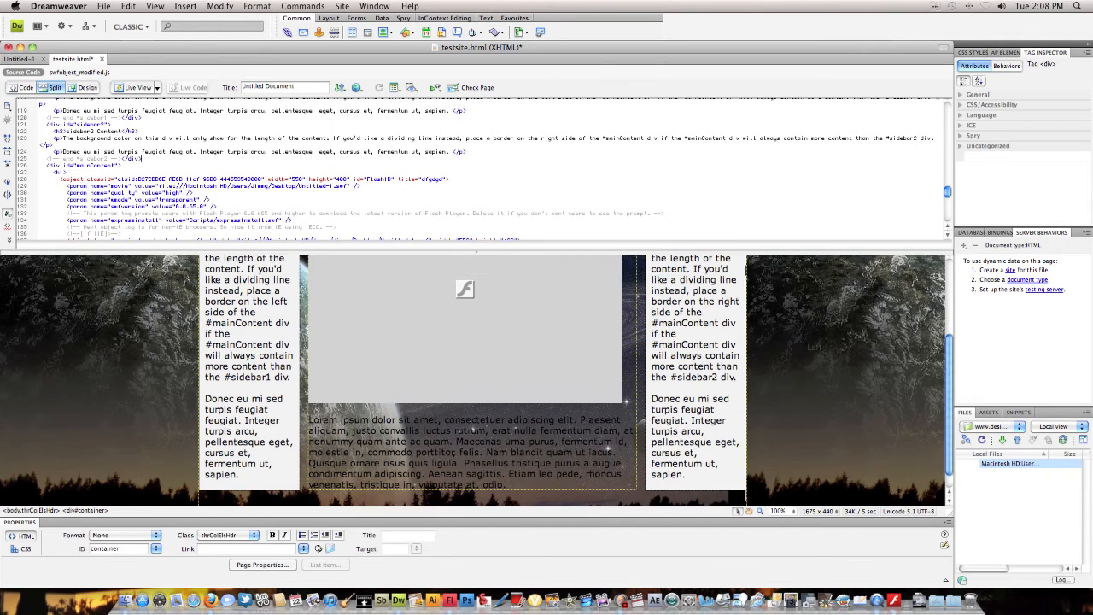
# Save the page and preview it in Firefox with the cyan animation over the night sky
pyautogui.click(340, 87)
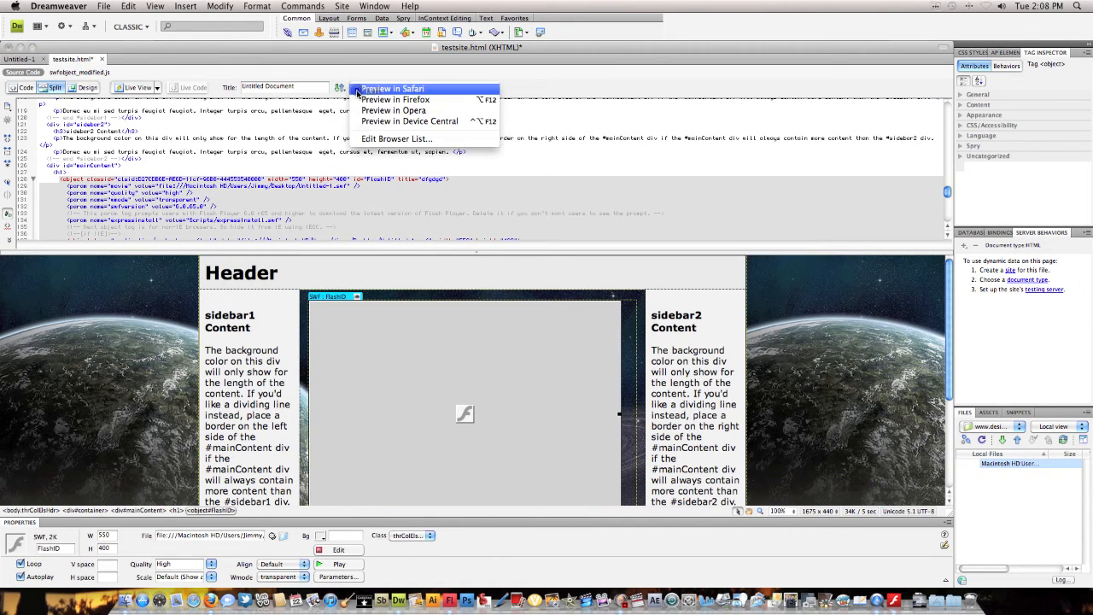
pyautogui.click(392, 89)
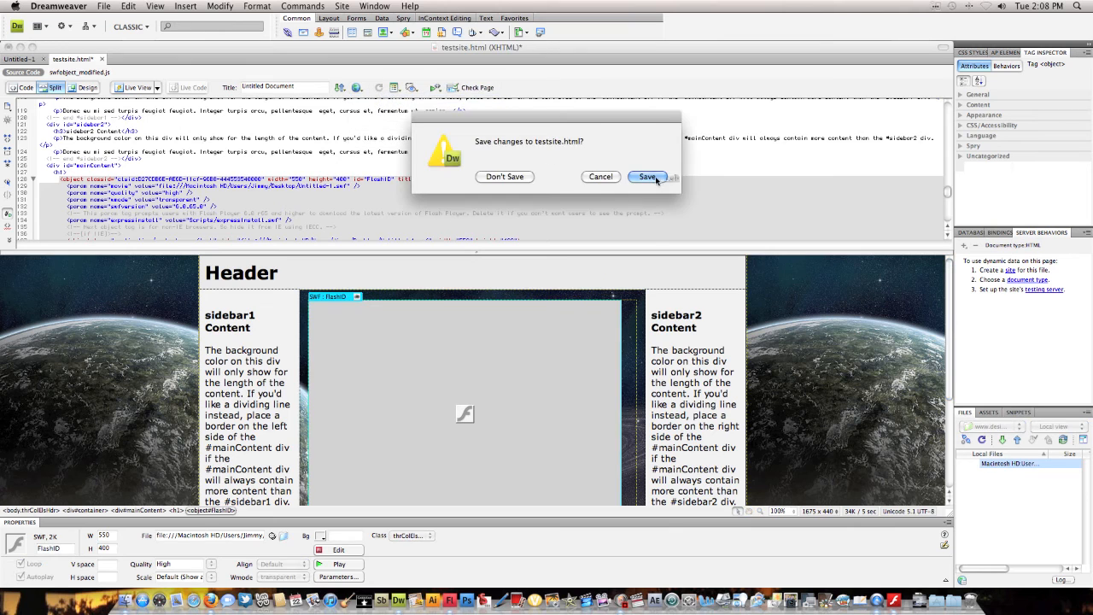
pyautogui.click(647, 175)
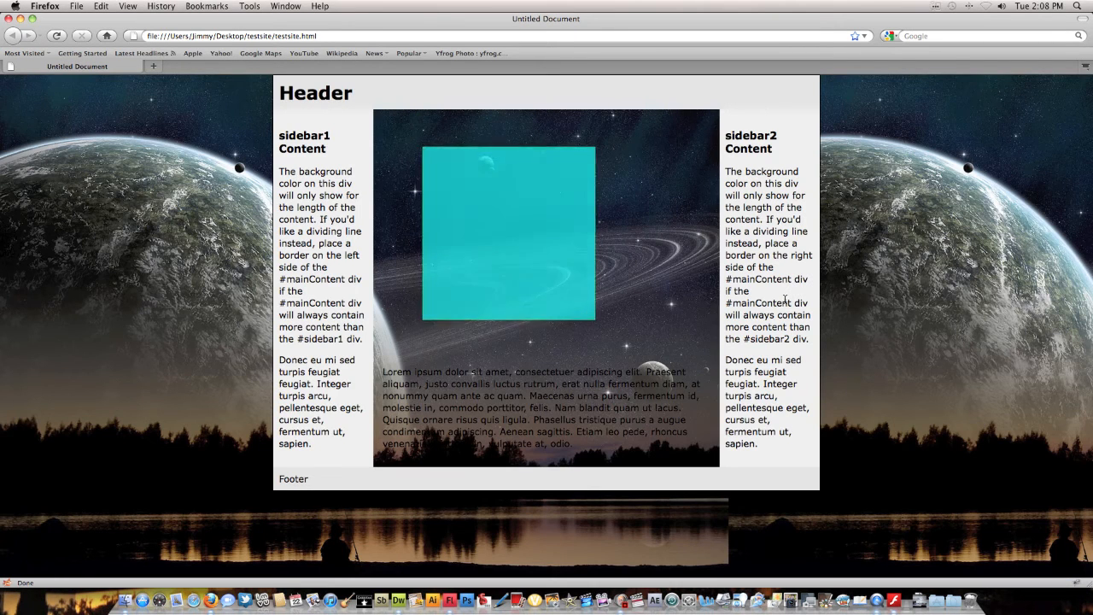